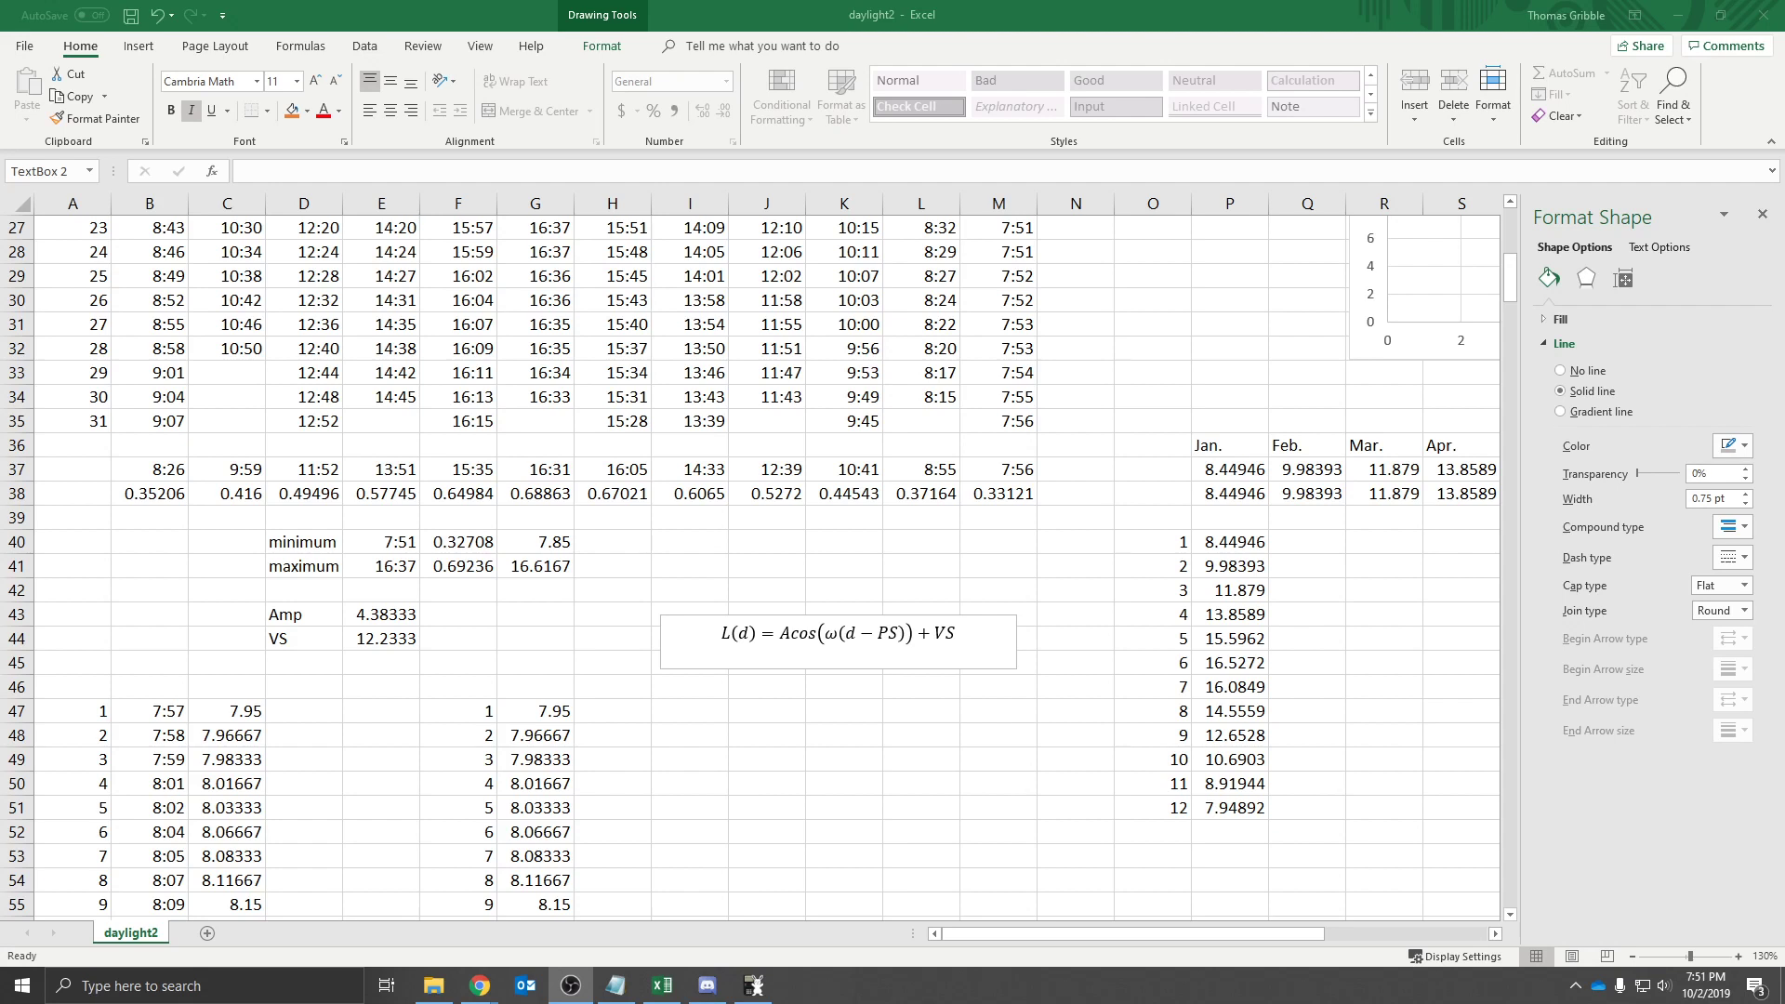
Select the d inside the cosine model equation L(d) in the text box
left_click(837, 633)
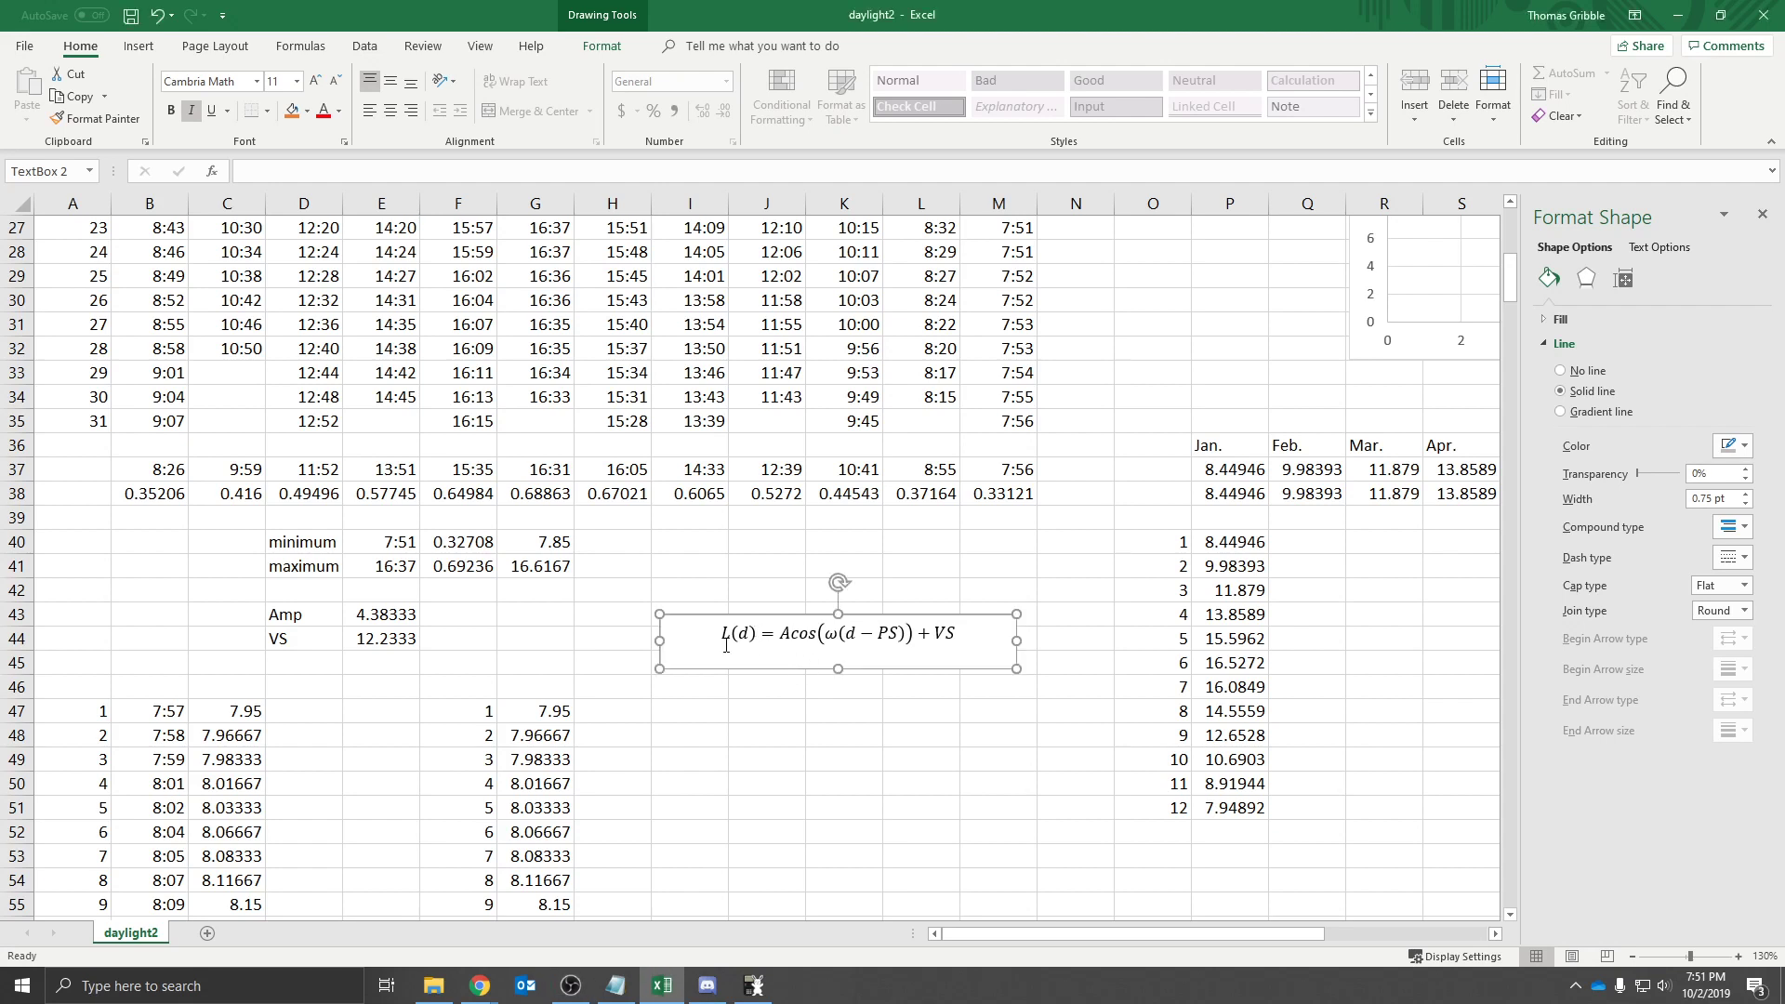
left_click(837, 633)
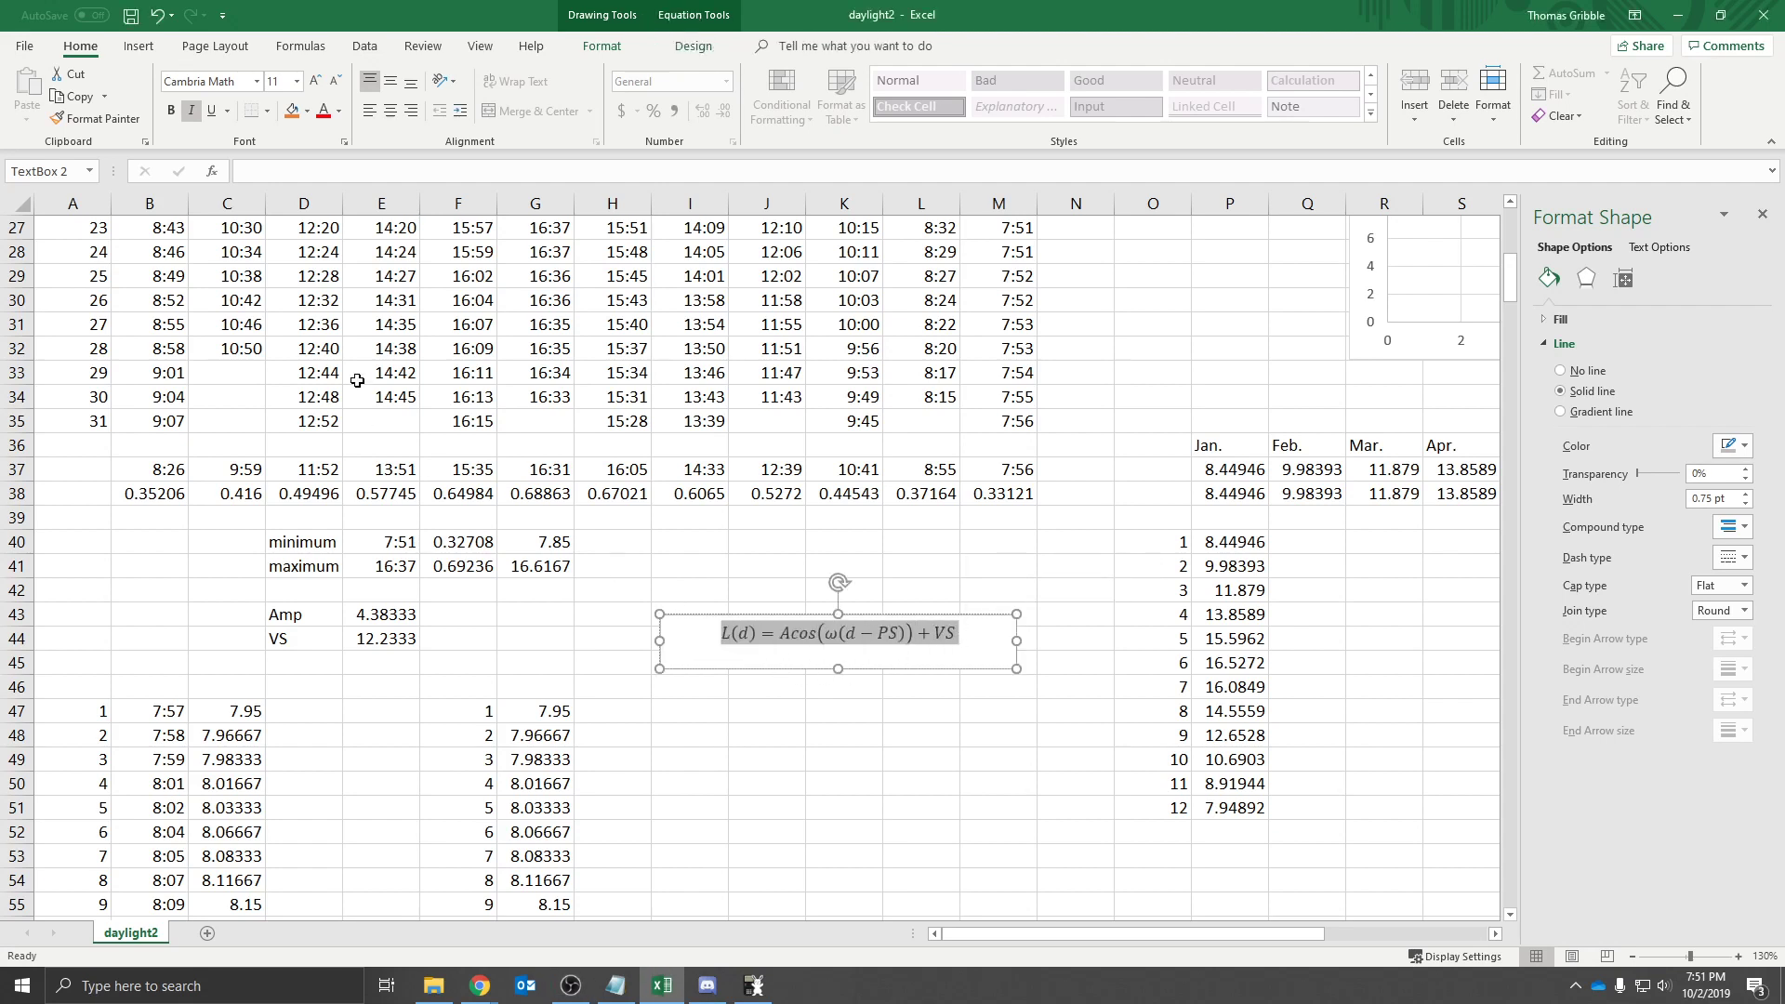
left_click(837, 633)
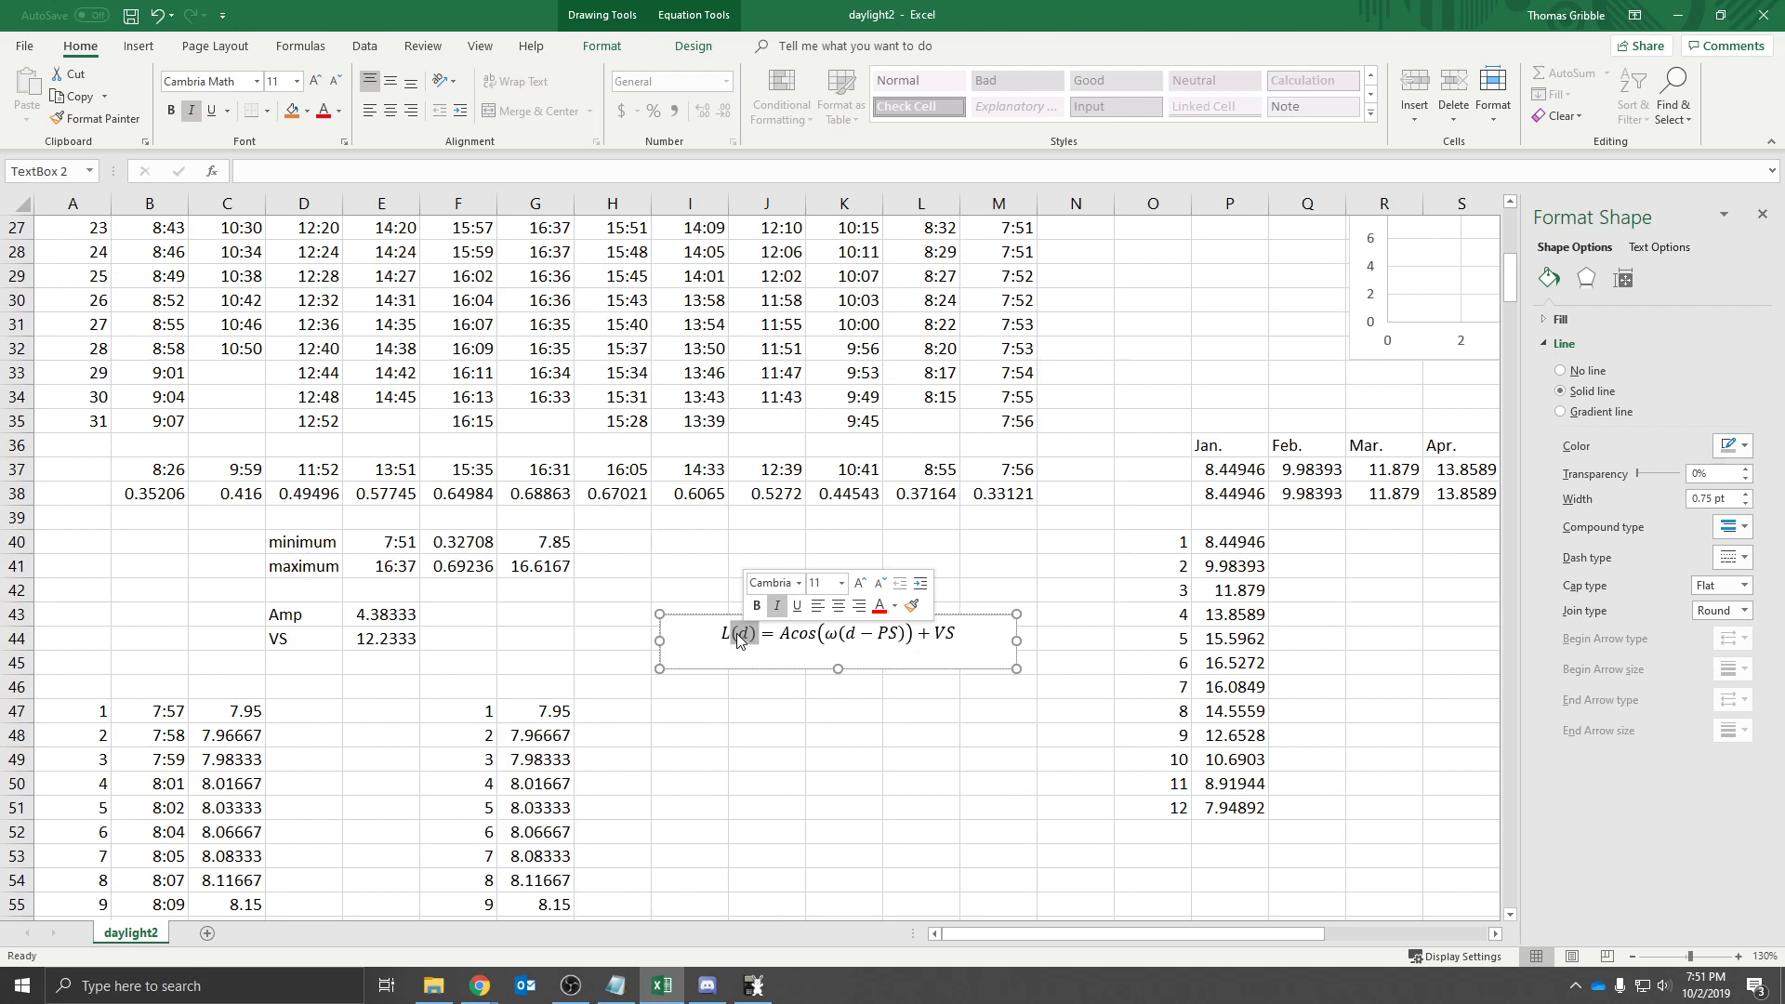
mouse_move(782, 641)
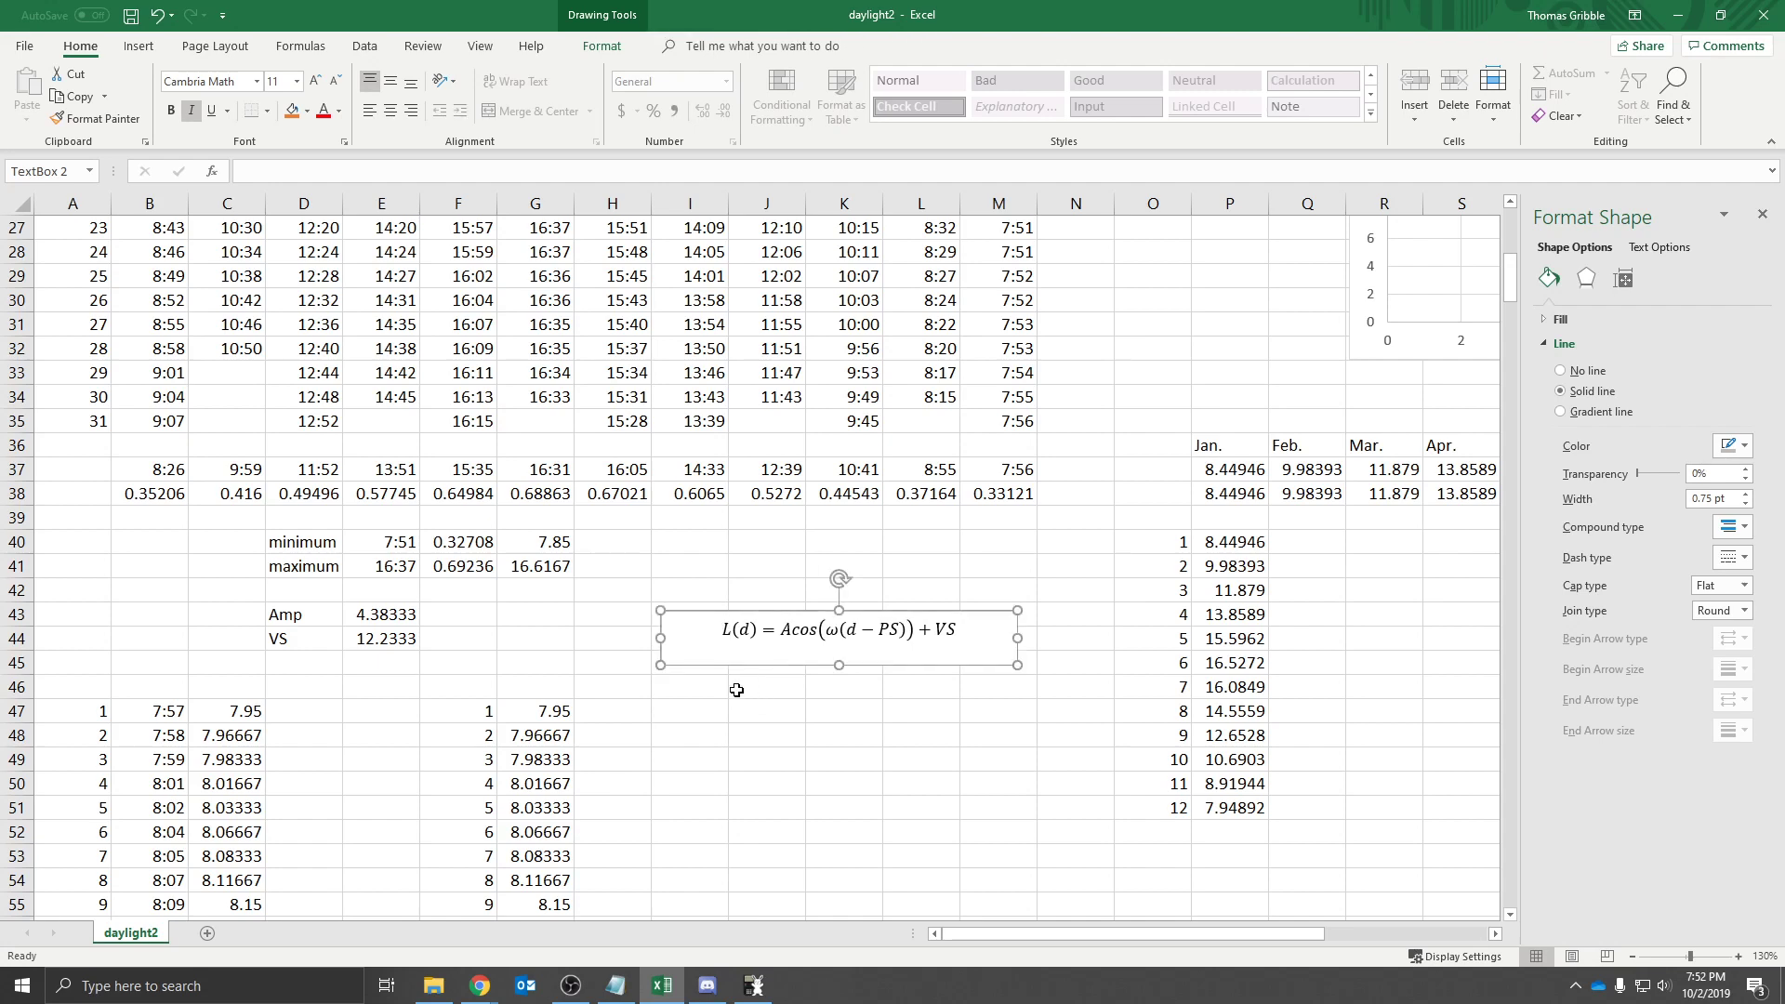
Label cell J46 as A and review the minimum and longest daylight times
left_click(766, 686)
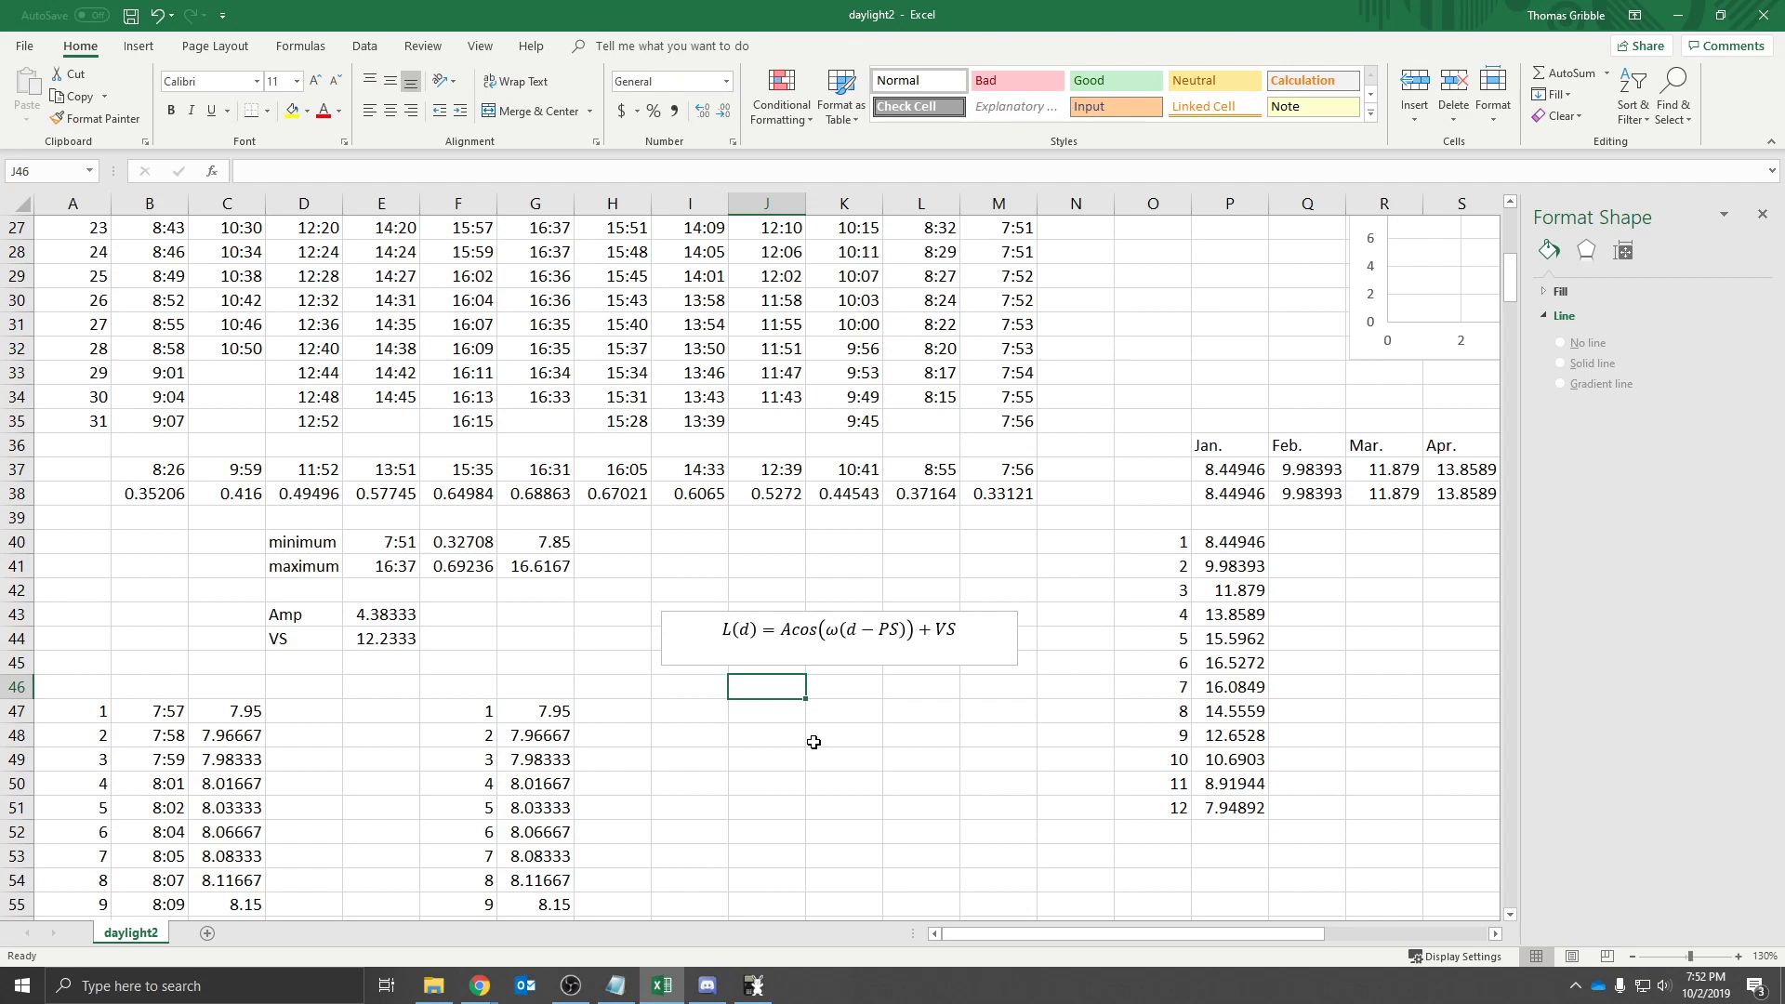
mouse_move(769, 703)
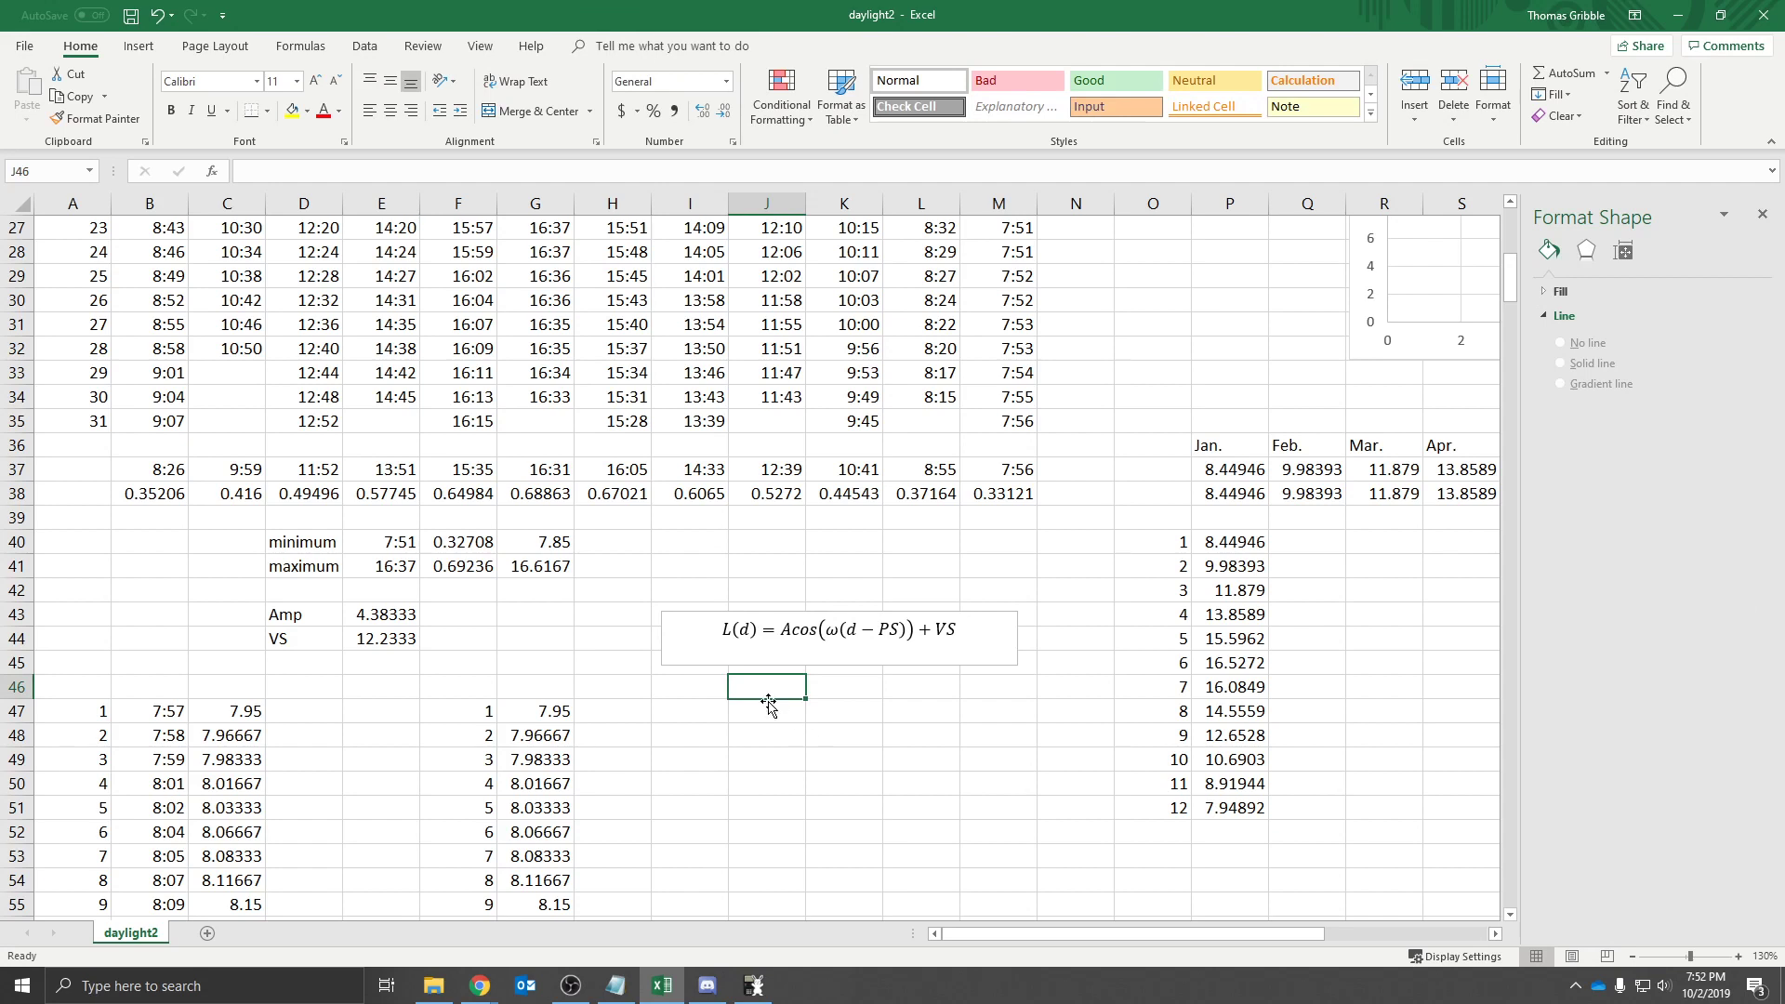
type("A")
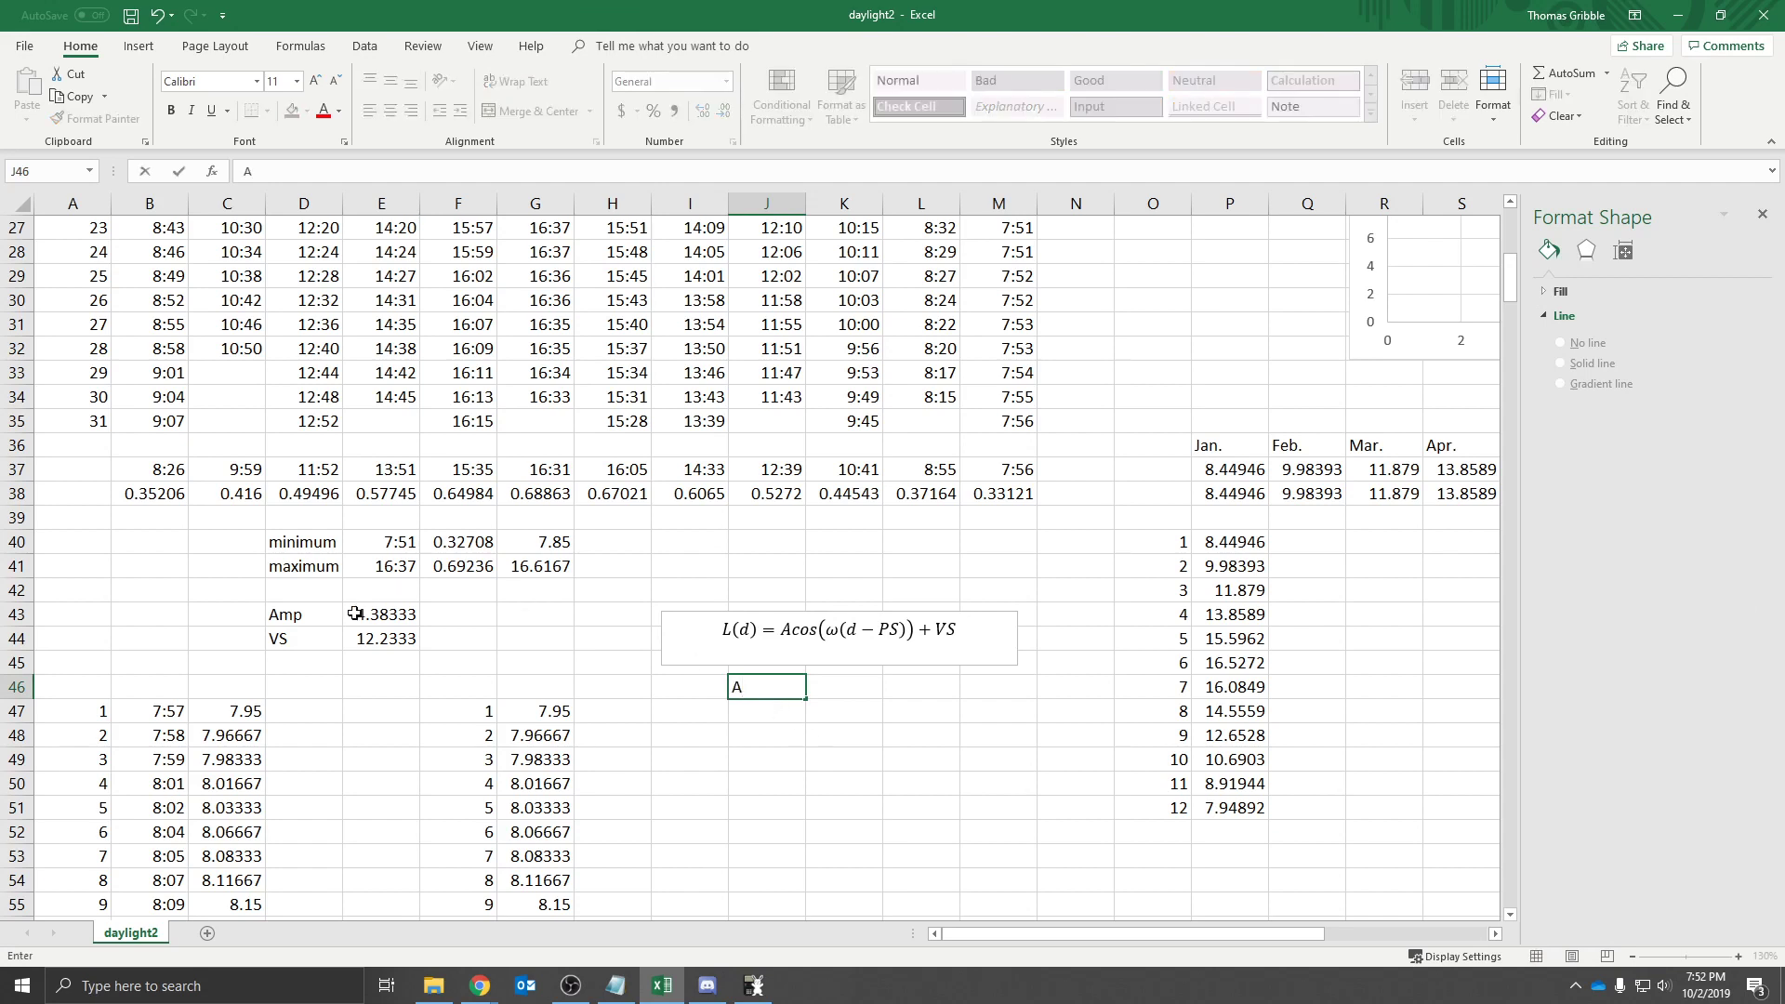
left_click(381, 542)
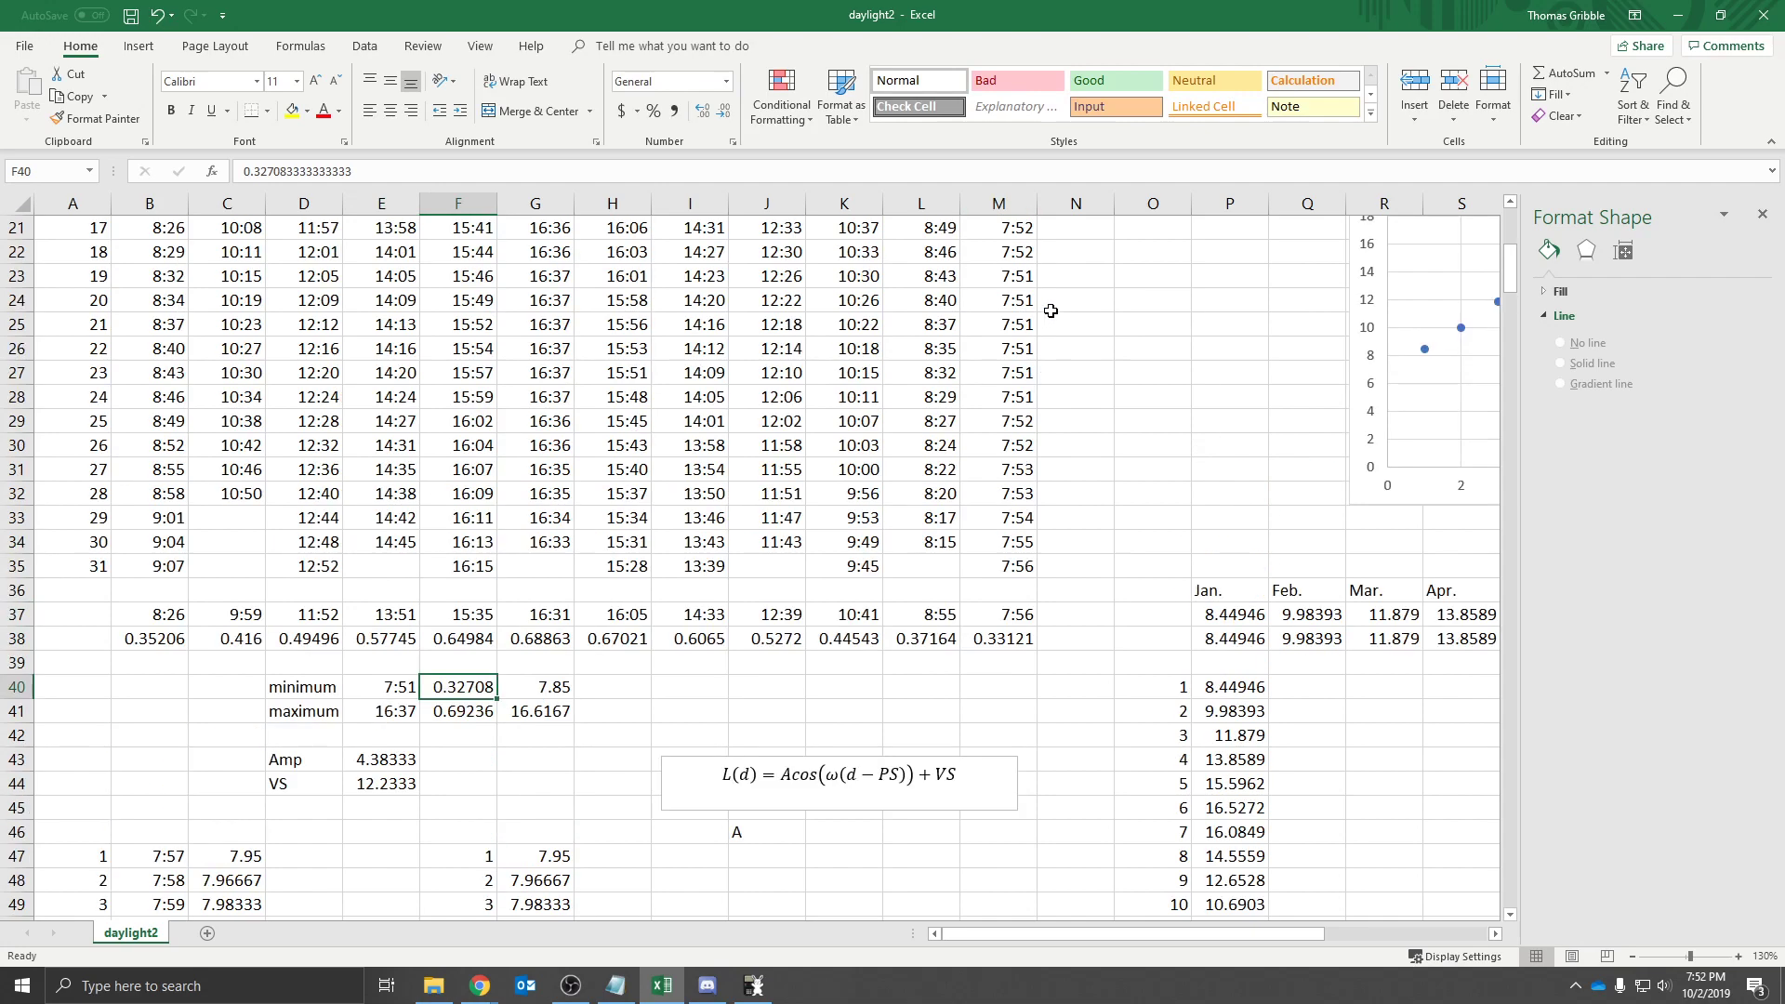
scroll("down", 3)
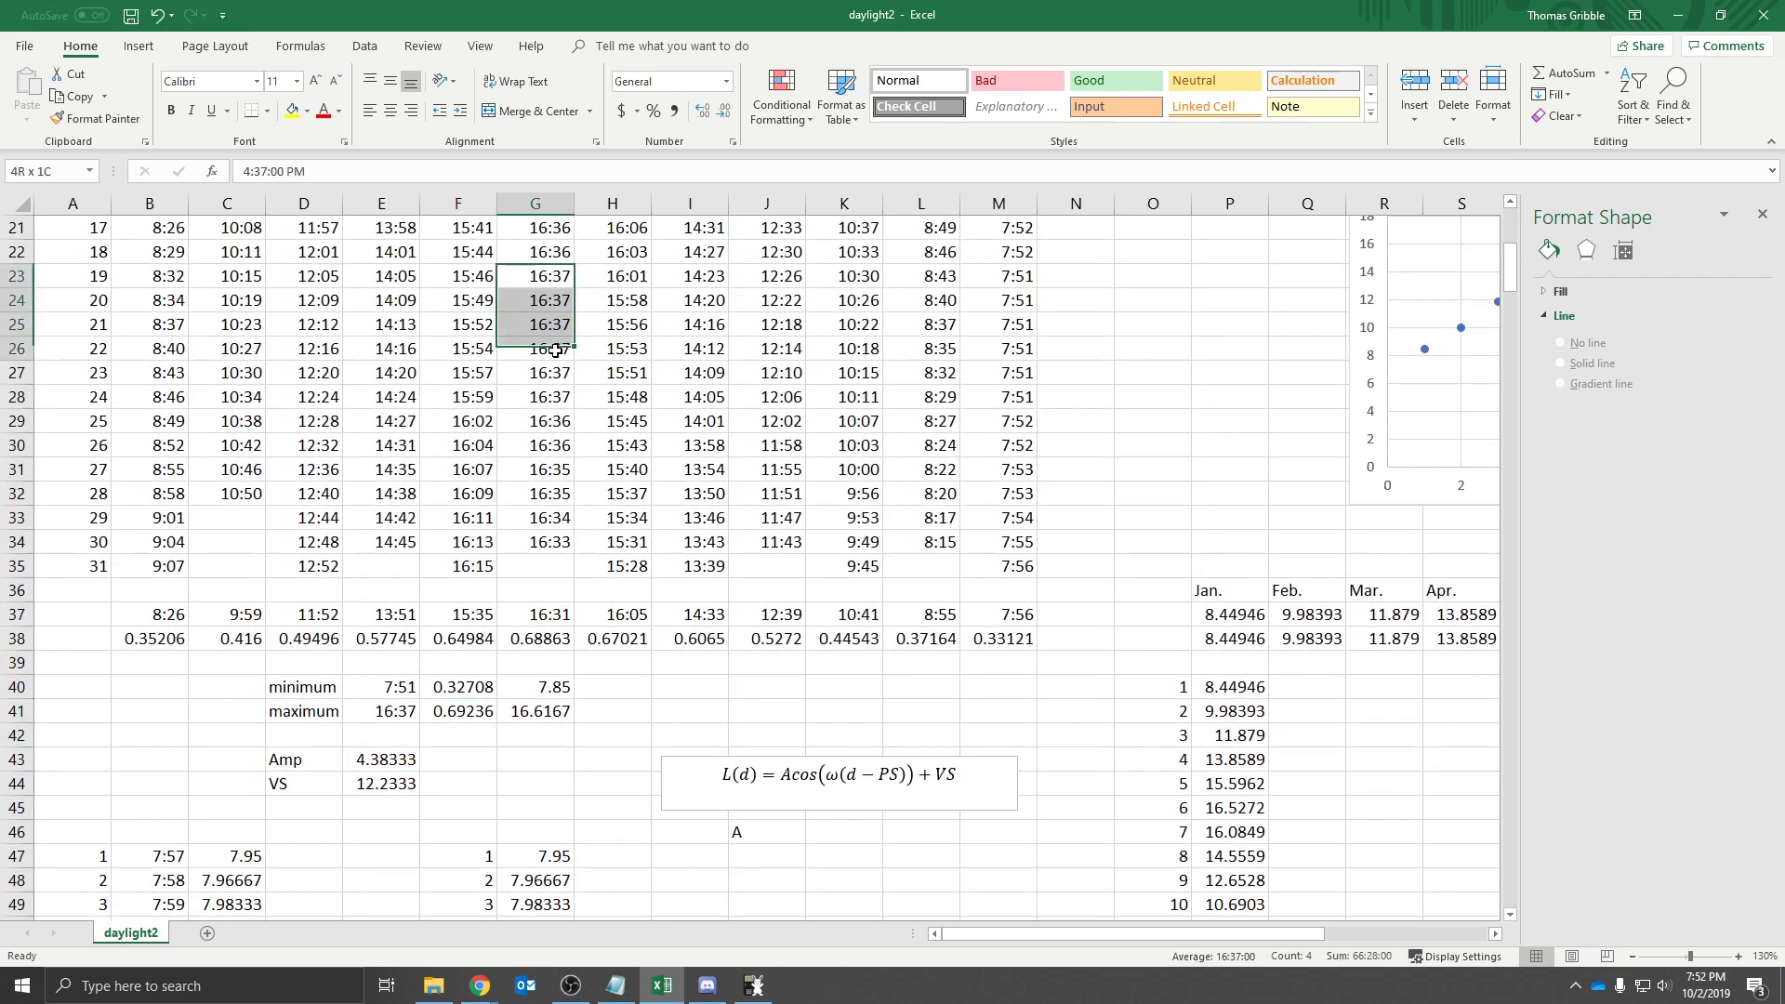
left_click(457, 759)
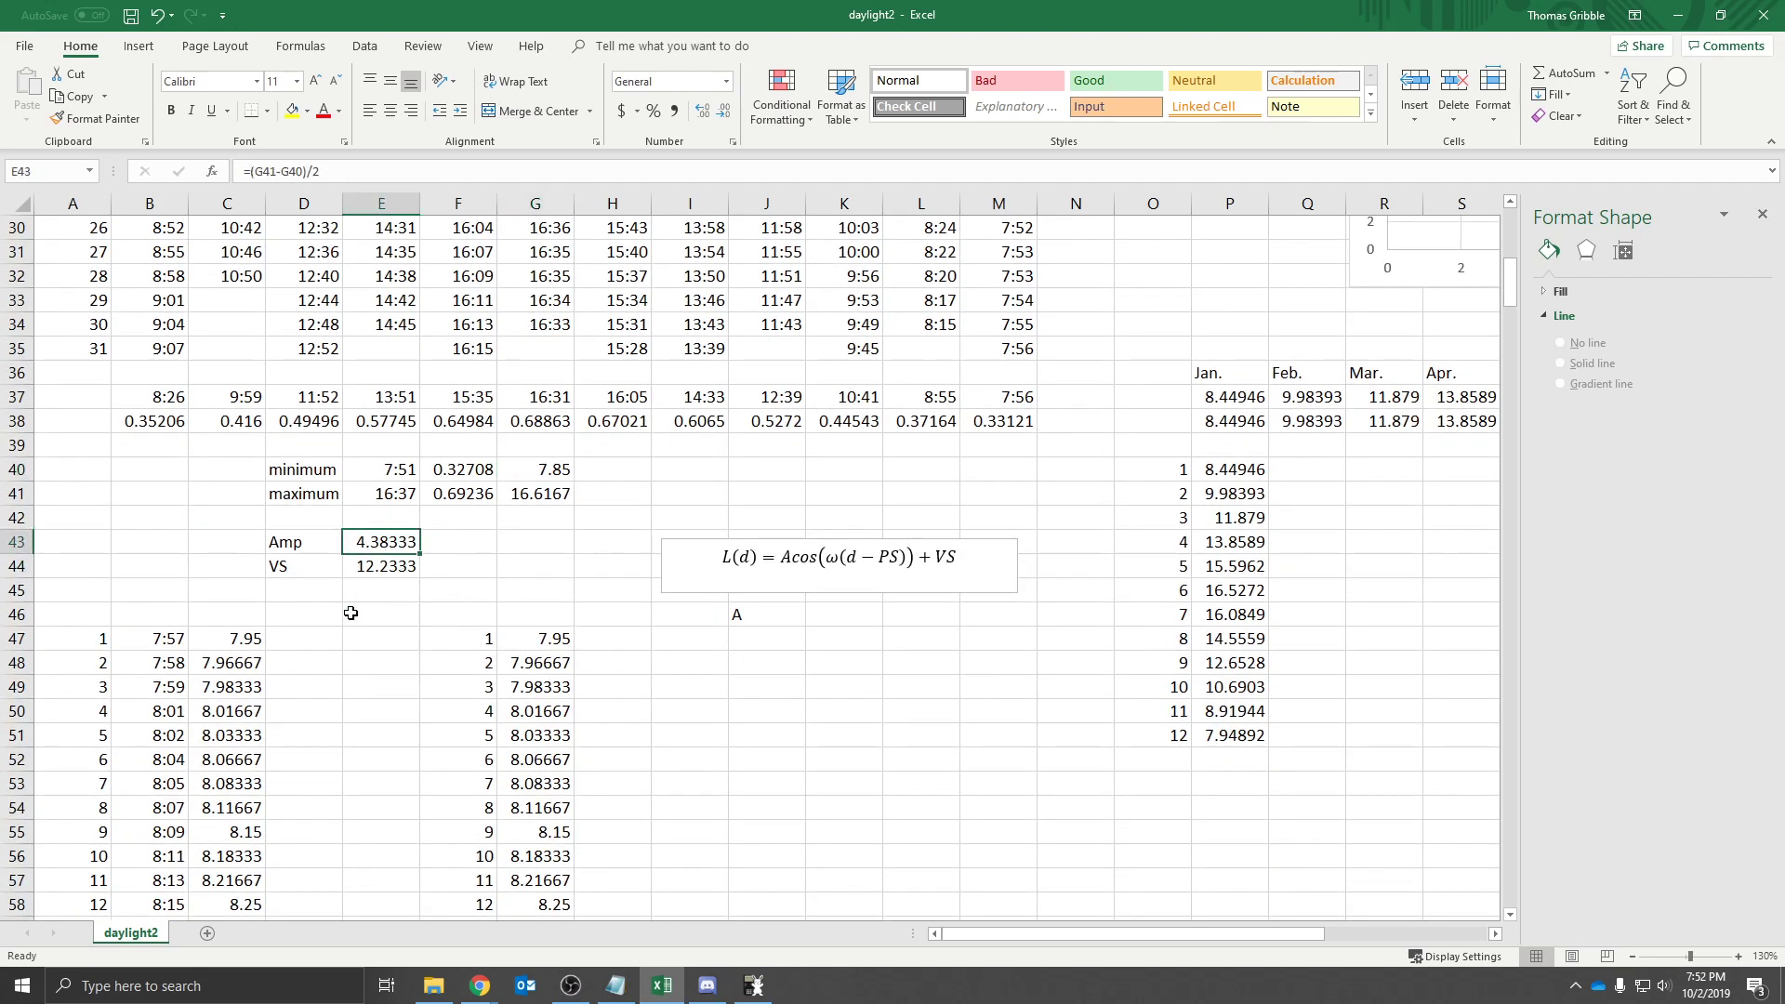
mouse_move(376, 605)
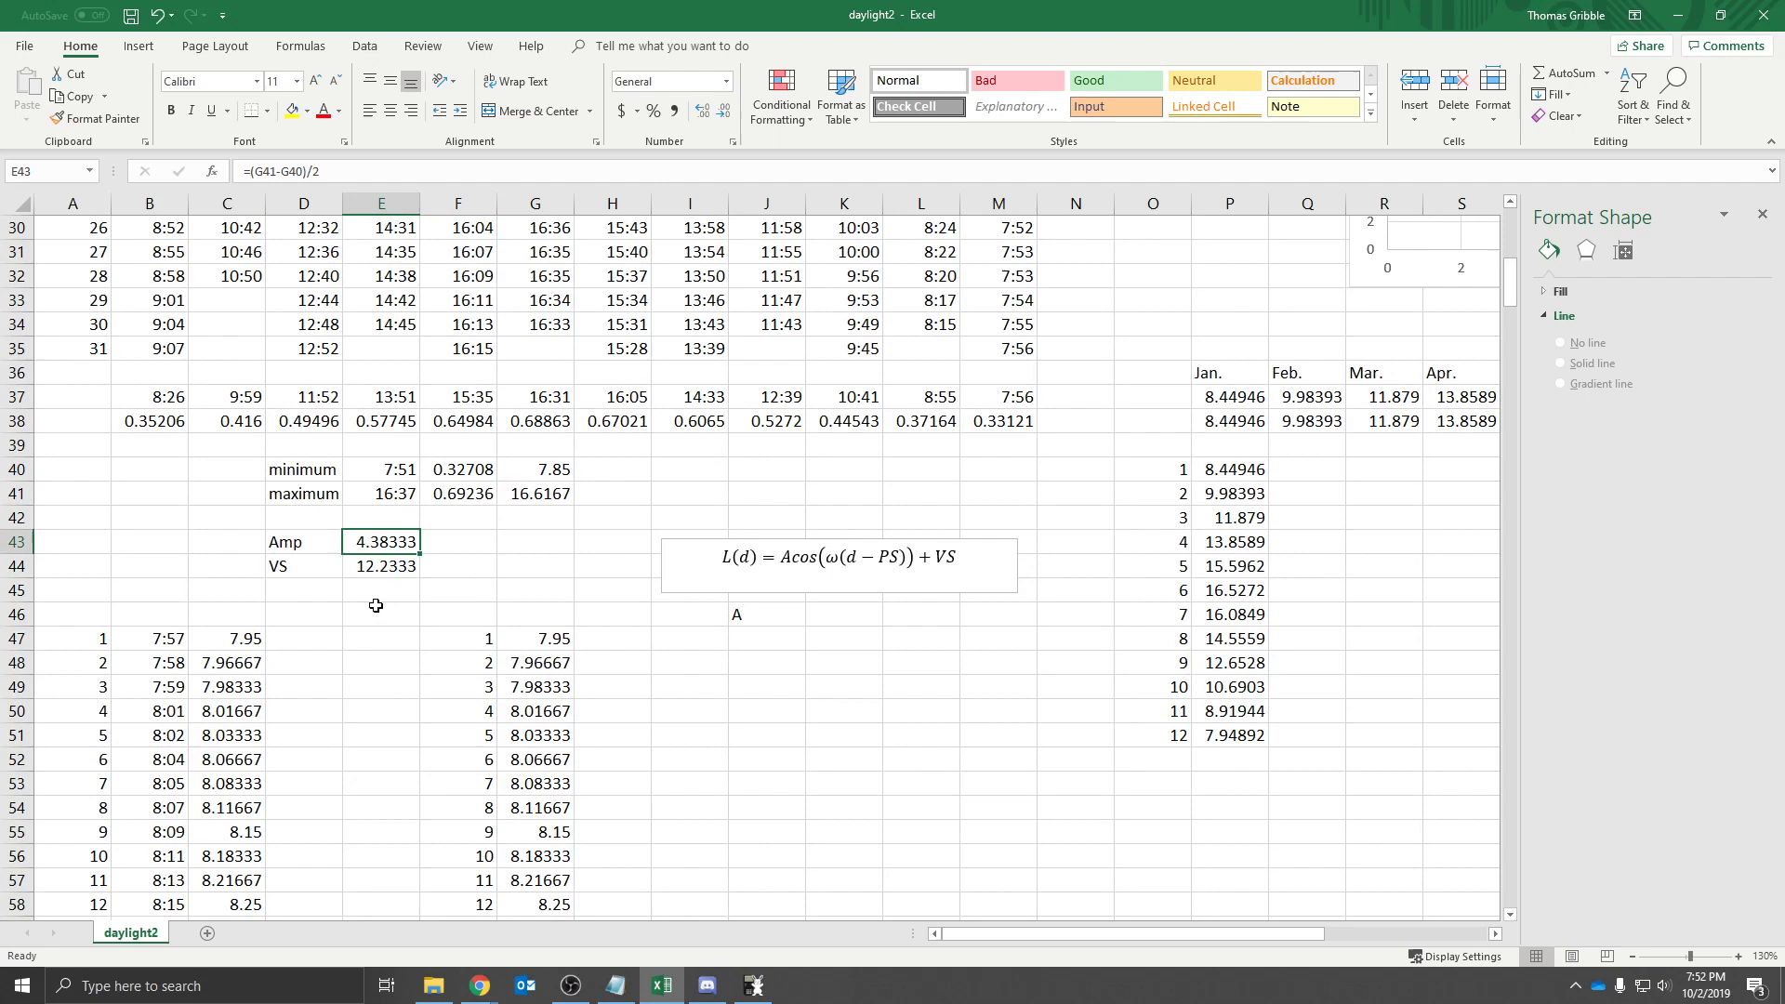
Enter amplitude 4.38333 beside the A label and add a VS label below
left_click(843, 613)
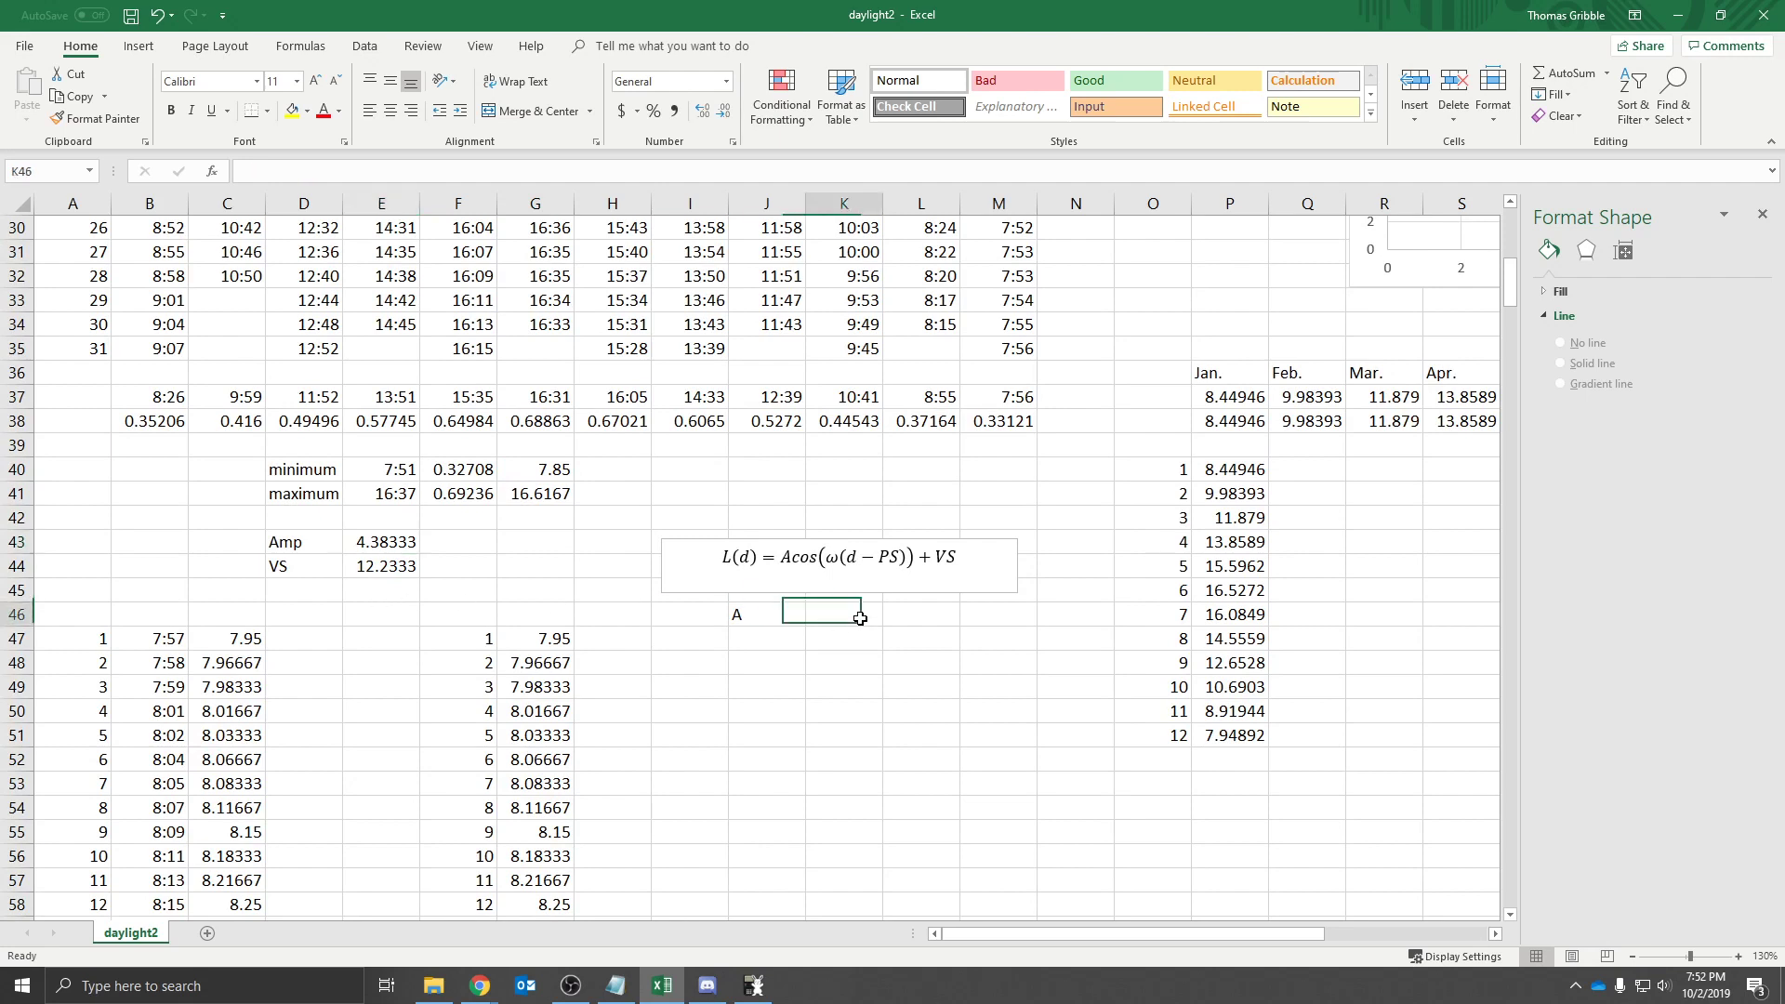
type("4.3")
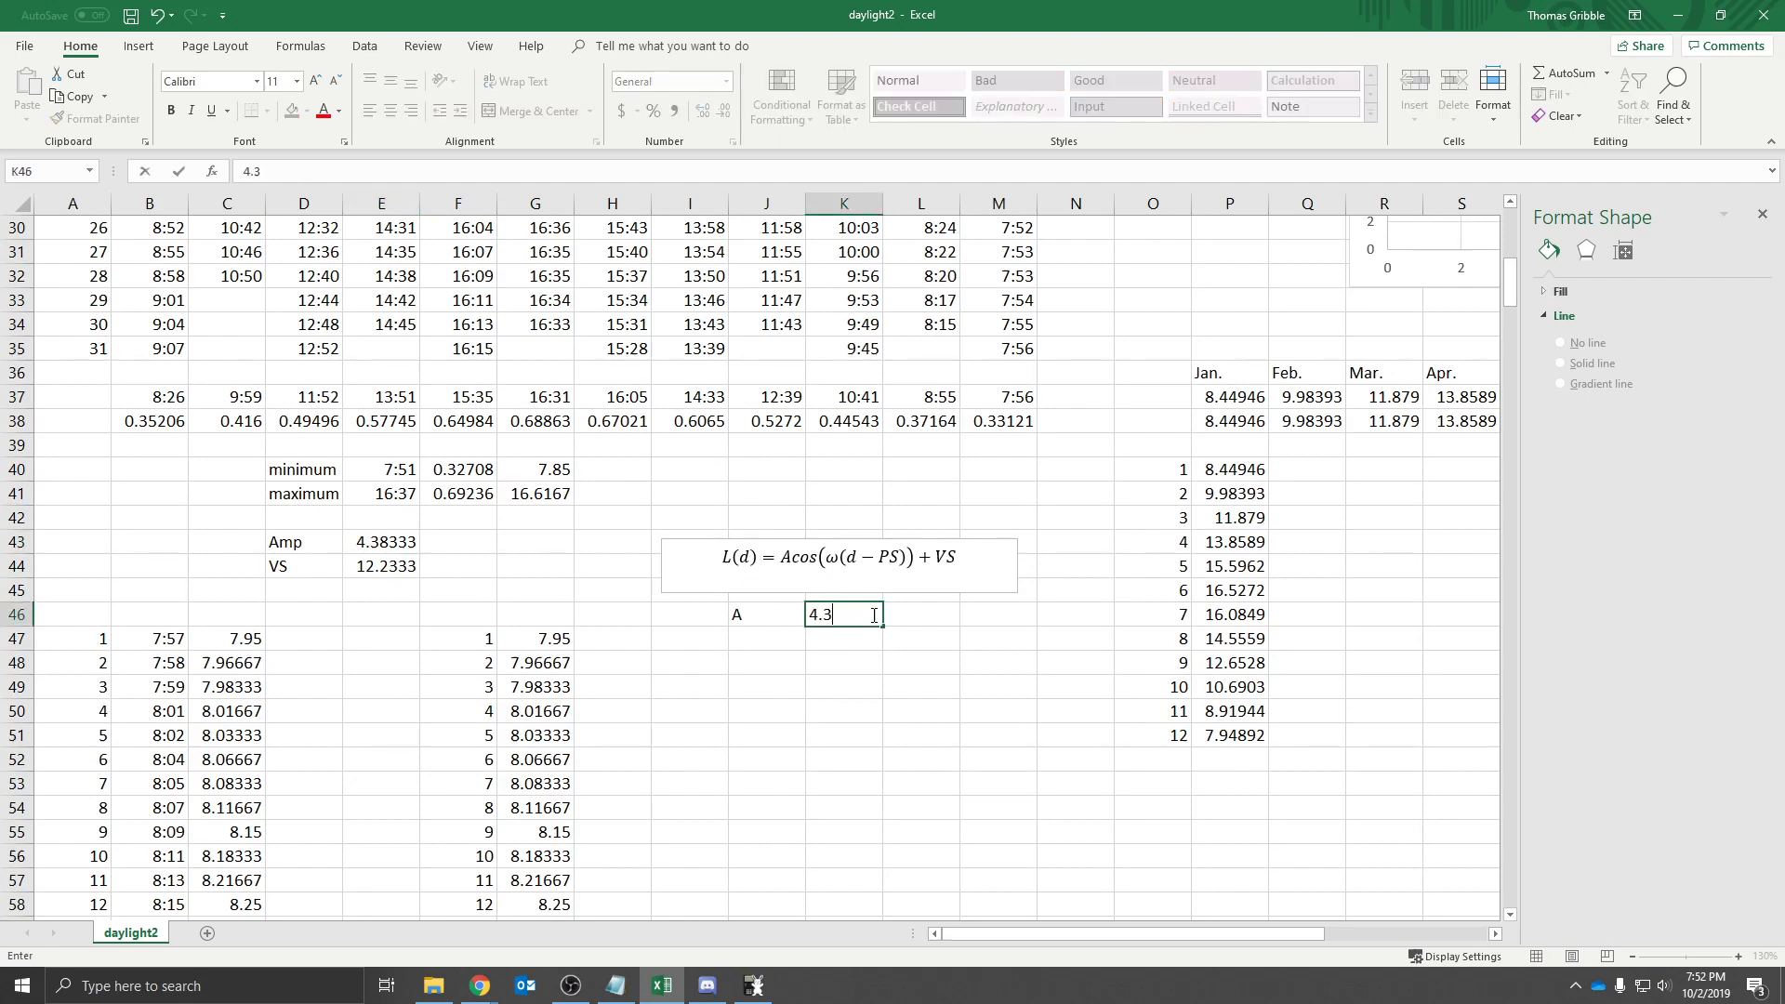
type("78==")
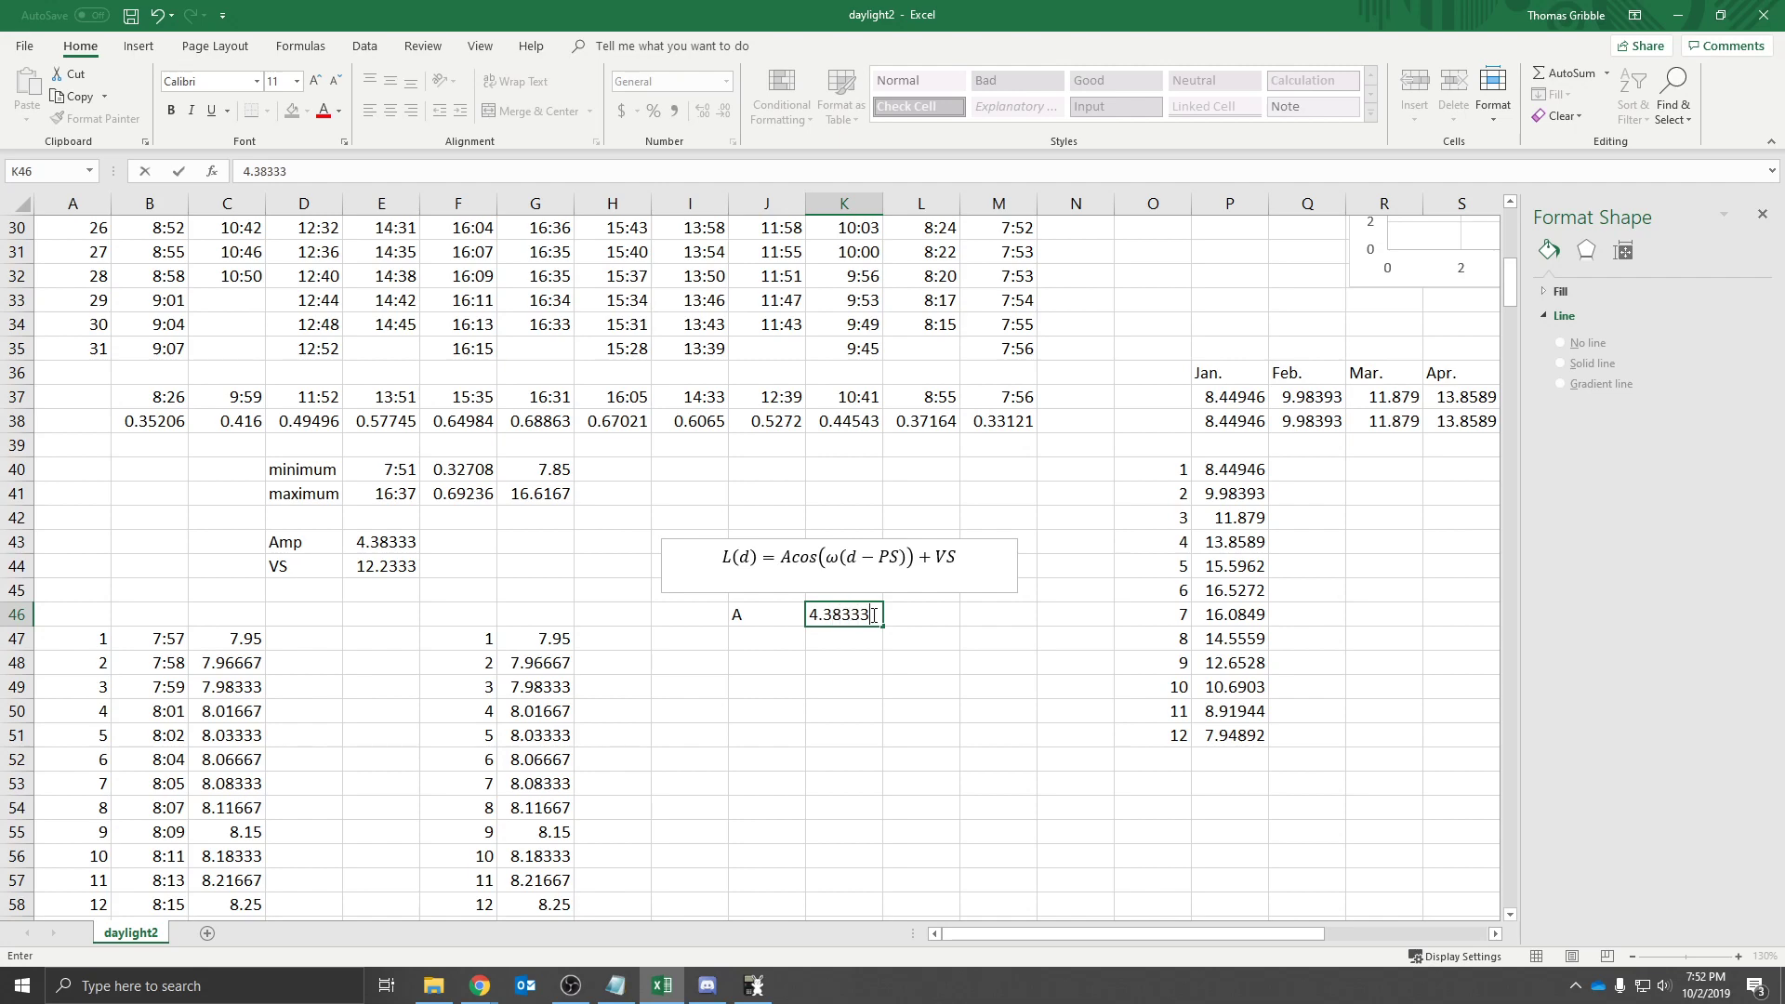
type("VC")
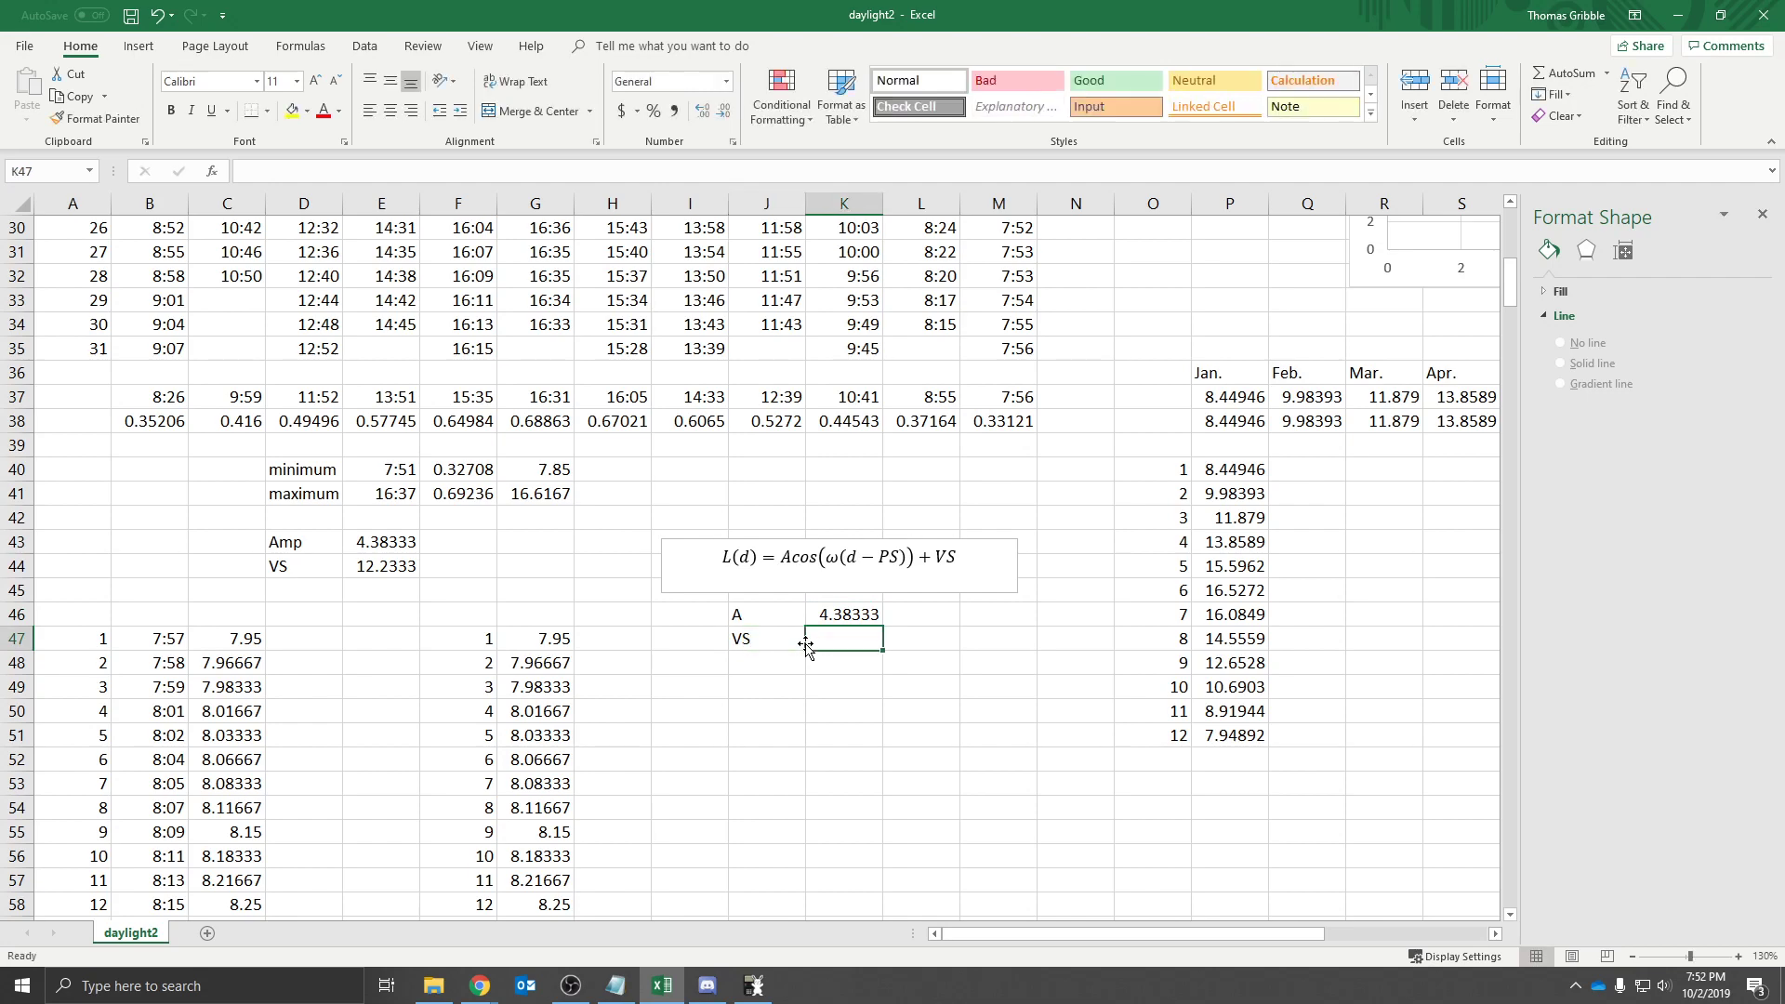
Enter VS as 12.233 and add a PS label with phase shift 10
type("12.233")
left_click(766, 662)
type("PS")
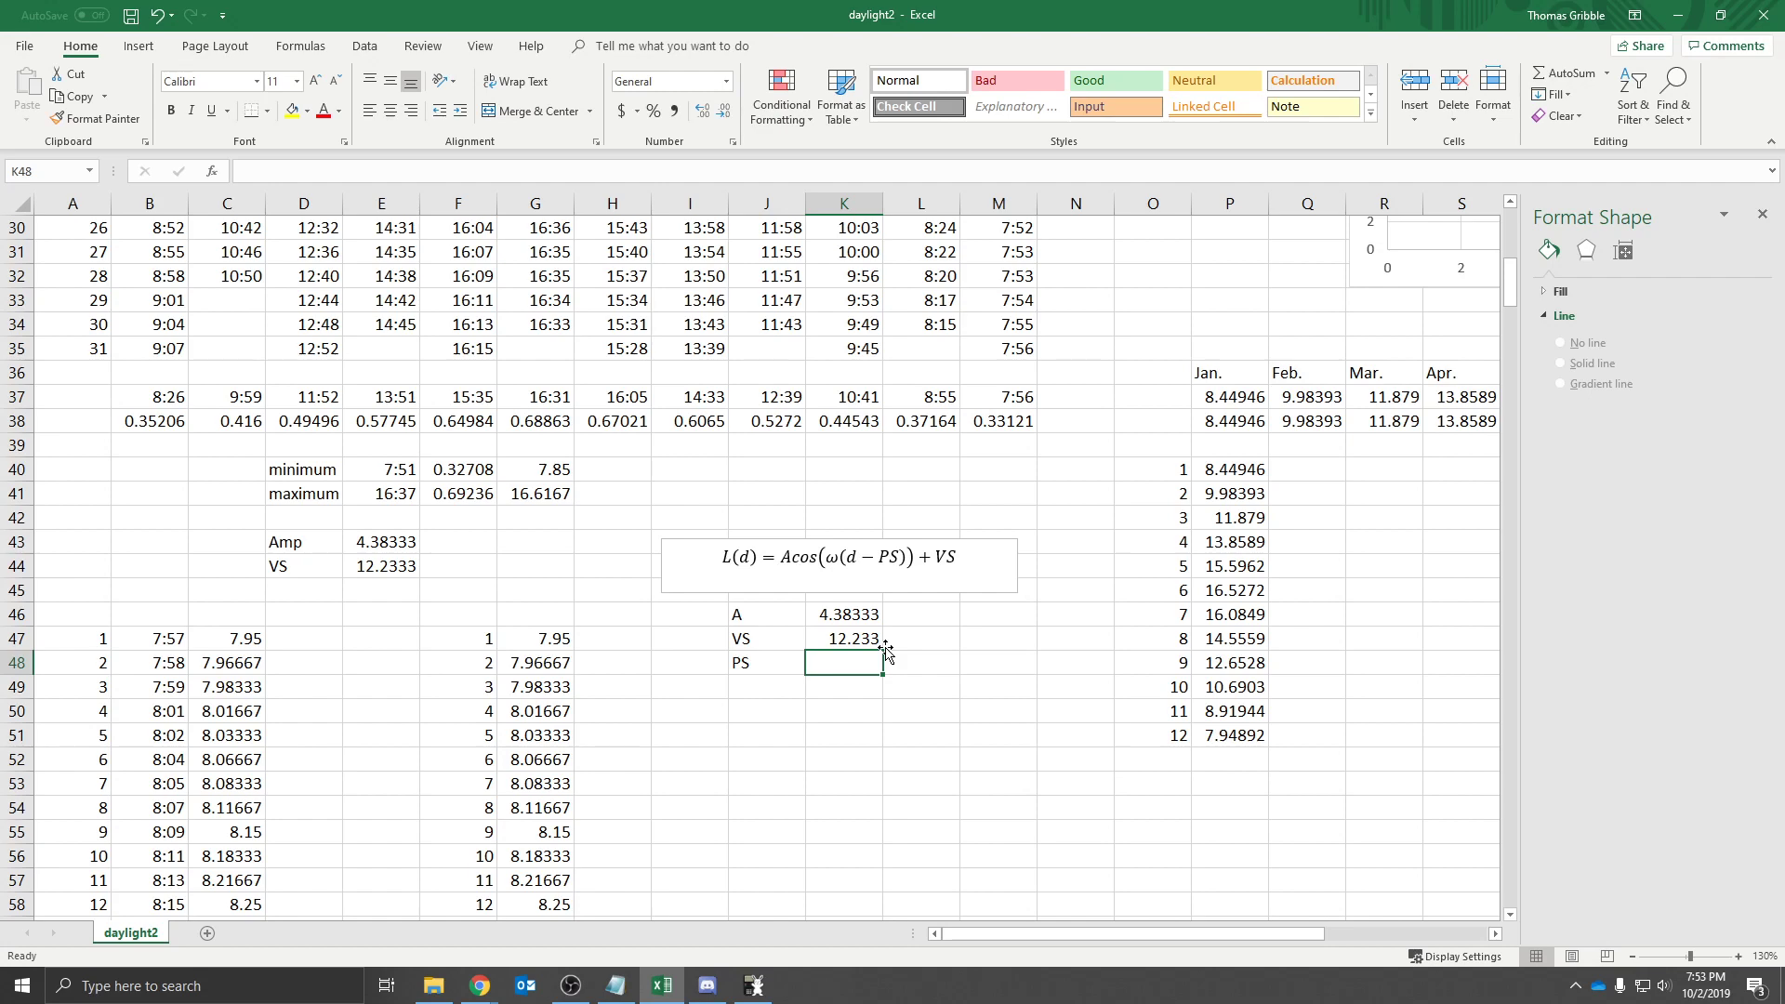
type("10")
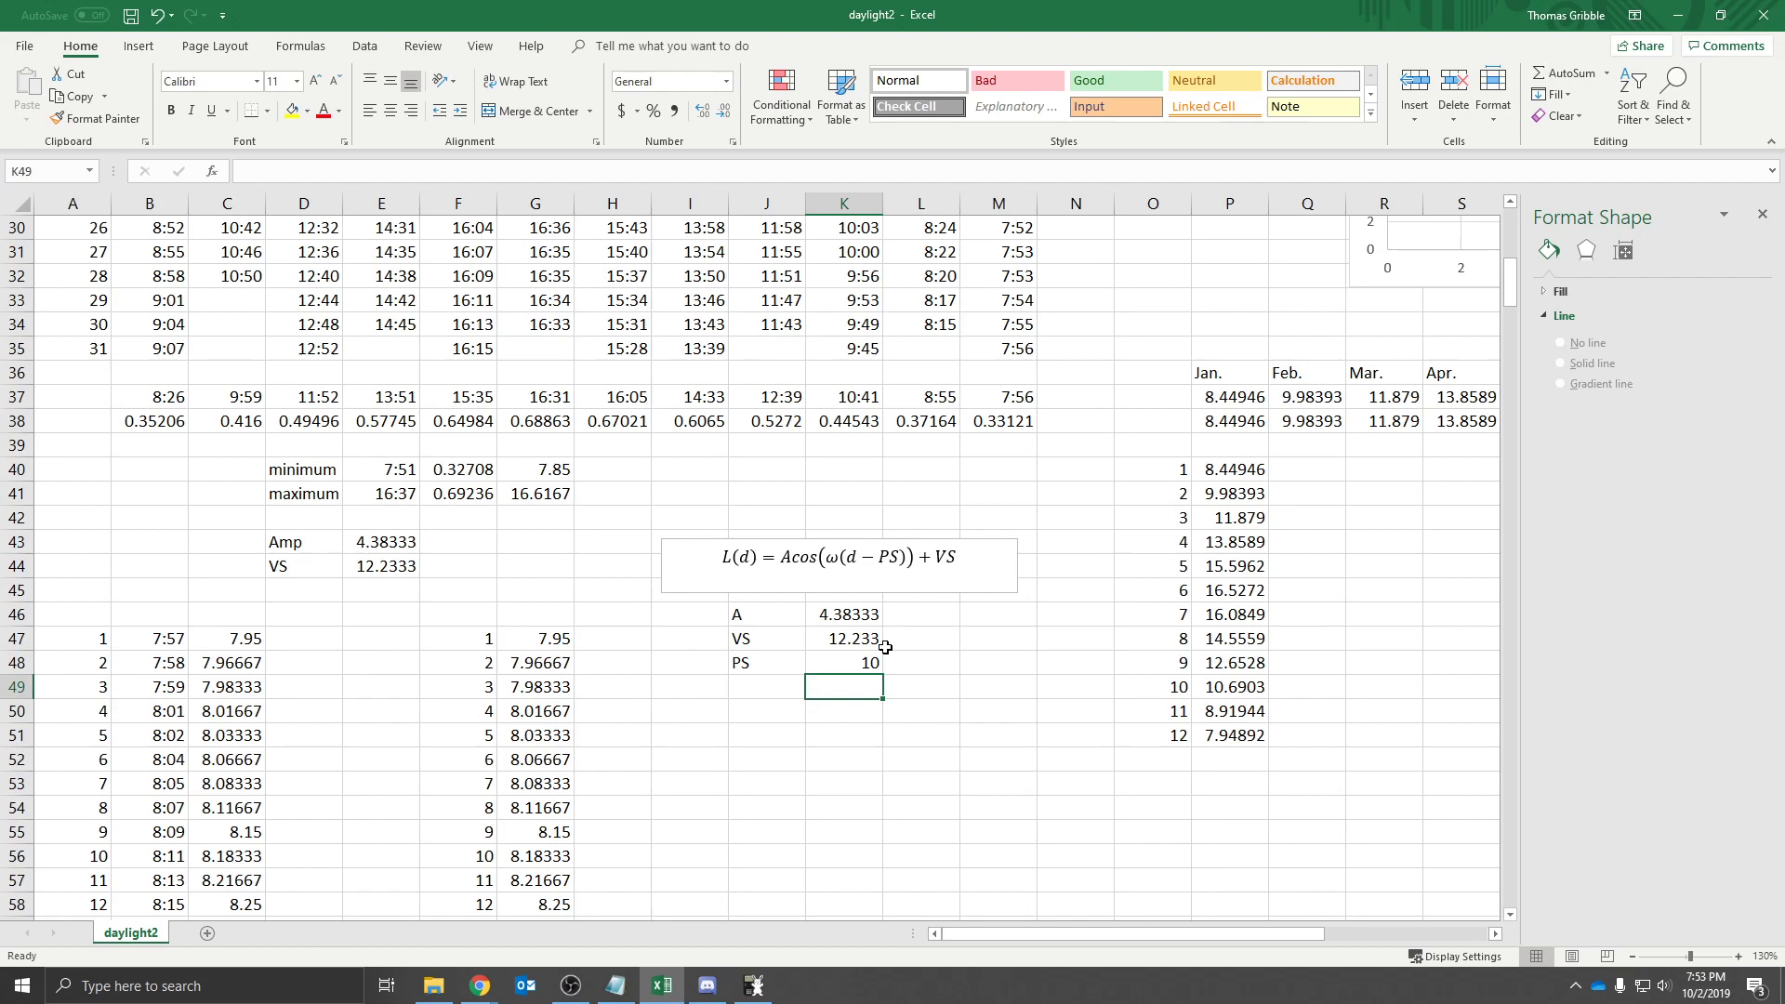
left_click(844, 663)
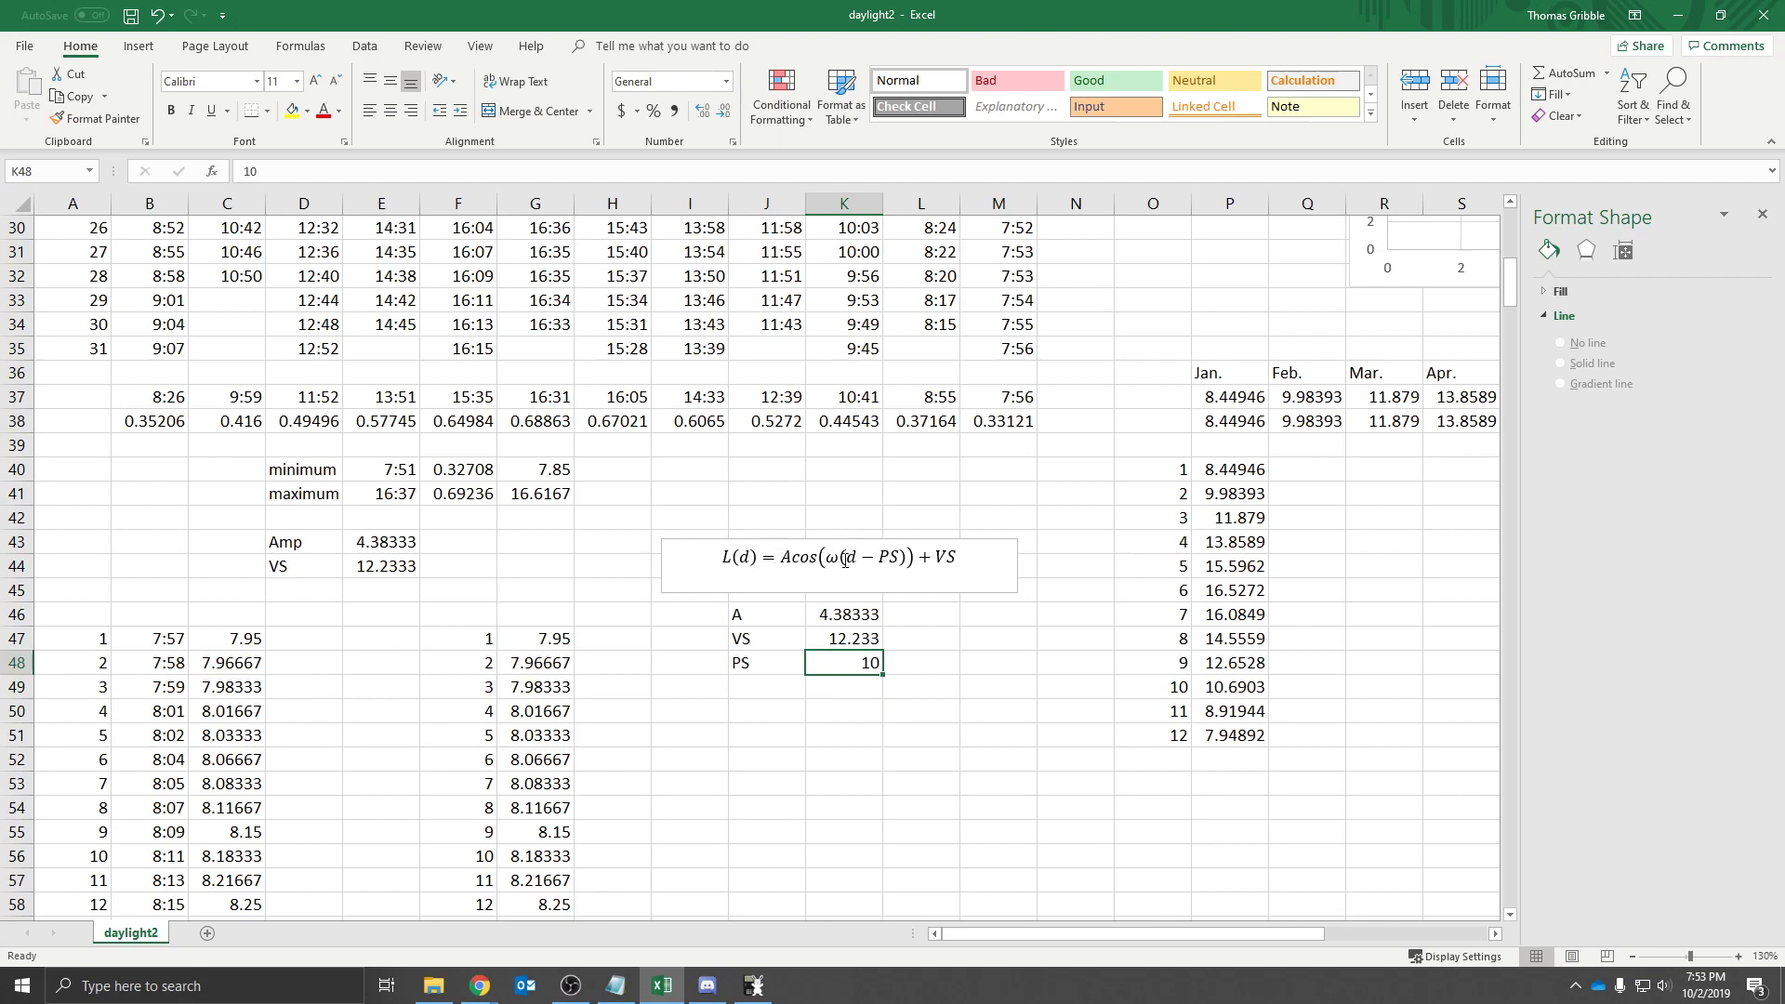
left_click(766, 686)
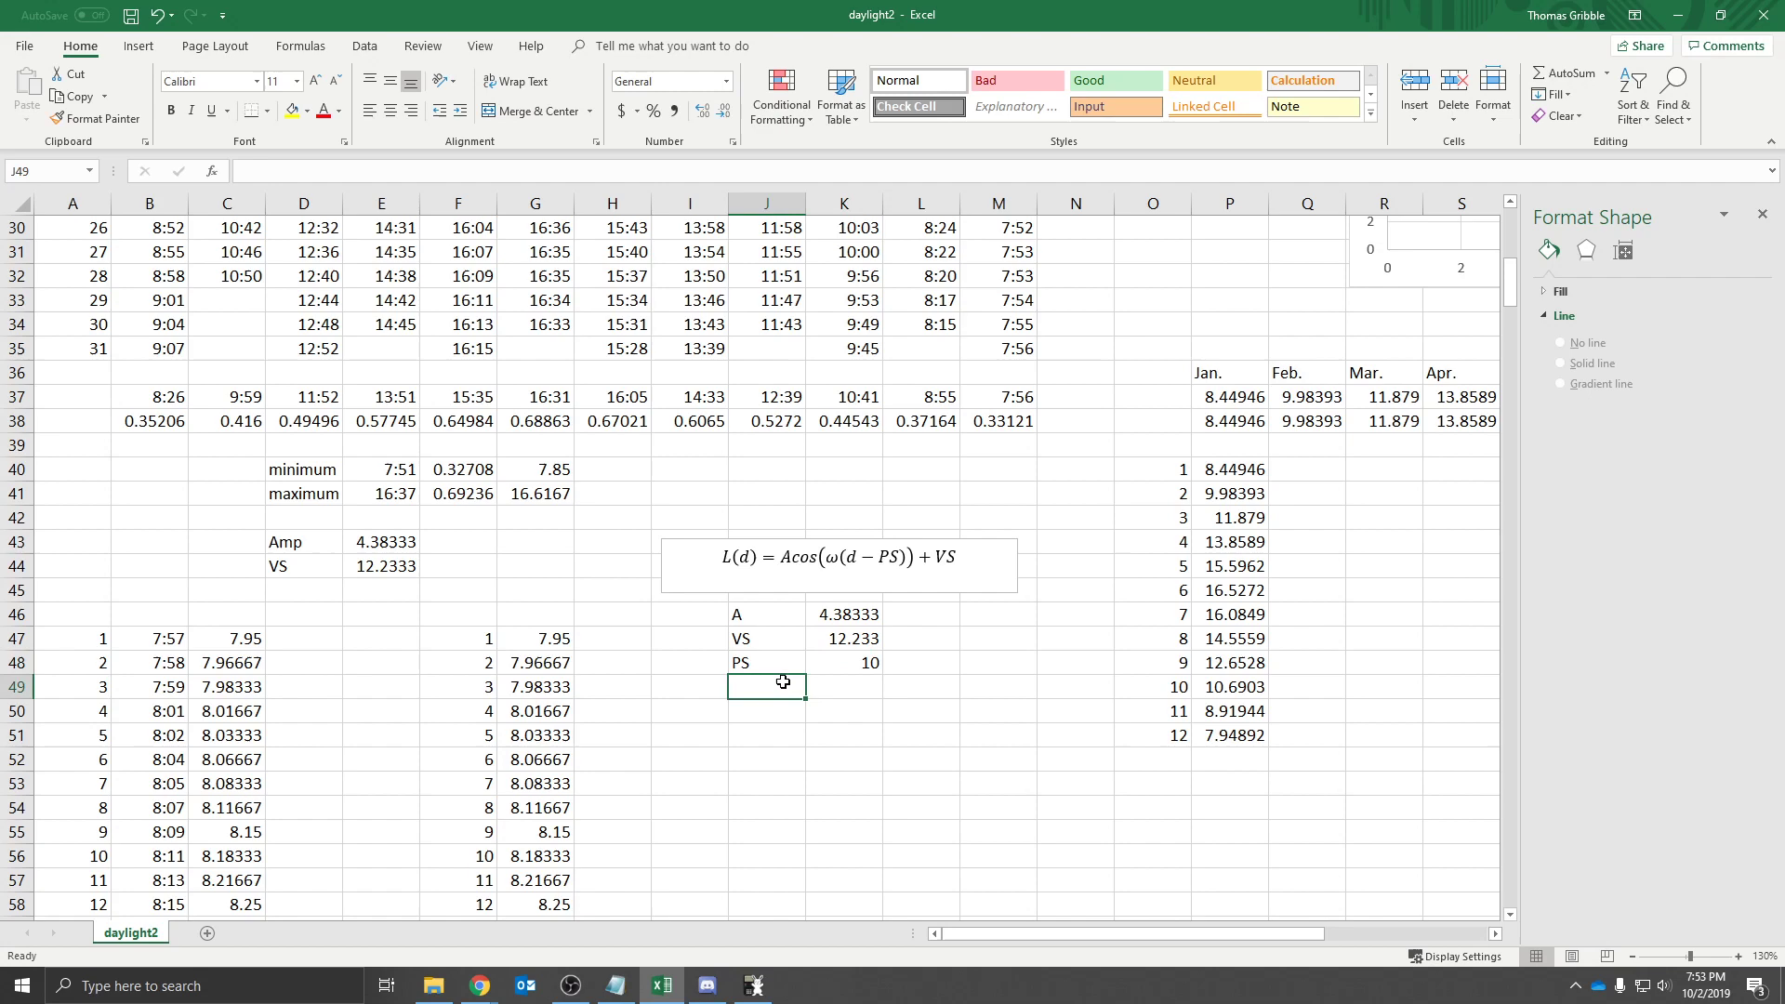
mouse_move(907, 704)
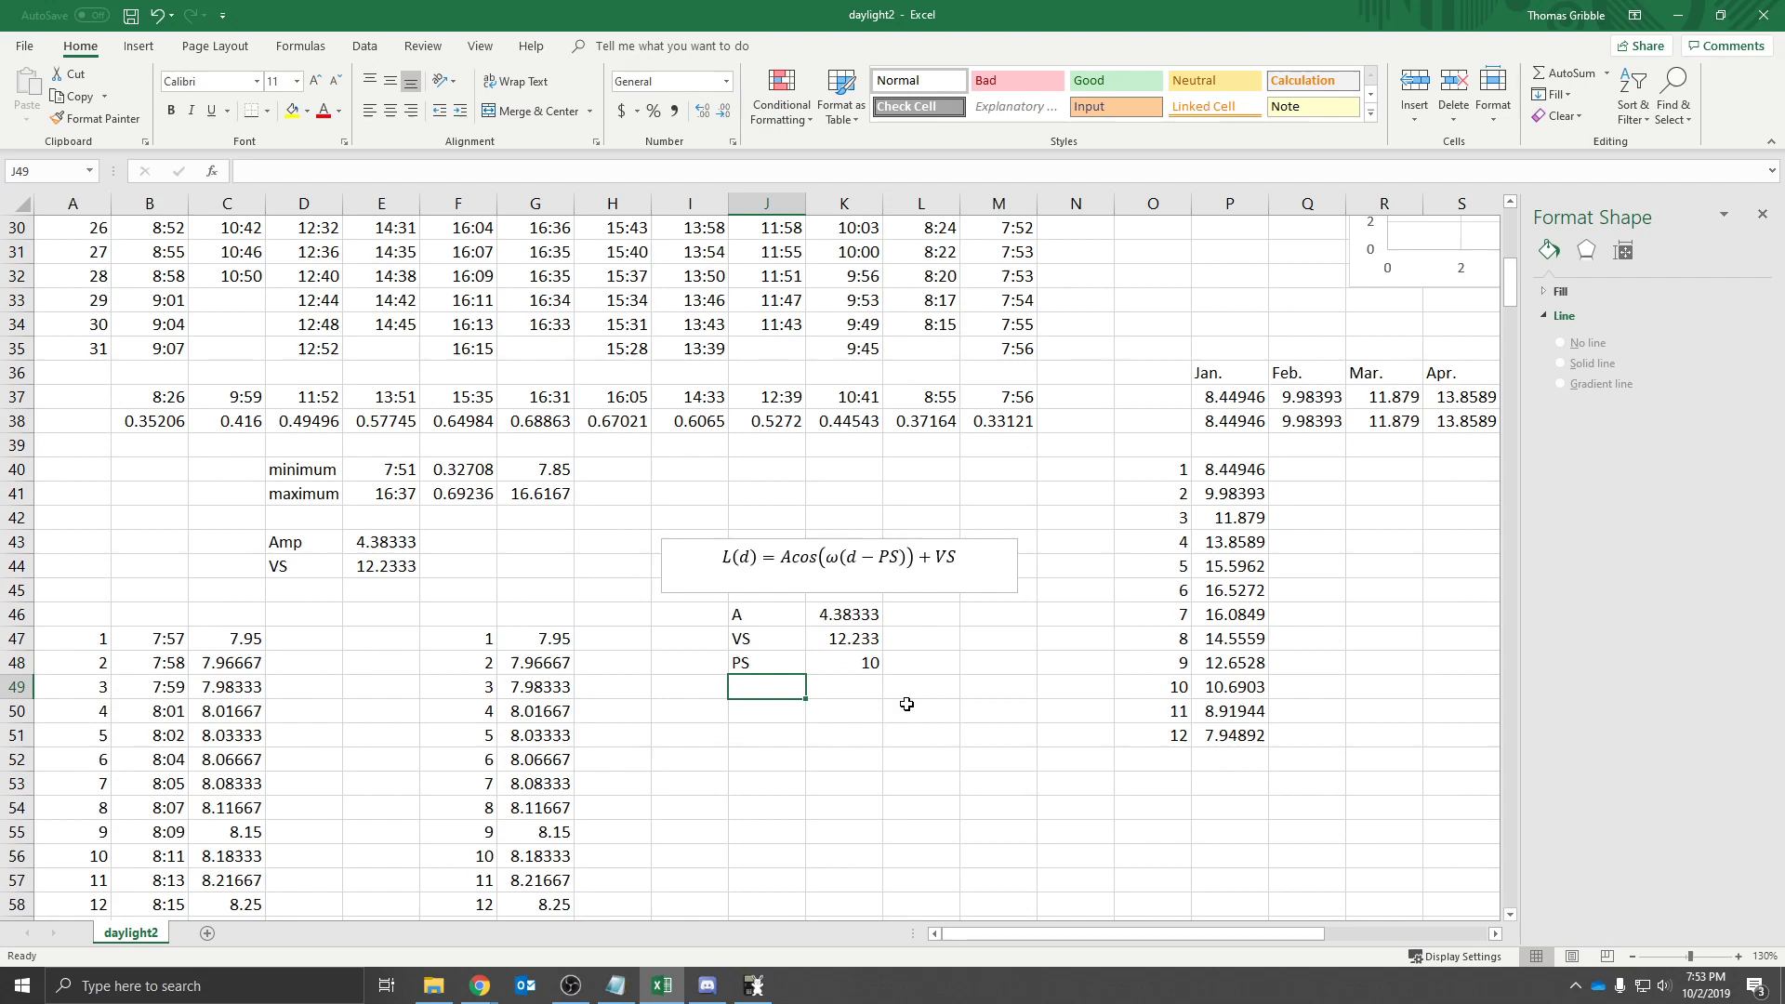
Label J49 as omega, enter 2pi/365 in K49, and scroll back to the daylight table
type("omega")
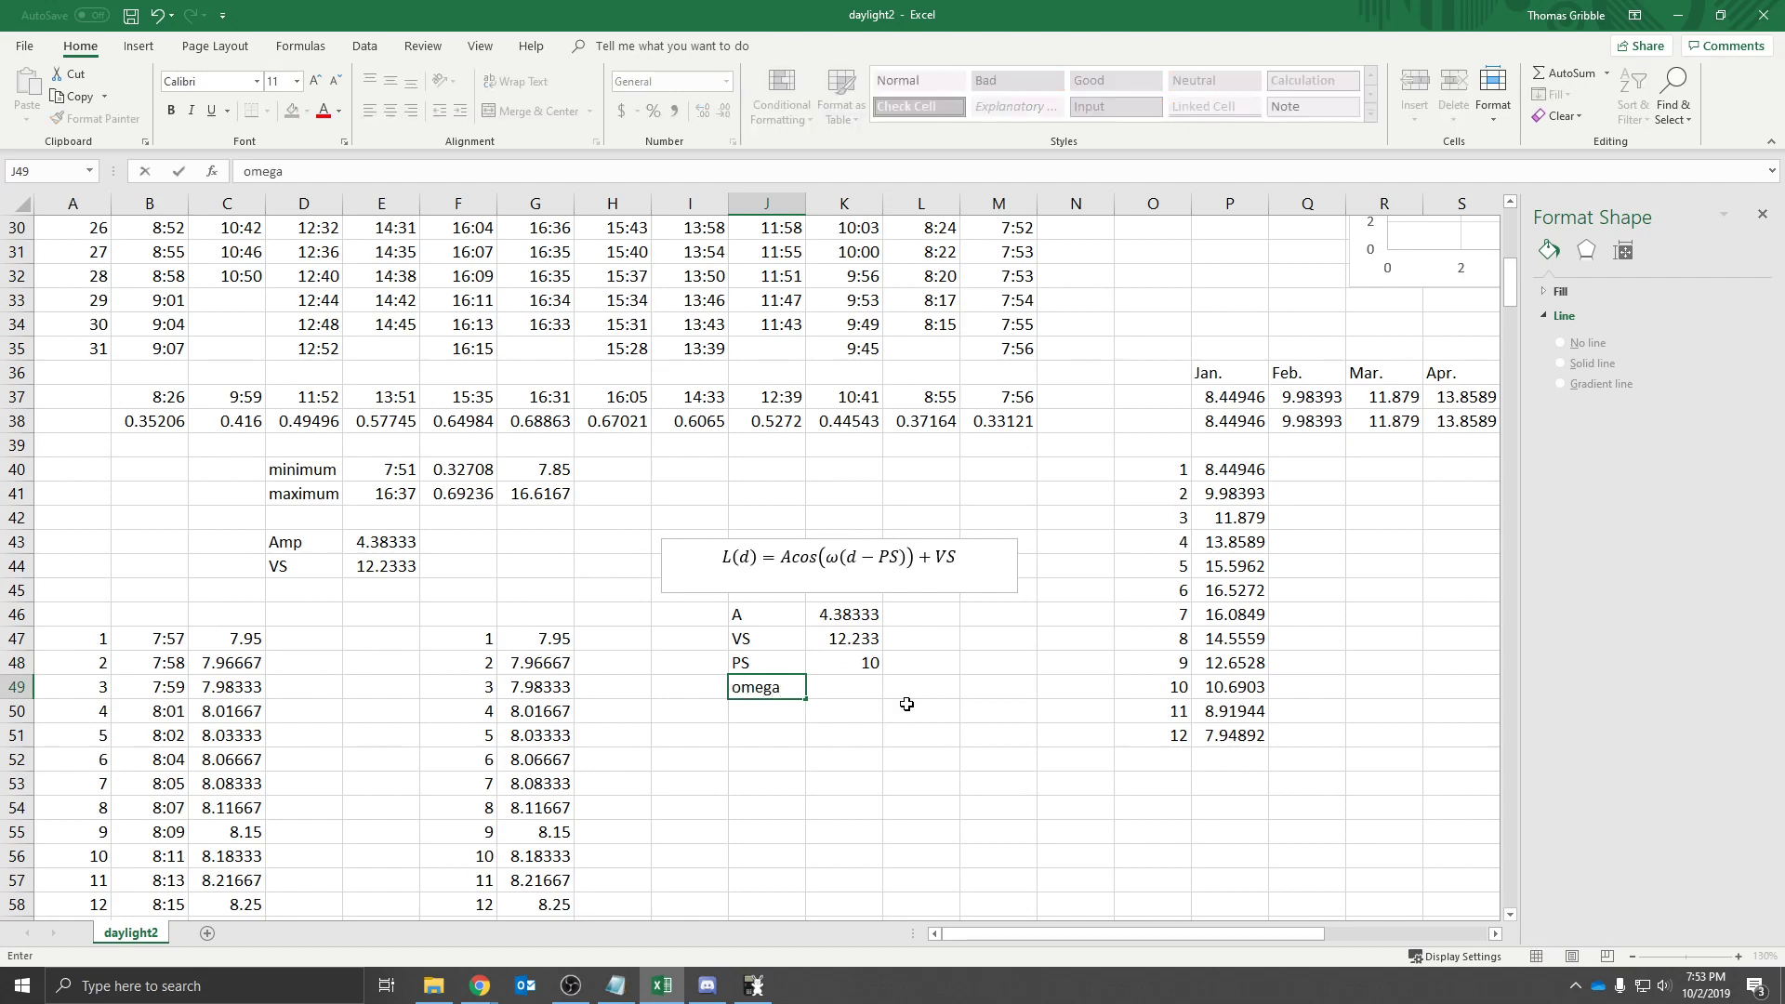
left_click(919, 735)
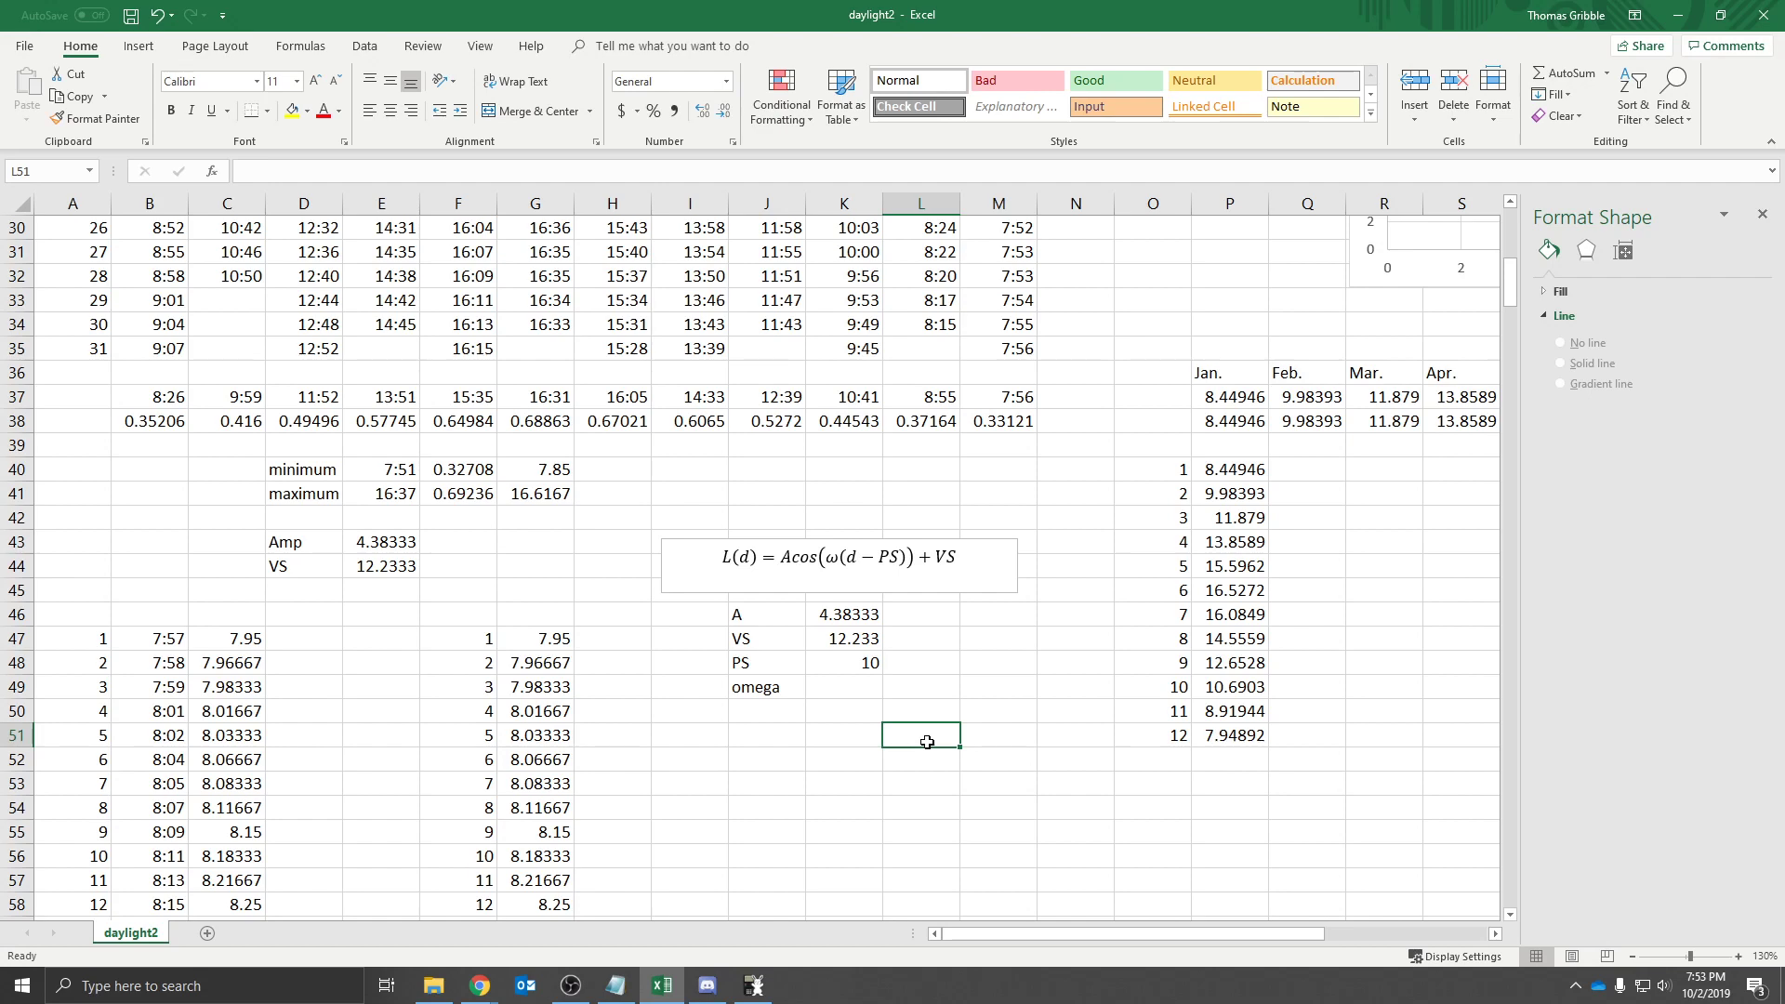
left_click(842, 686)
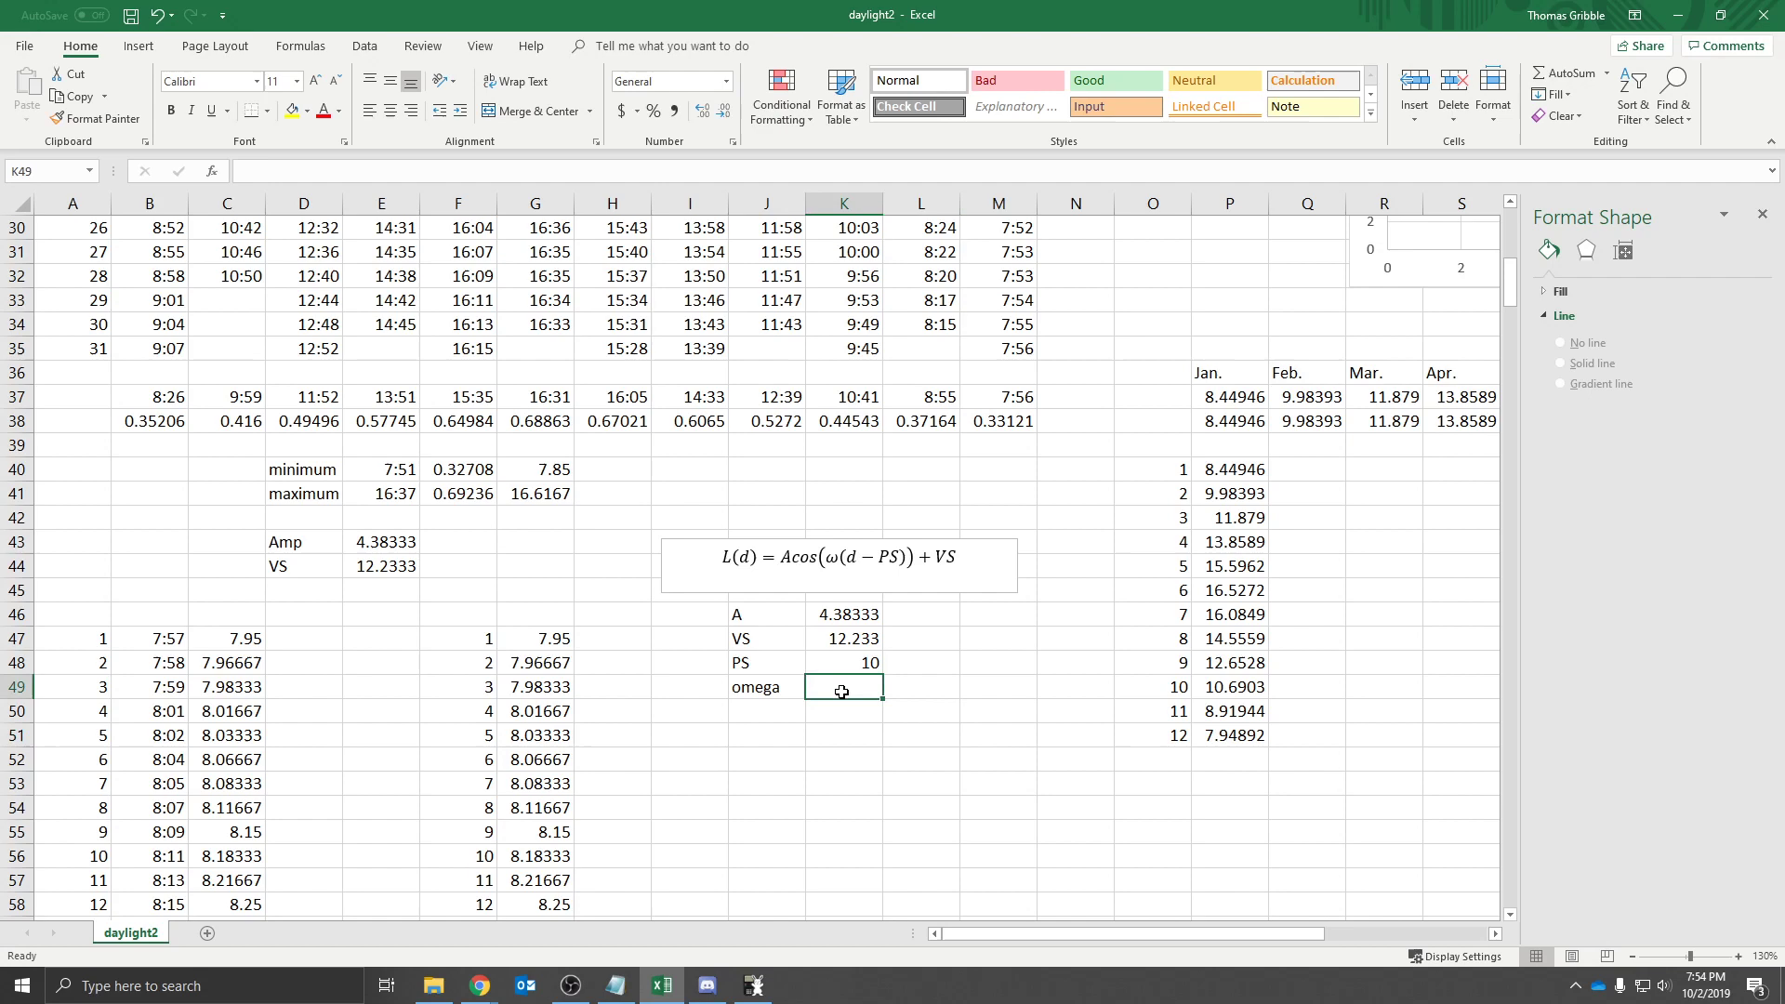
type("2pi/")
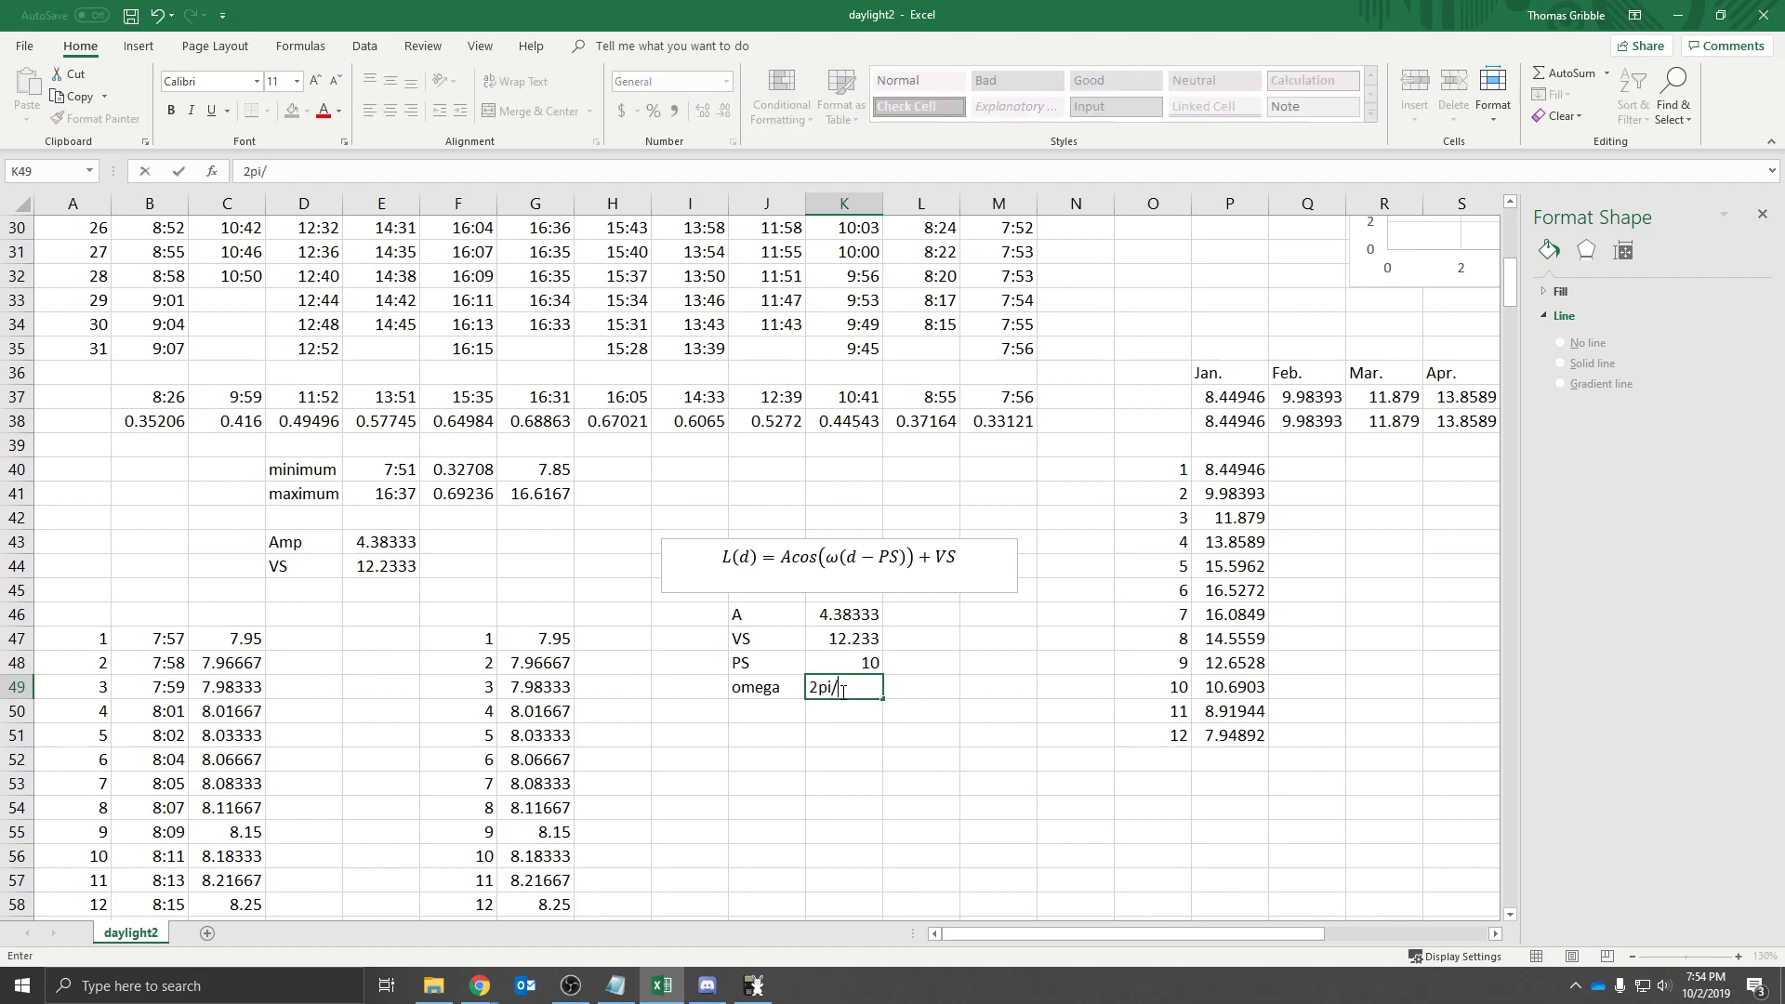
type("365")
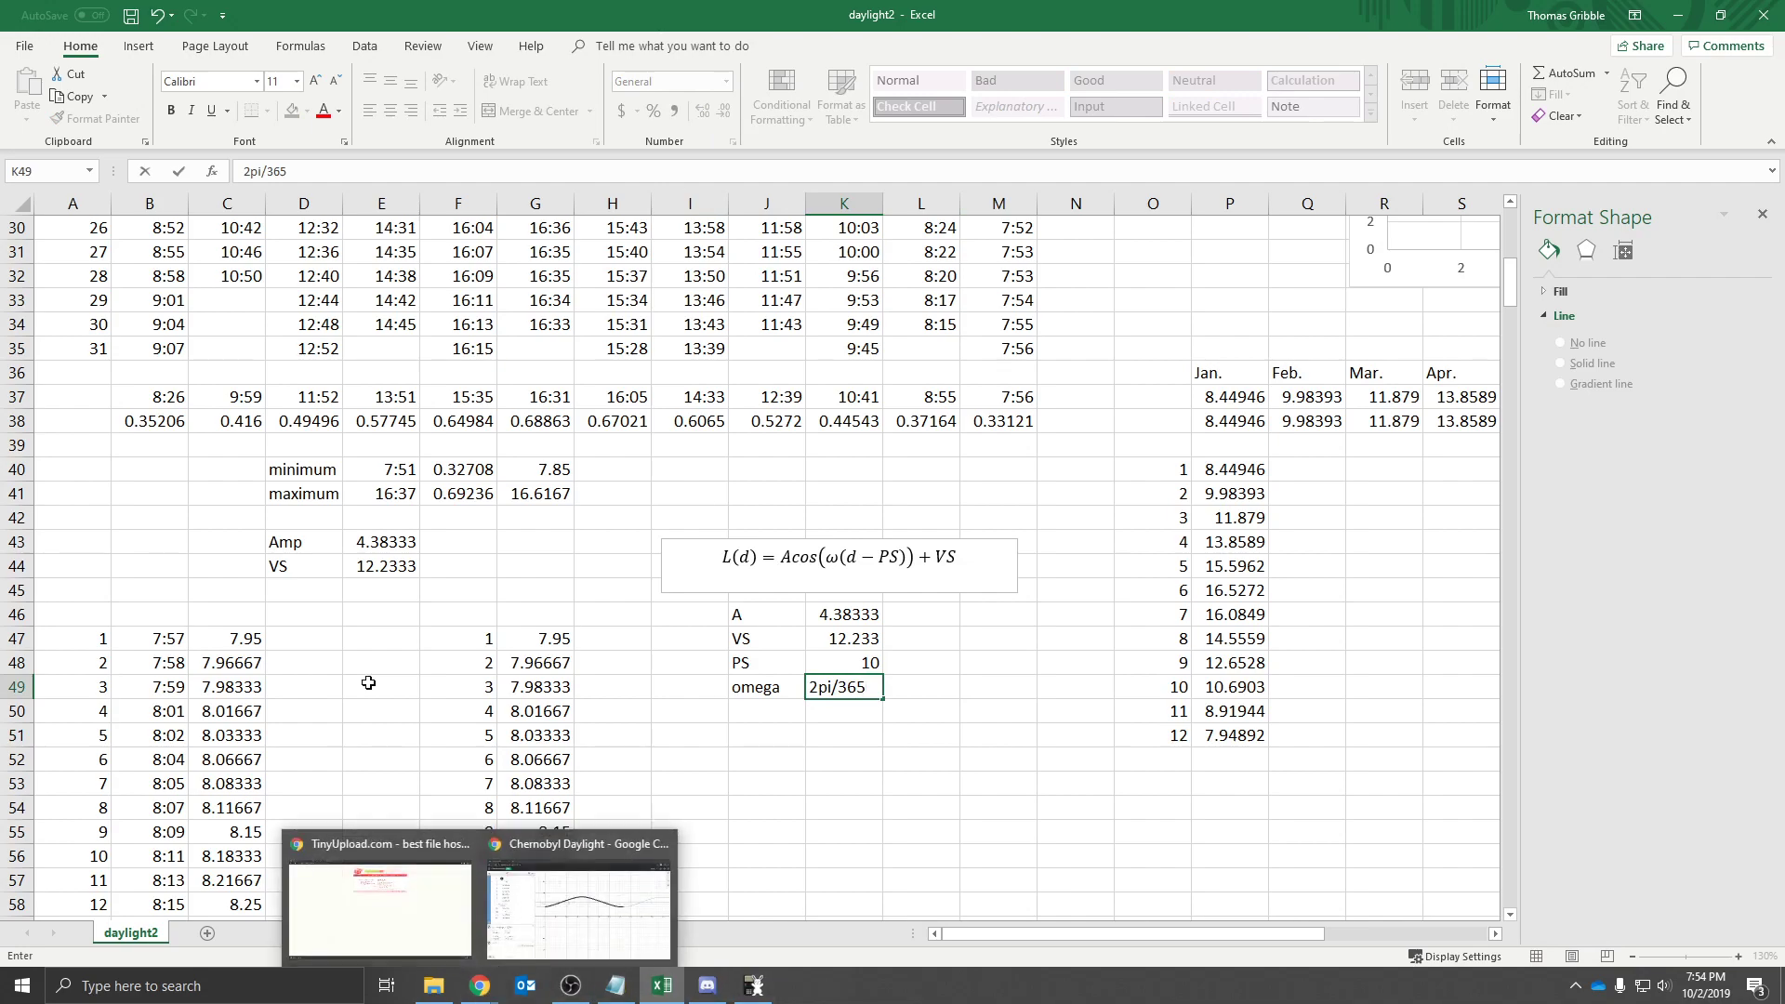
scroll("down", 3)
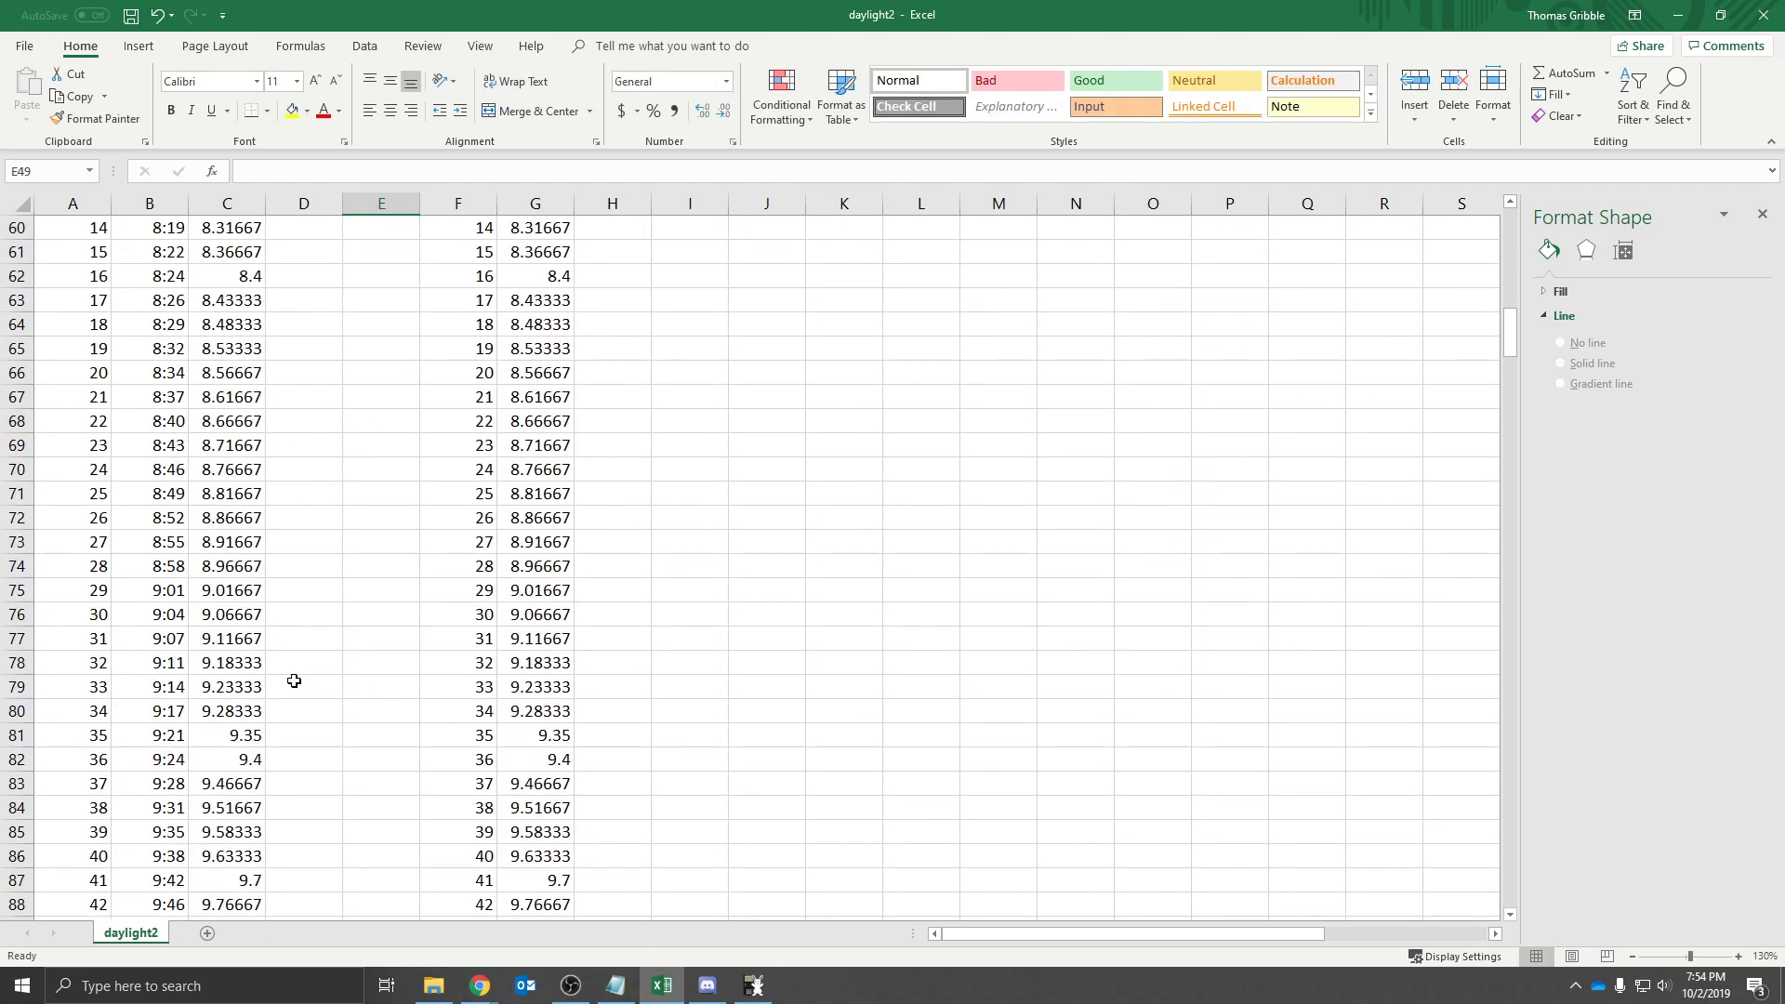
scroll("down", 3)
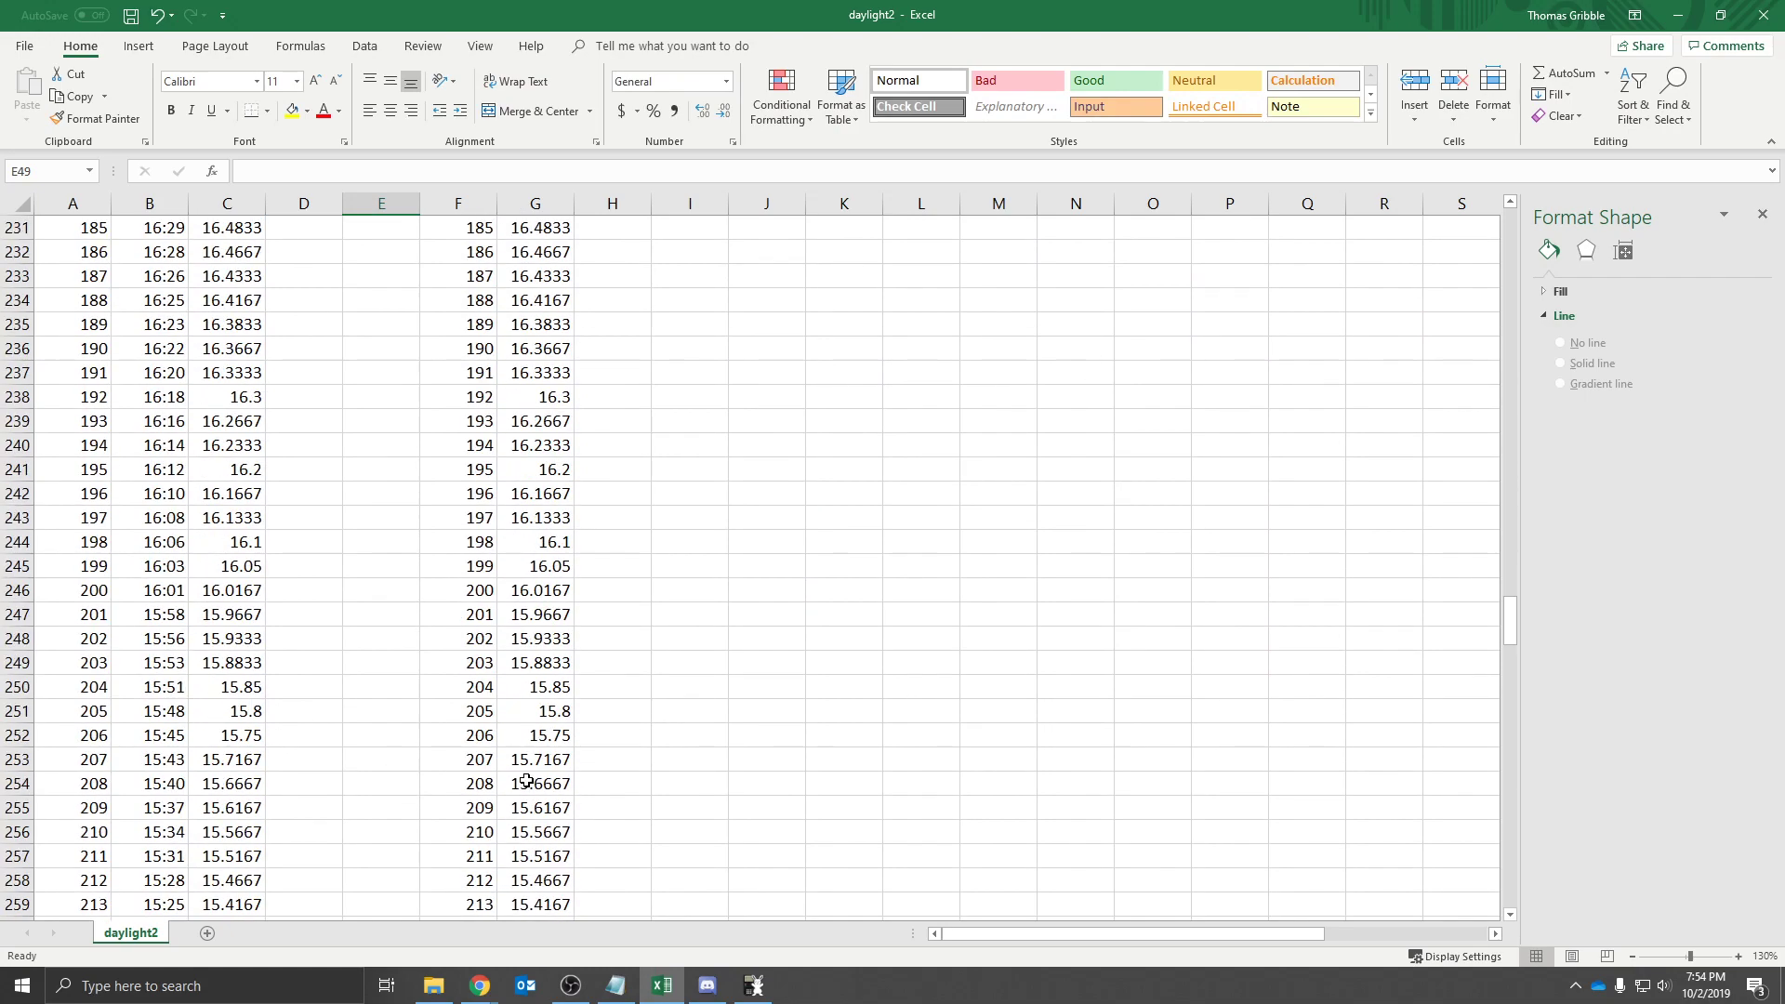
scroll("down", 3)
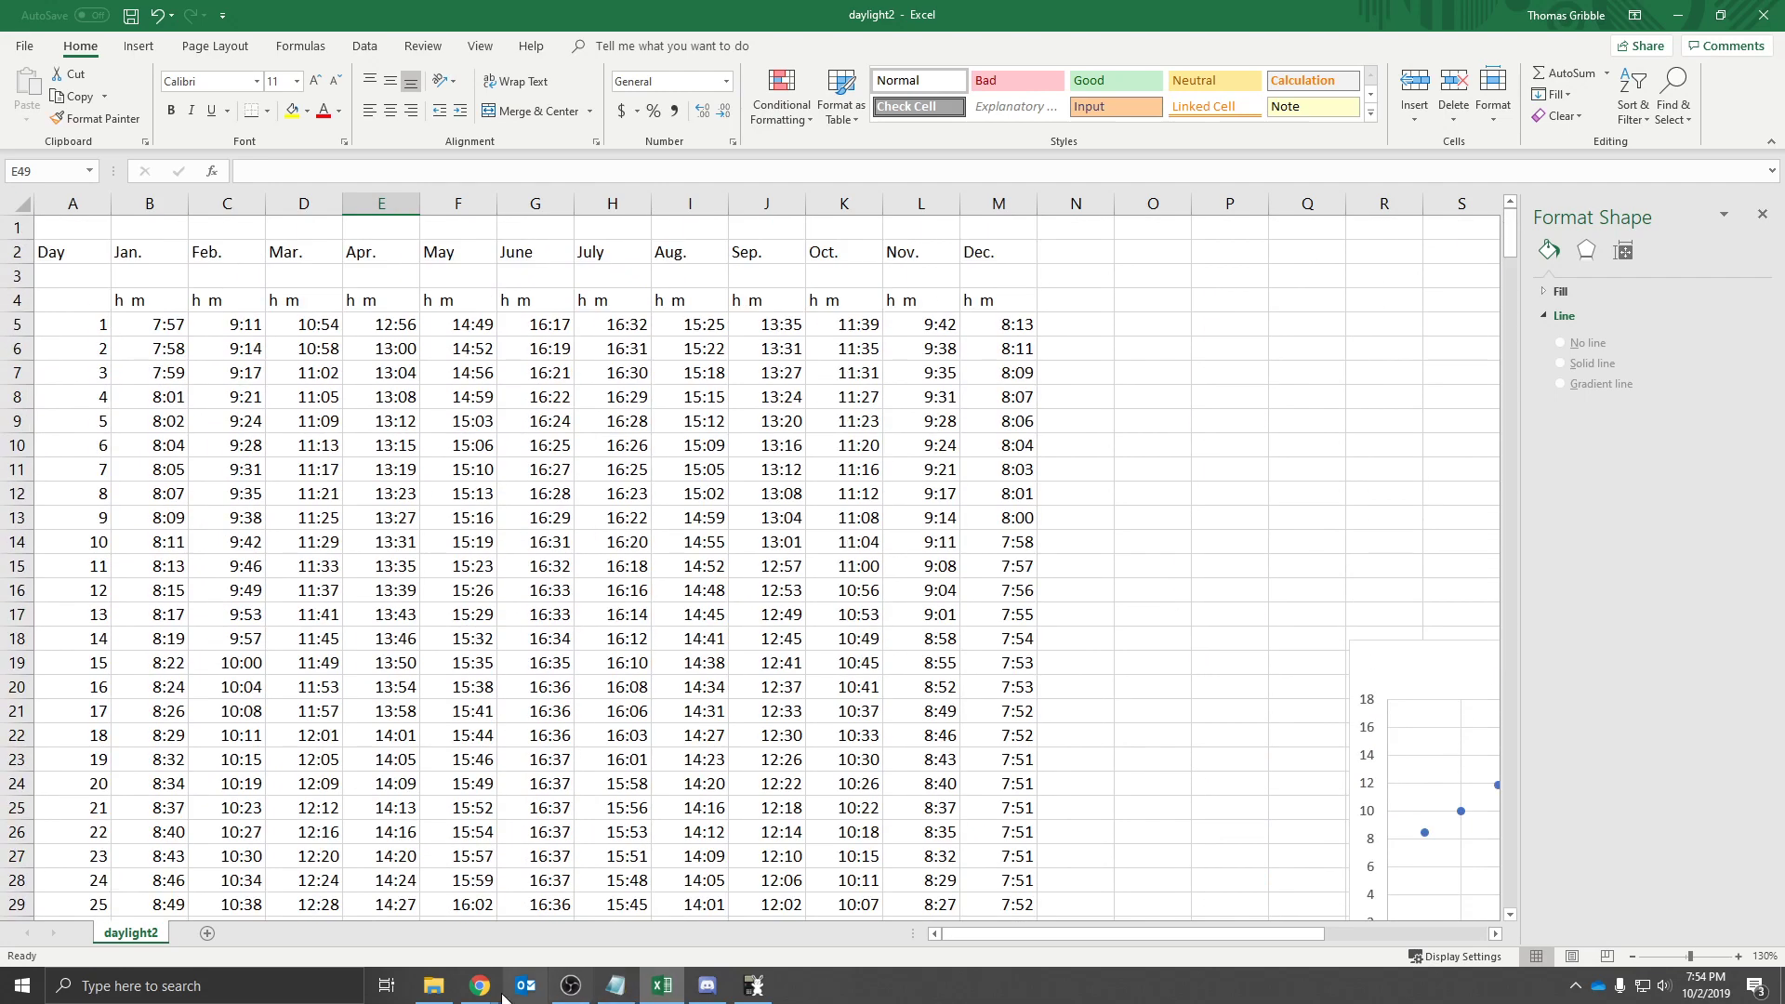
Switch to the Desmos Chernobyl Daylight graph with its cosine regression fit
left_click(480, 986)
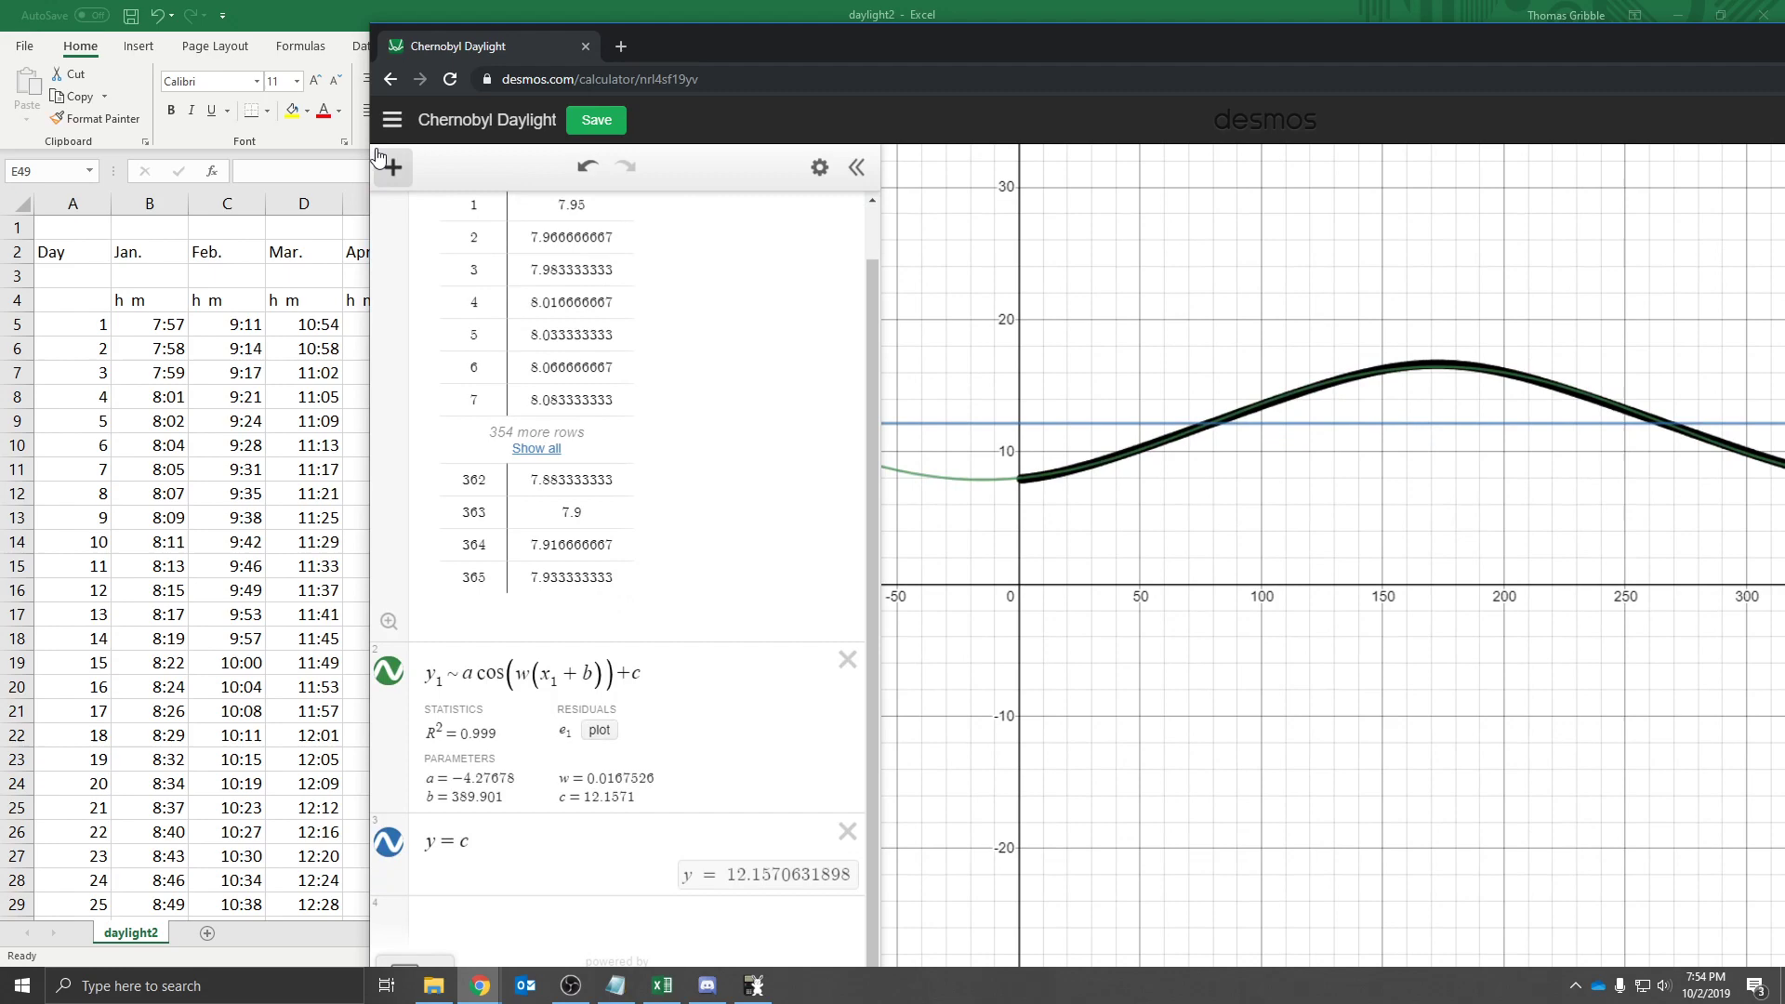
mouse_move(549, 790)
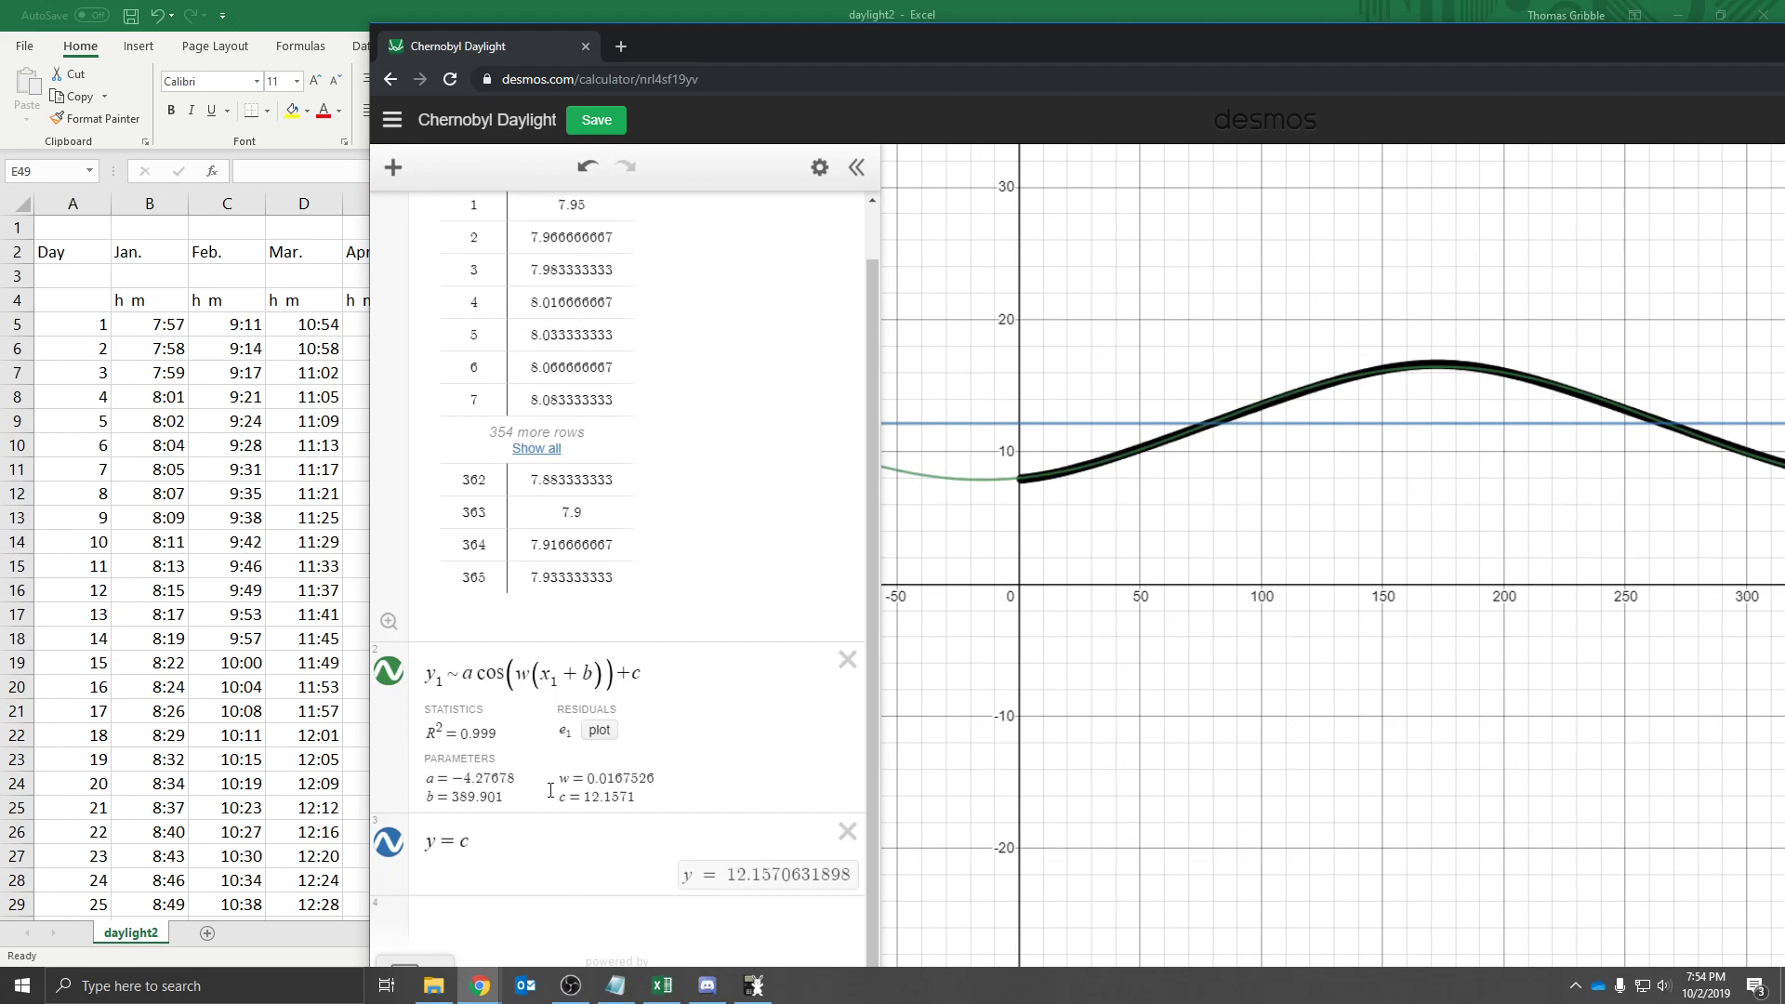
mouse_move(529, 66)
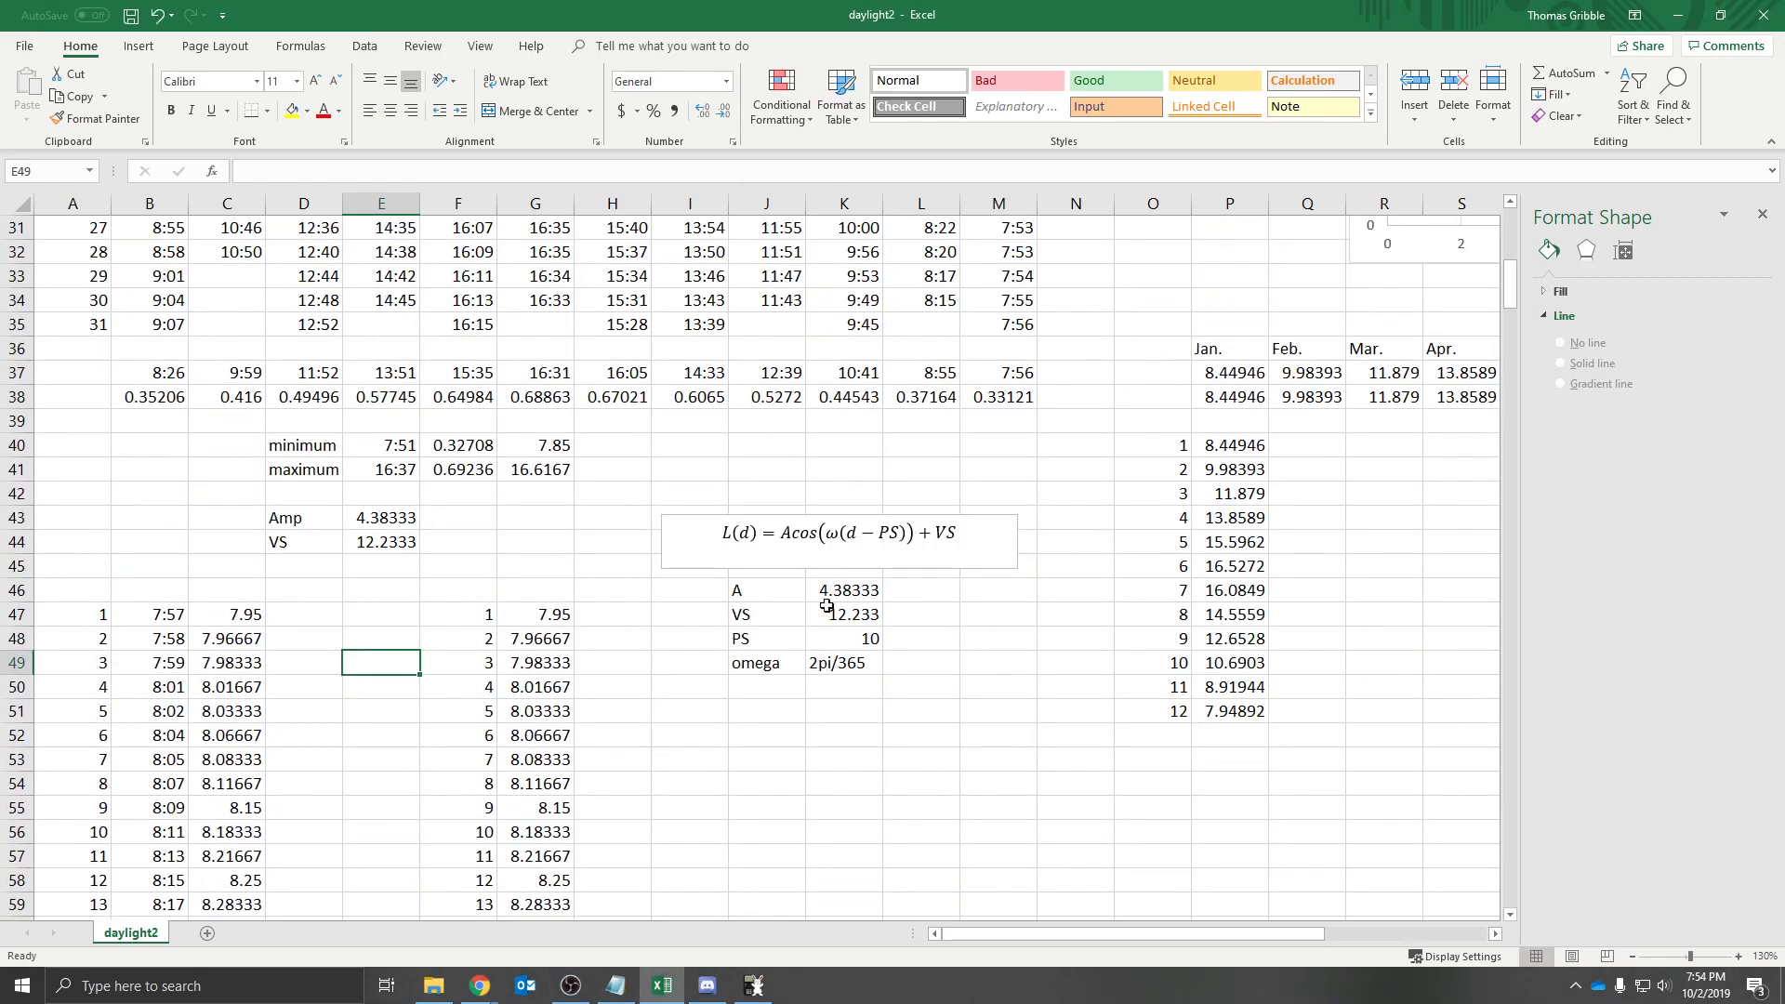
mouse_move(813, 583)
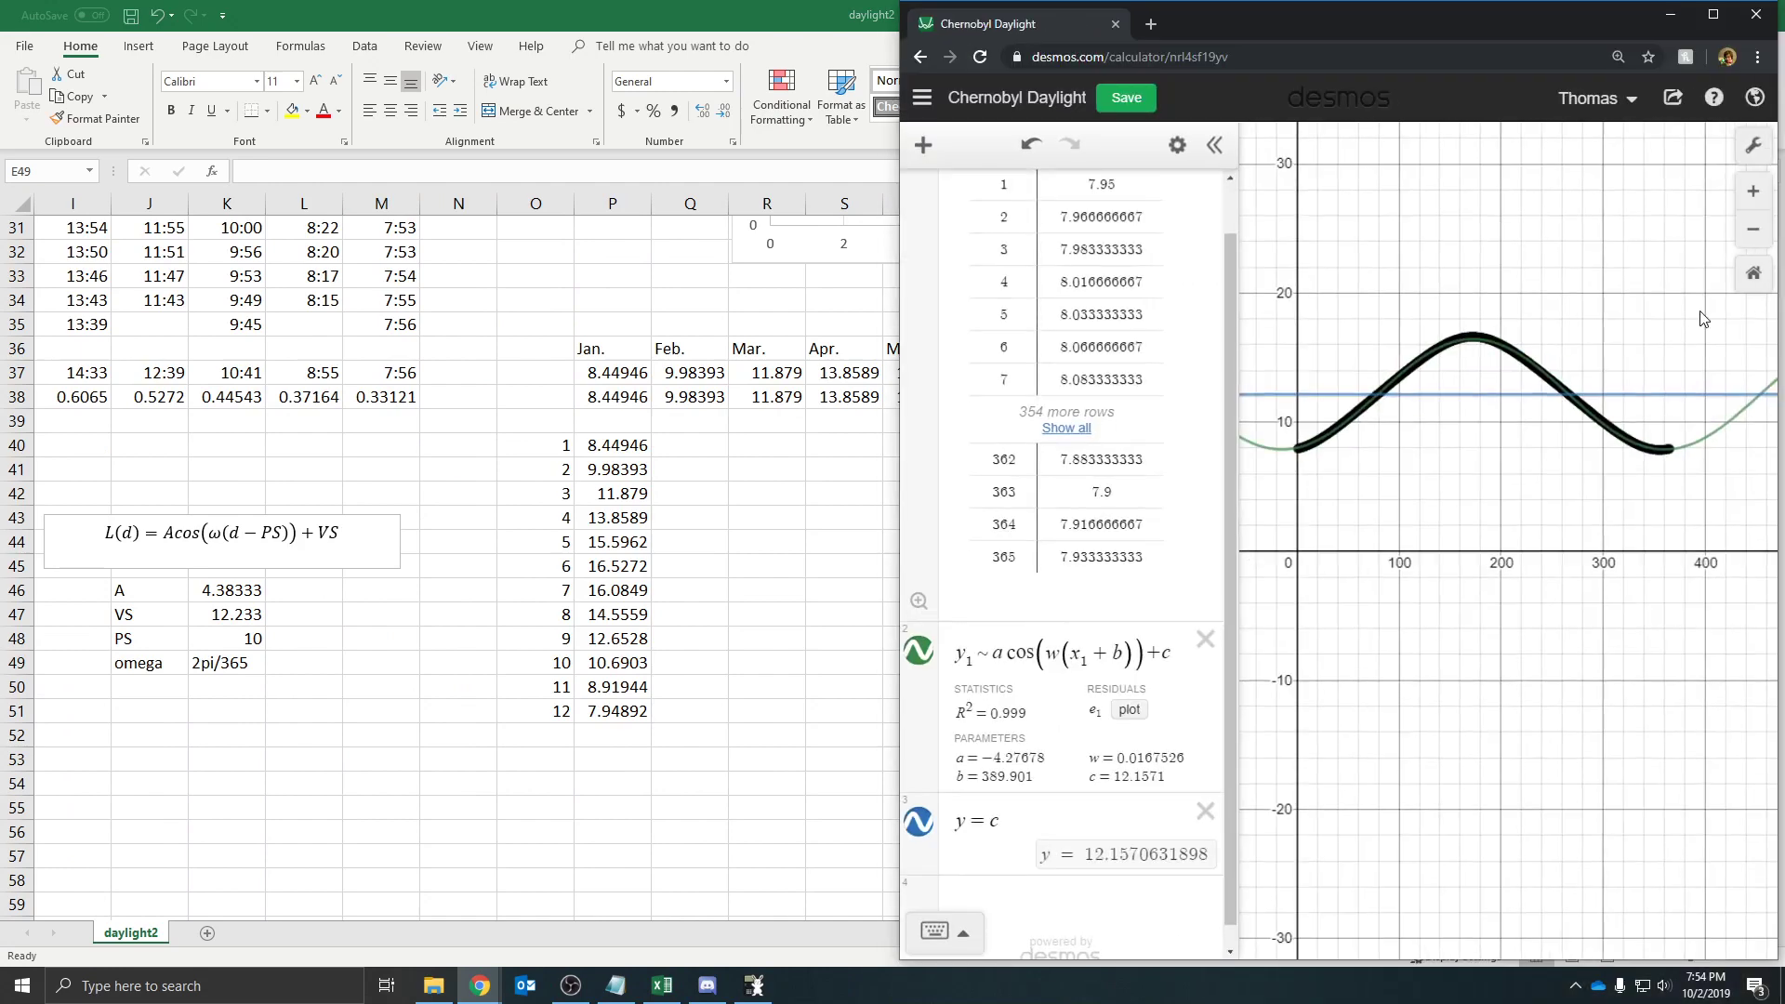
mouse_move(229, 600)
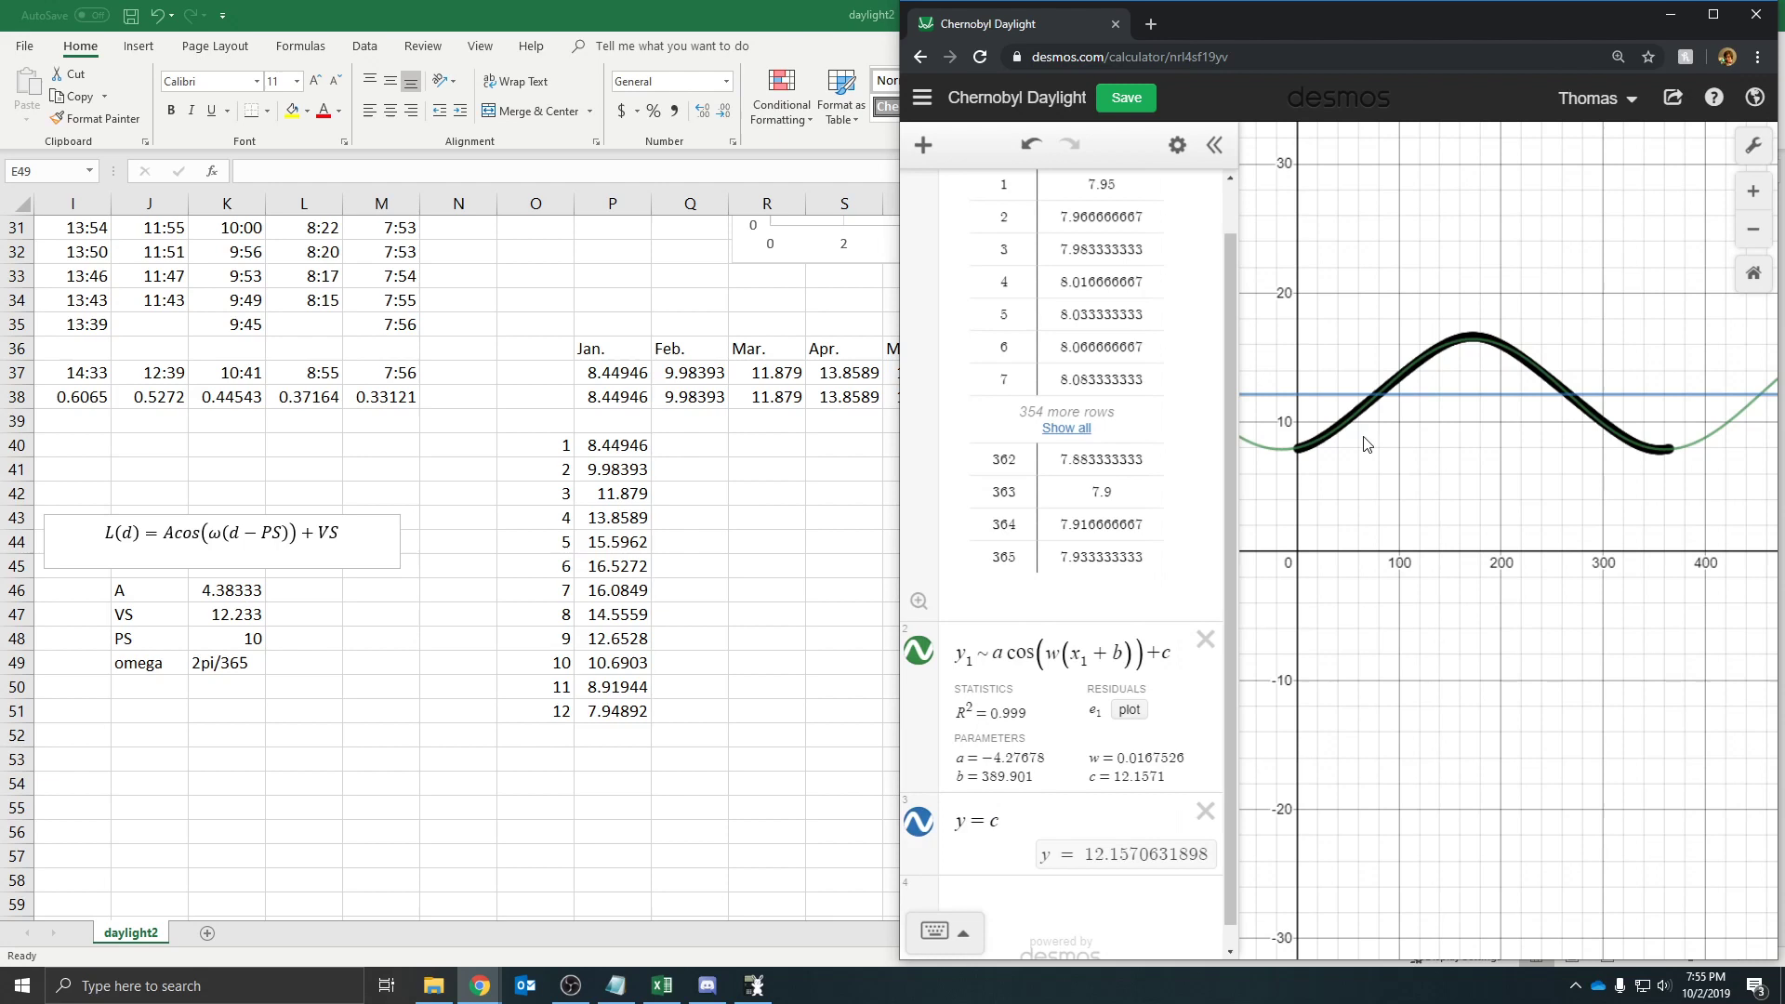
left_click(1071, 653)
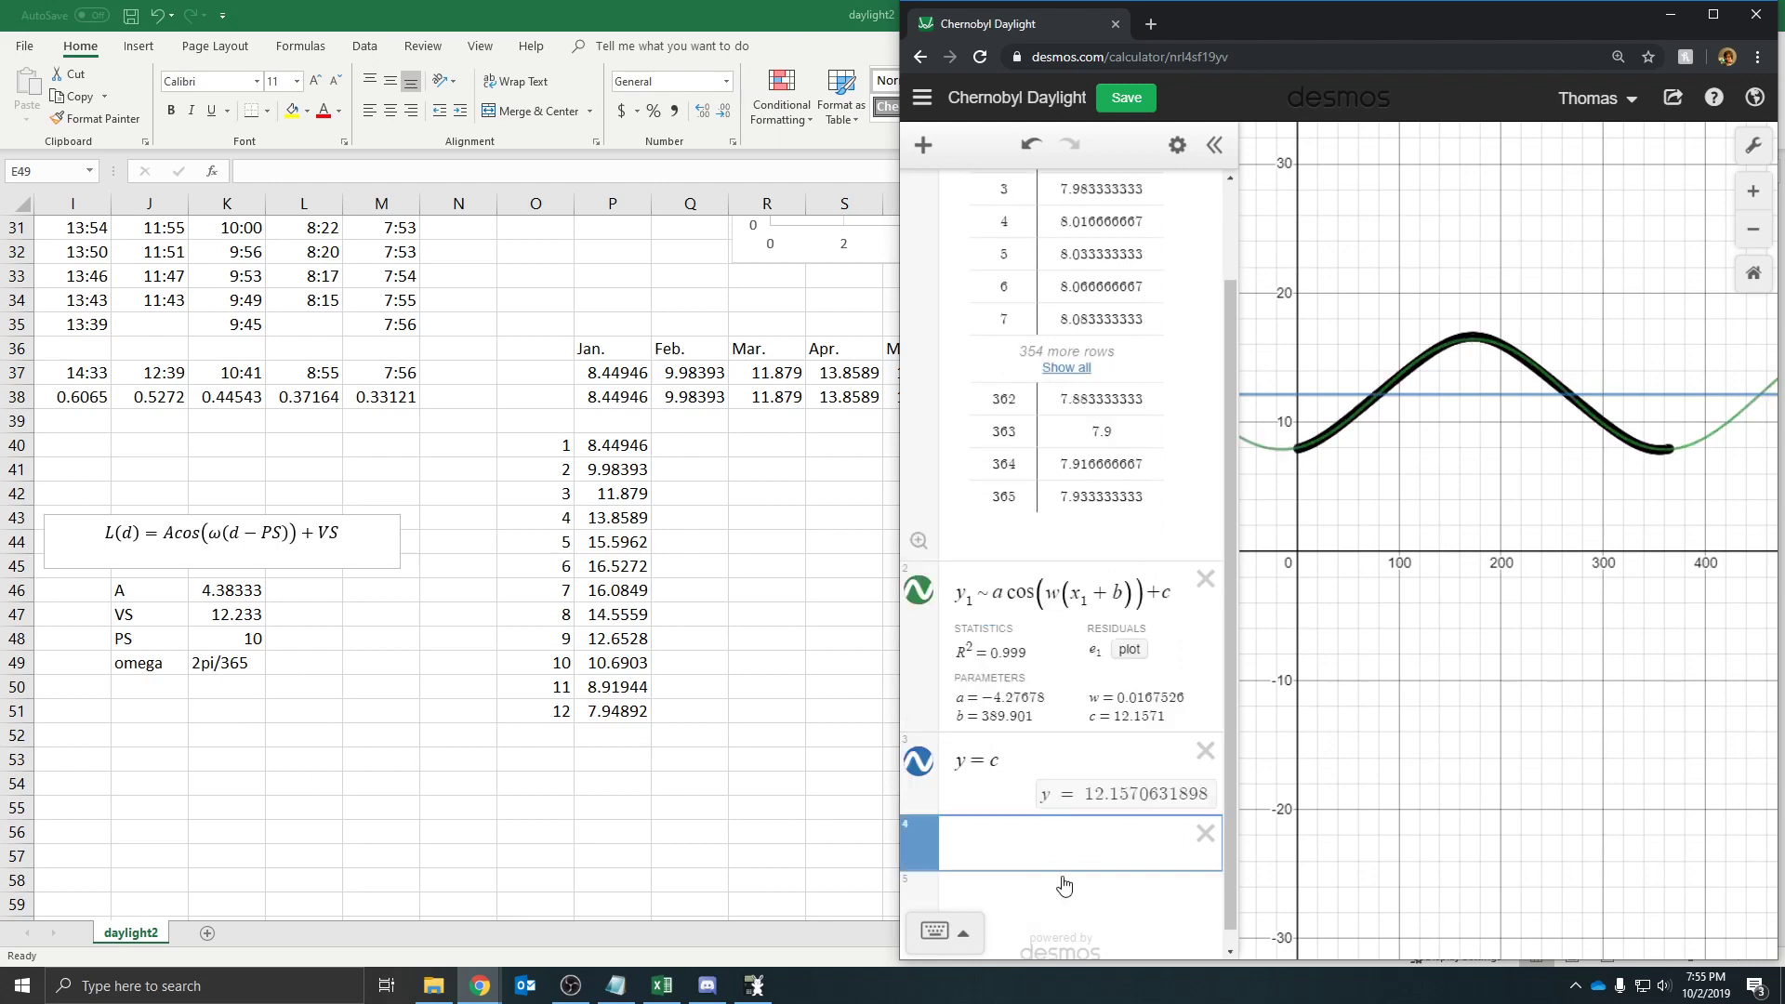
Evaluate 2π/365 (0.017214206321) in Desmos row 4 and open a blank row below
type("2π3")
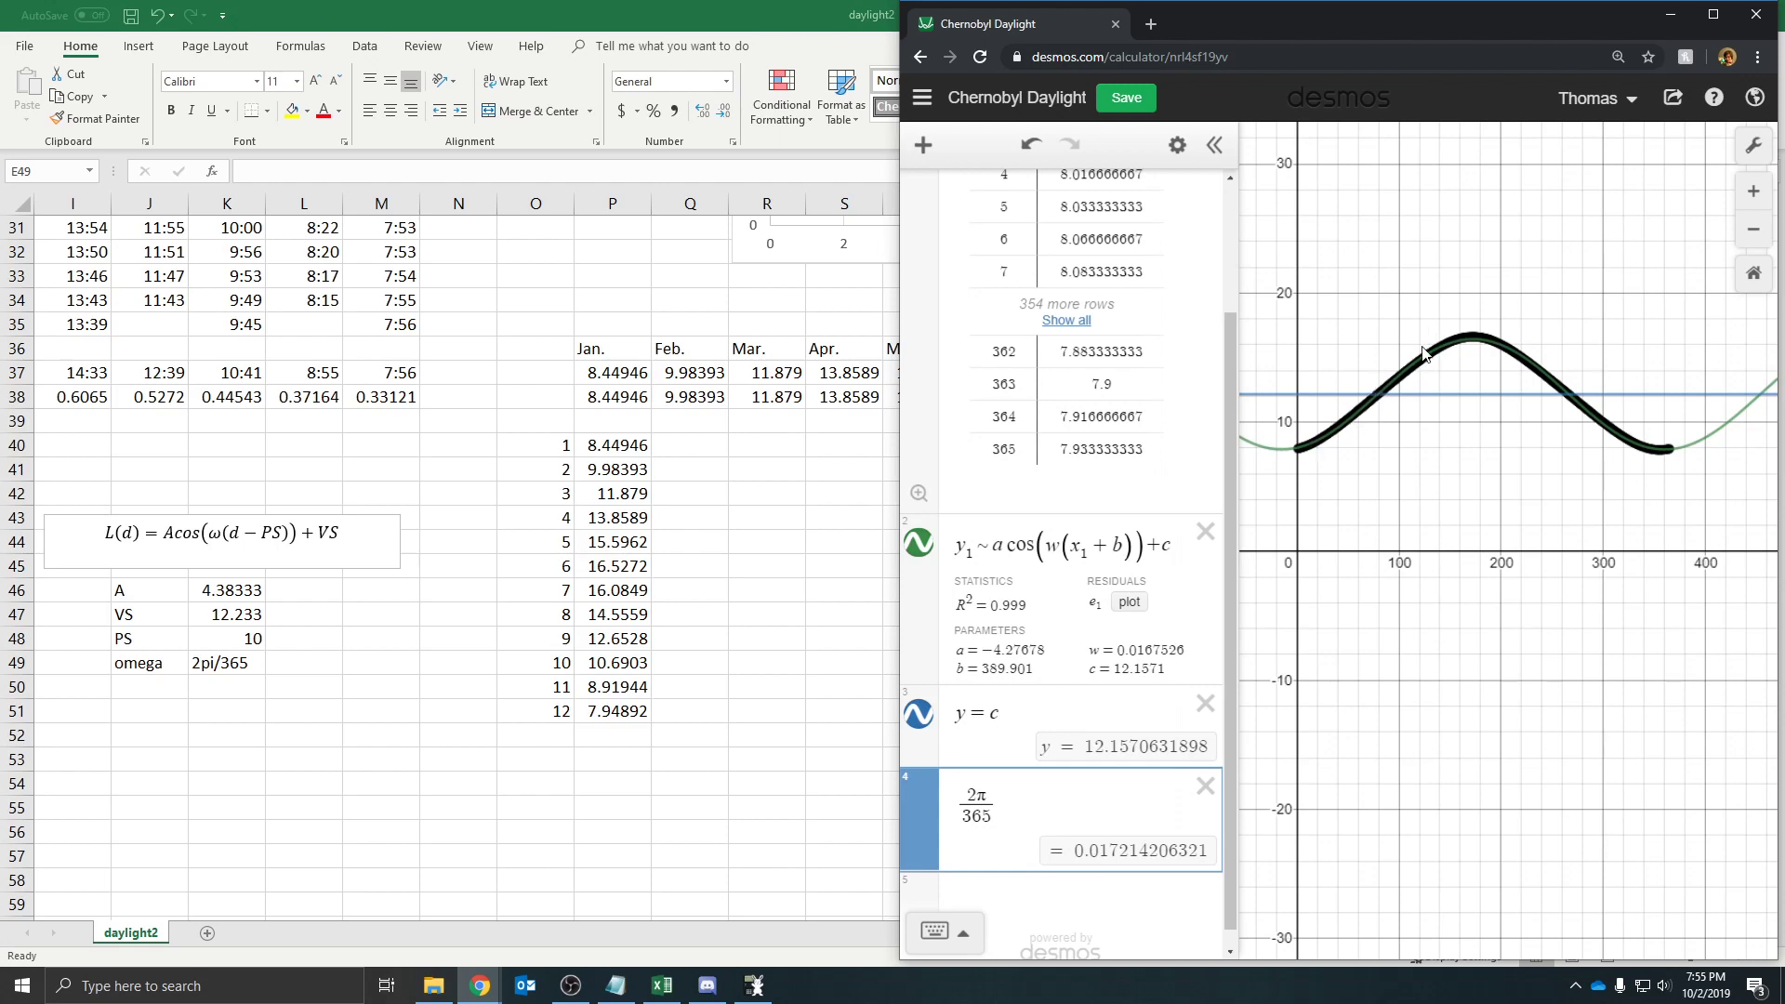
mouse_move(1515, 538)
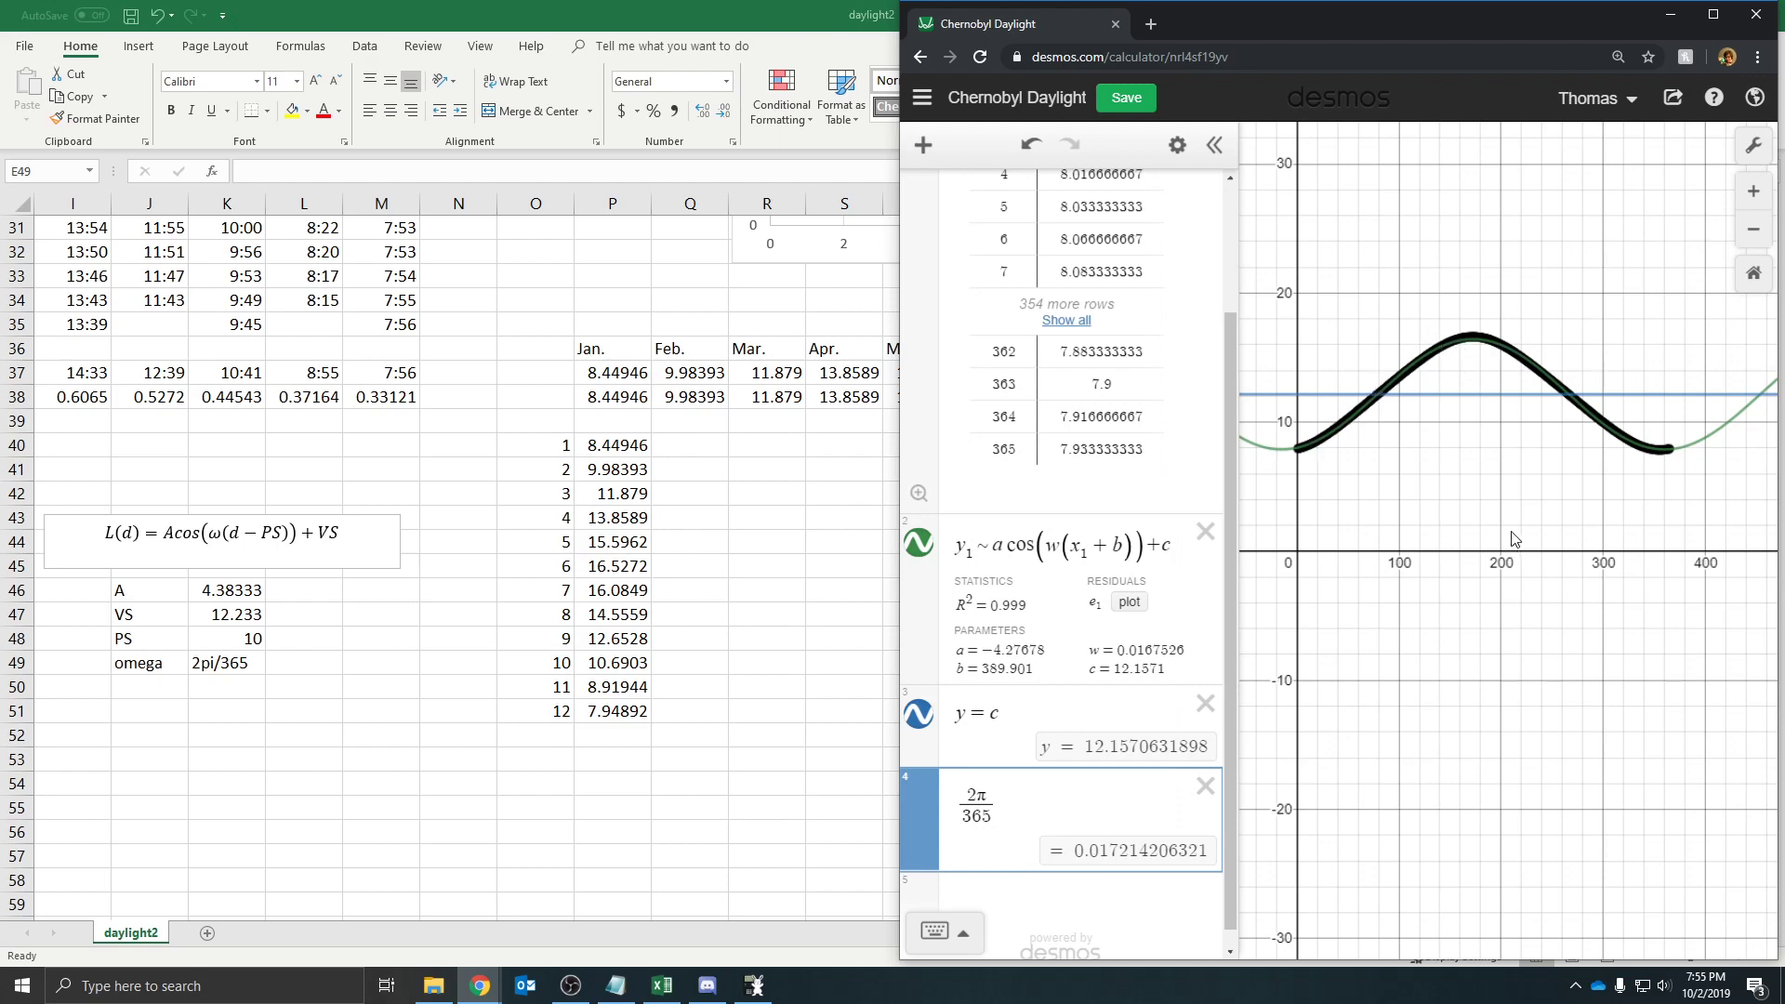
scroll("down", 3)
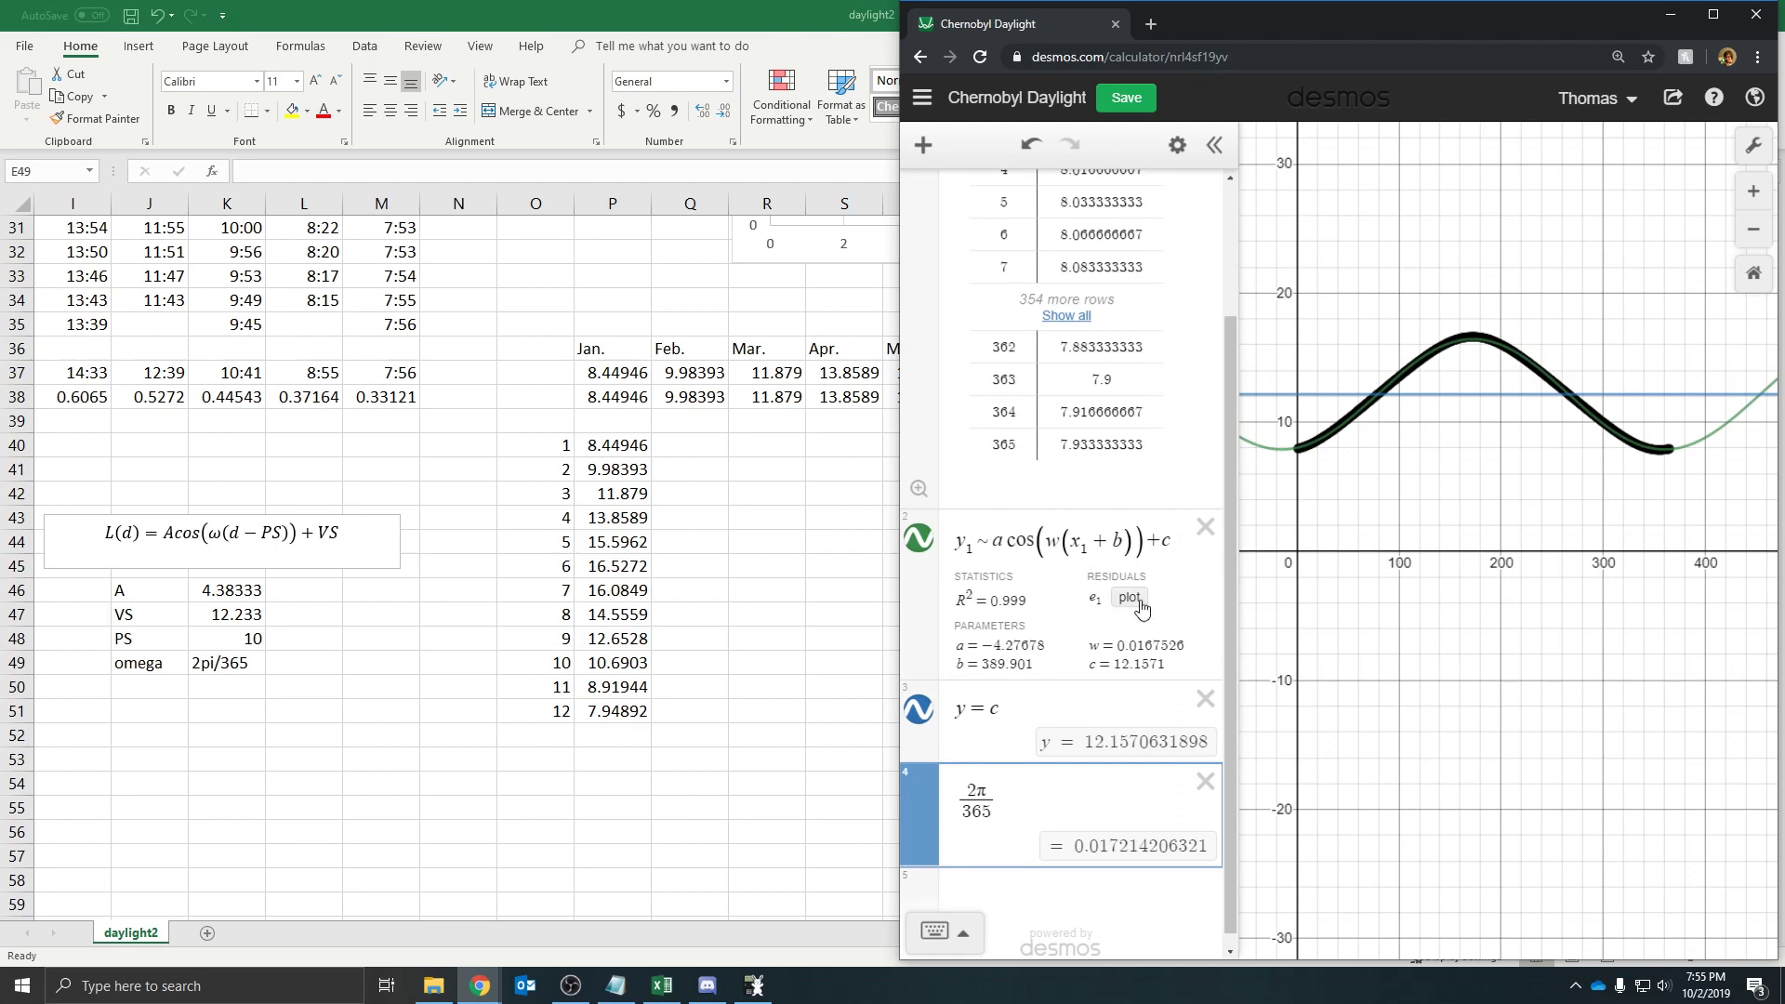
mouse_move(228, 607)
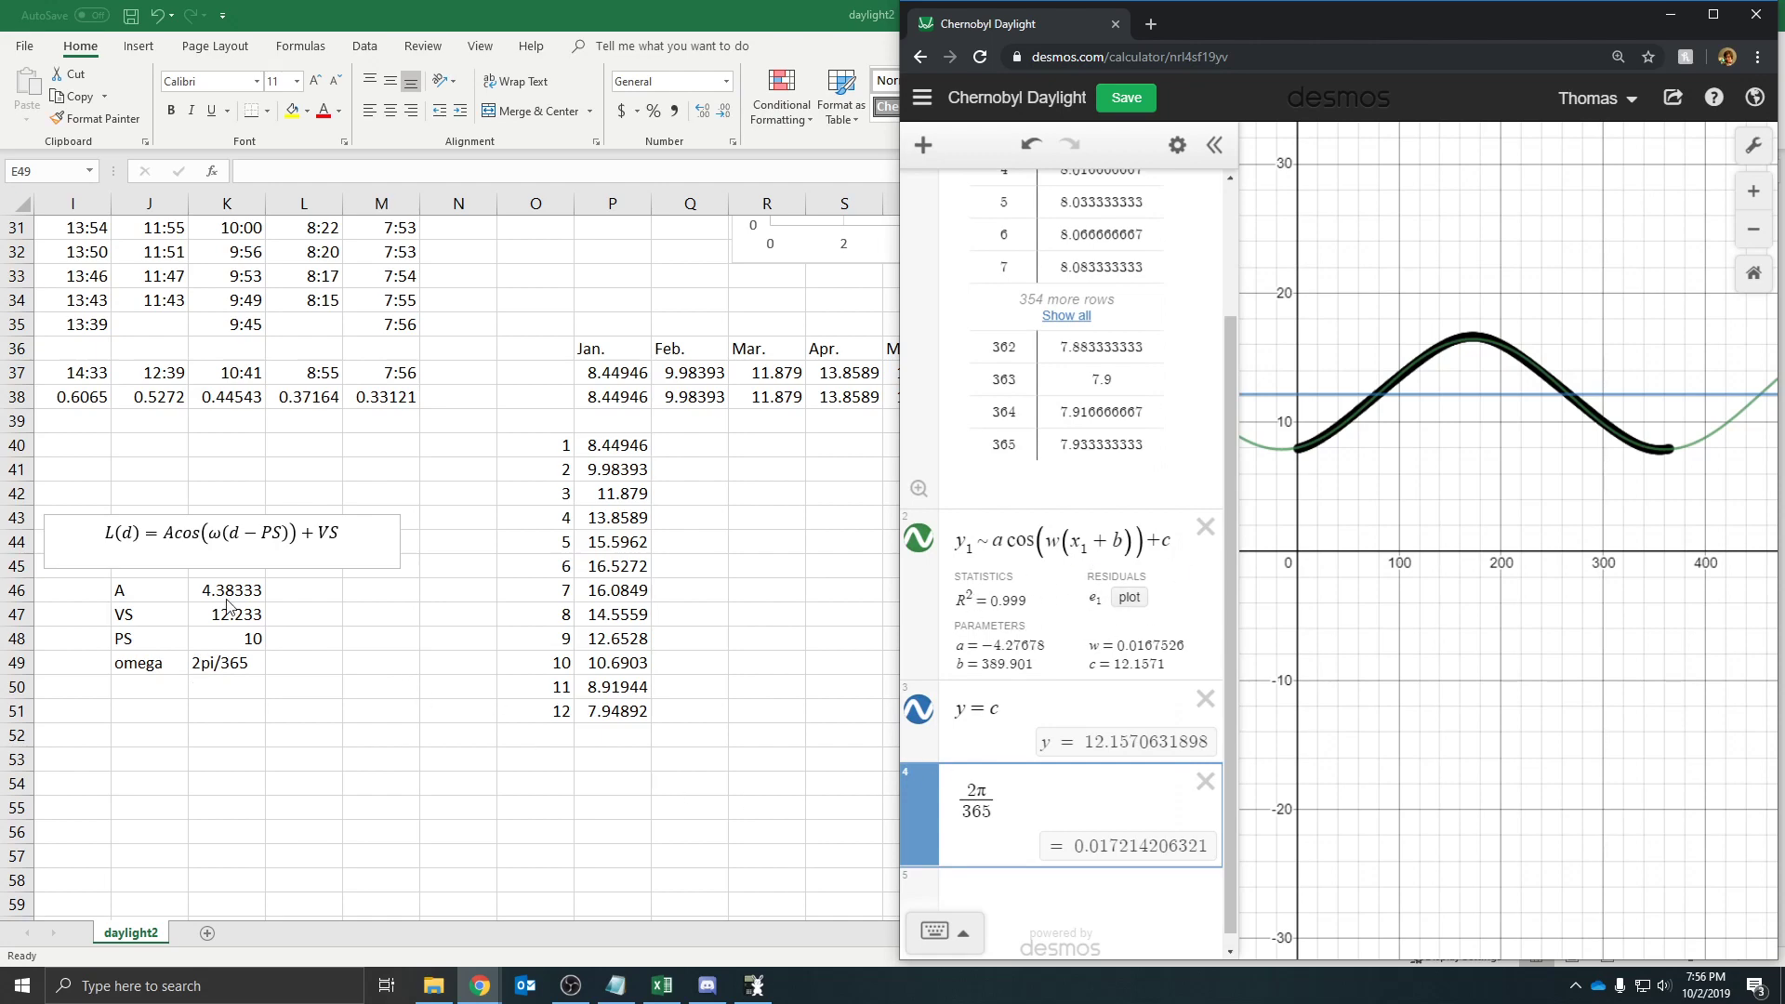
left_click(660, 985)
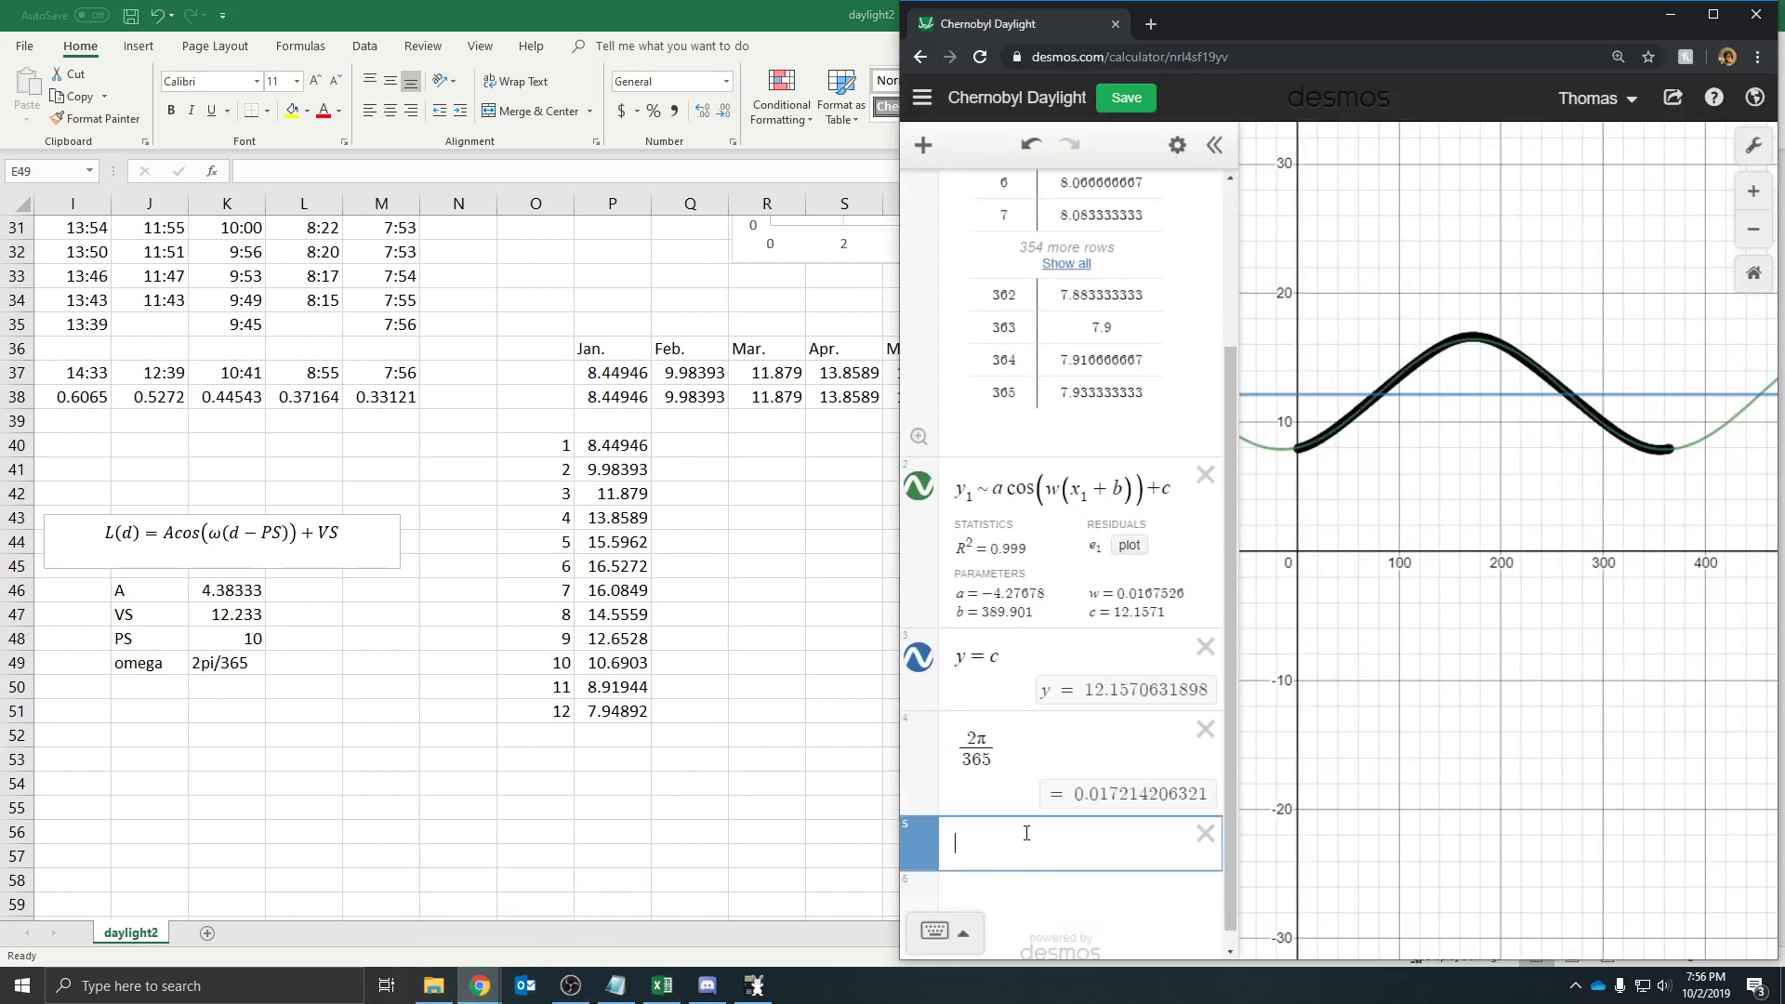
Enter y=-4.3833cos(2π/365(x+10))+12.233 as Desmos expression 5
type("y = −")
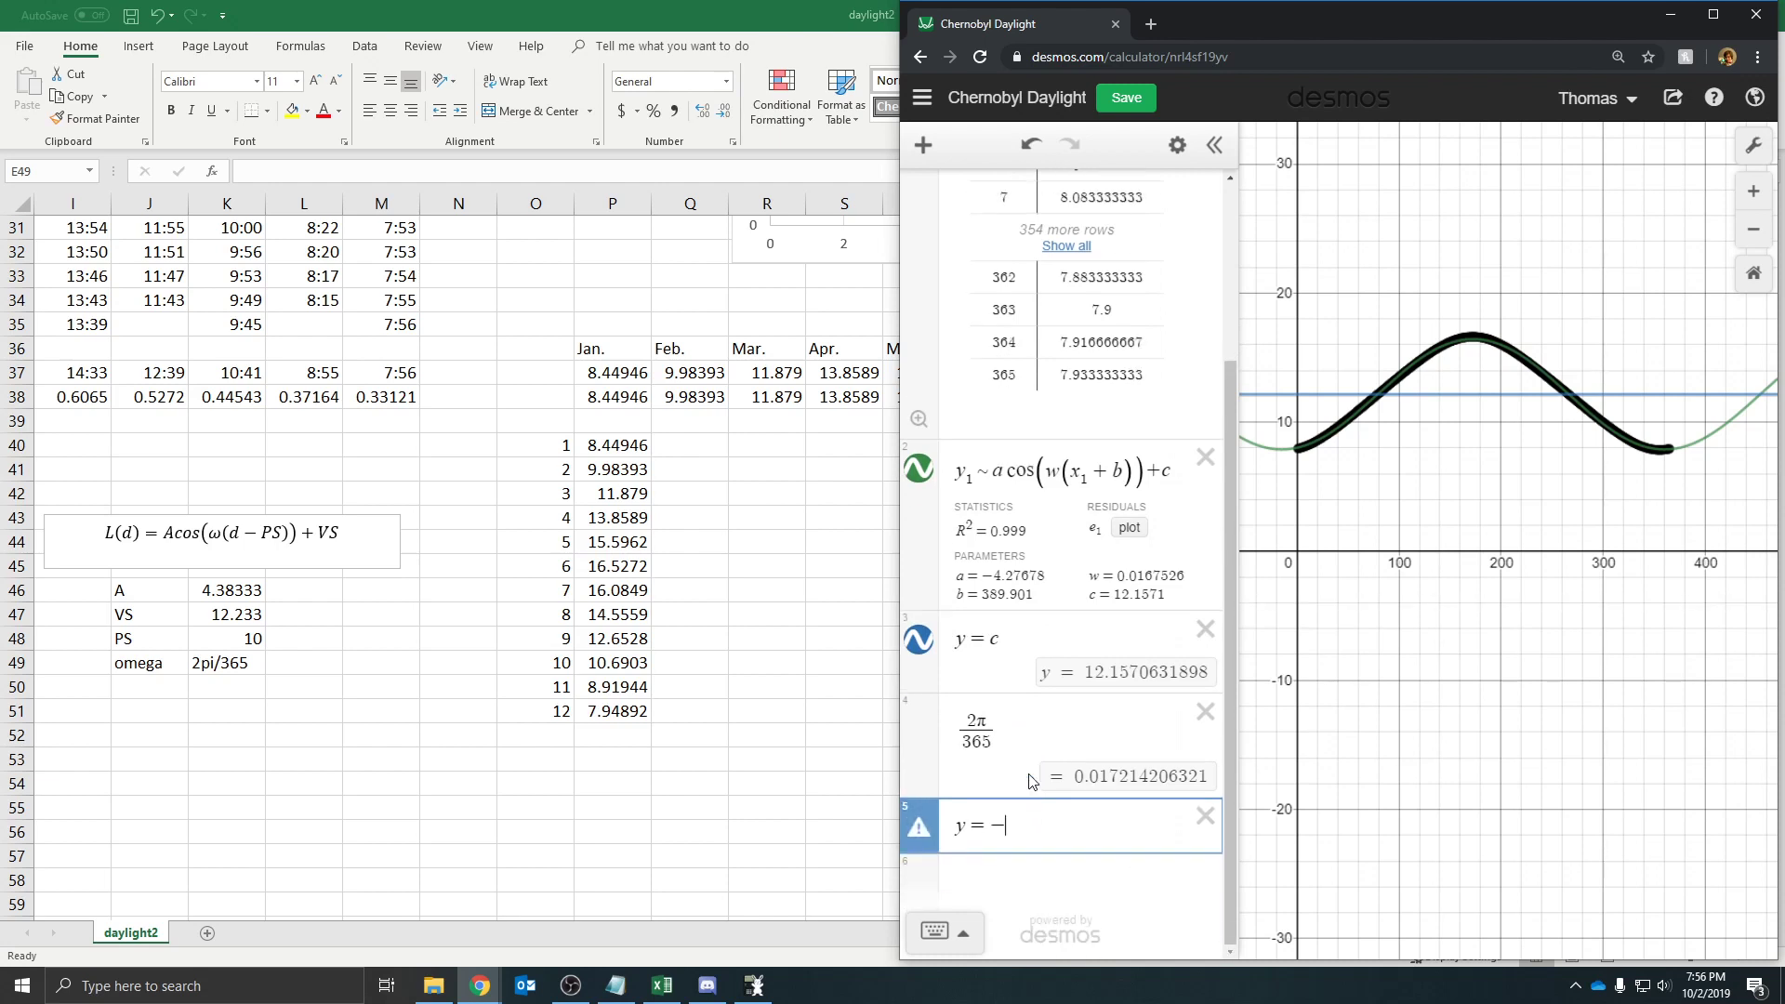
type("4.3")
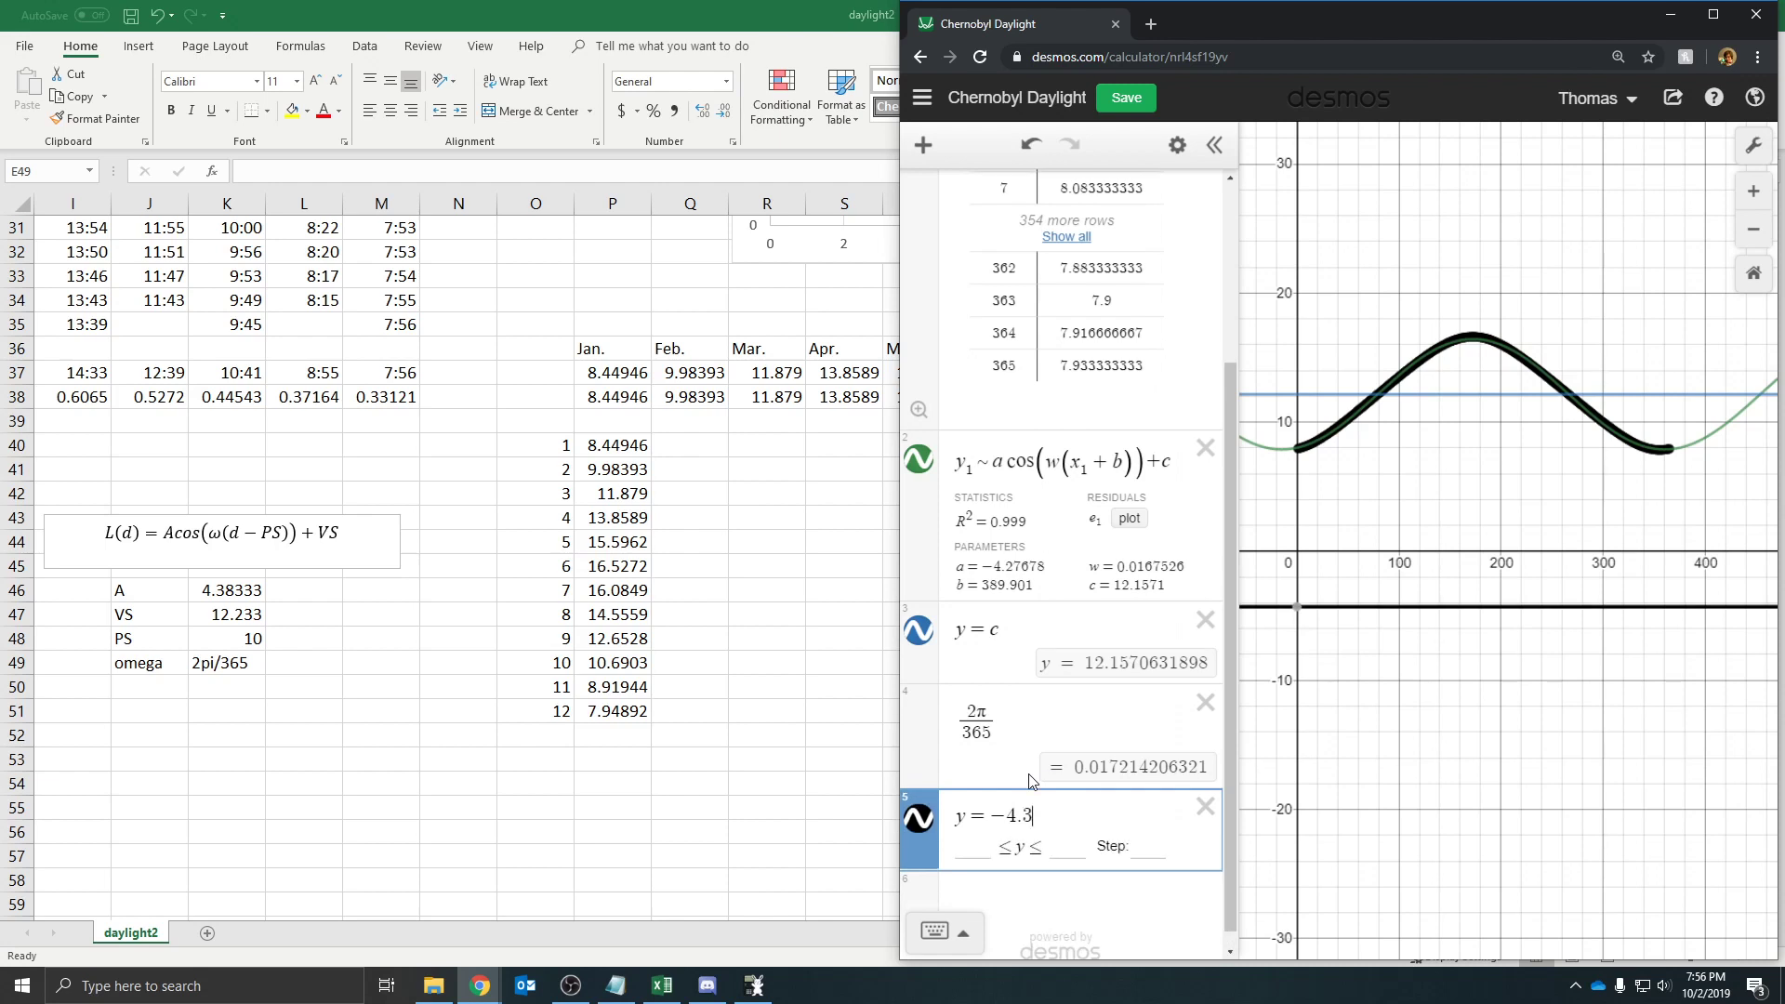
type("833 cos(")
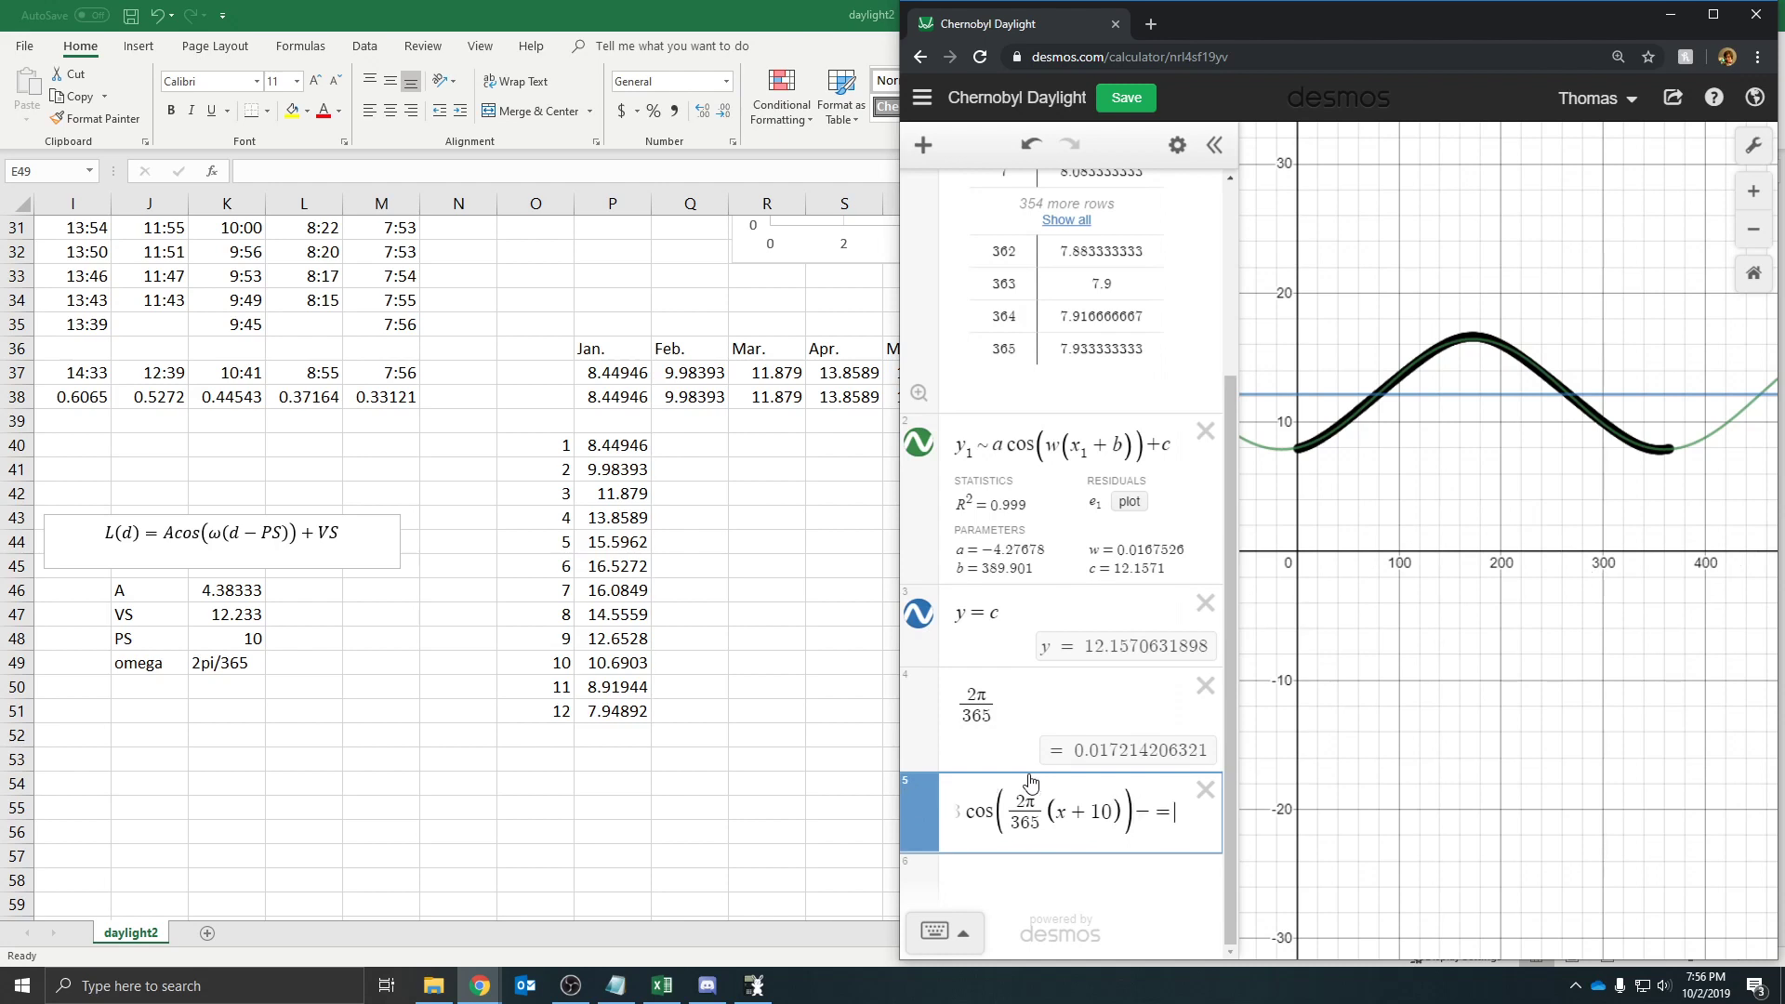
type("12.2")
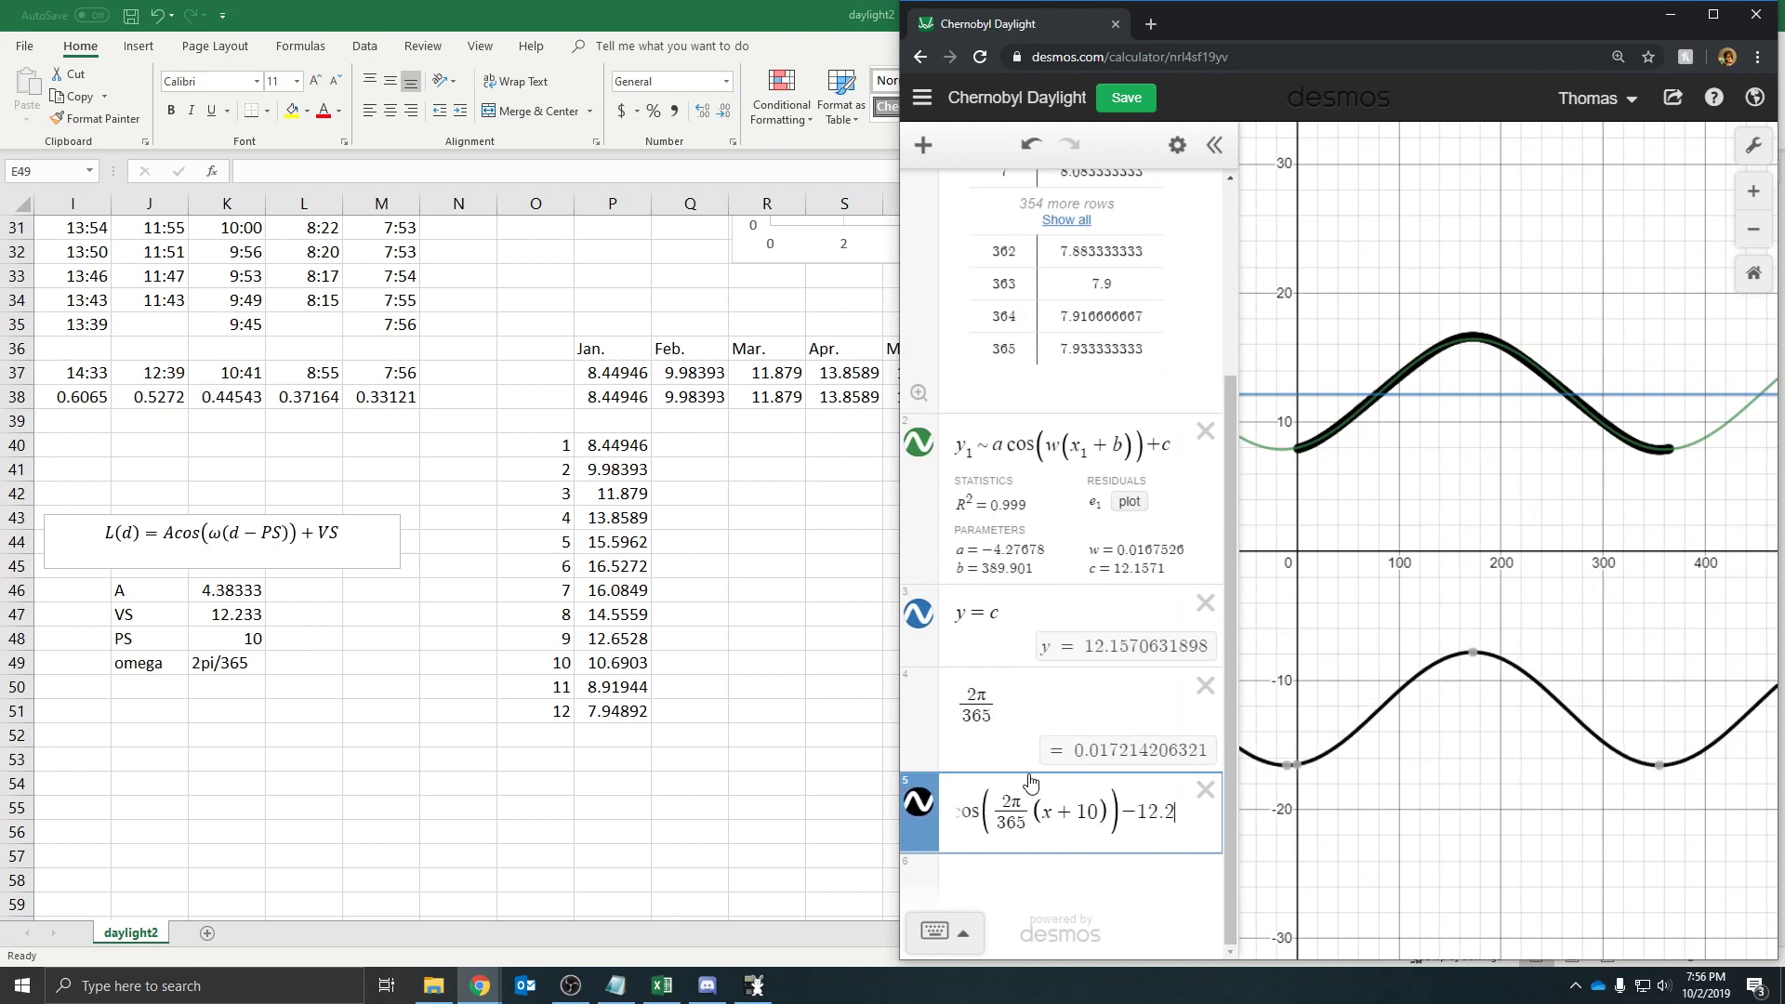
type("+12")
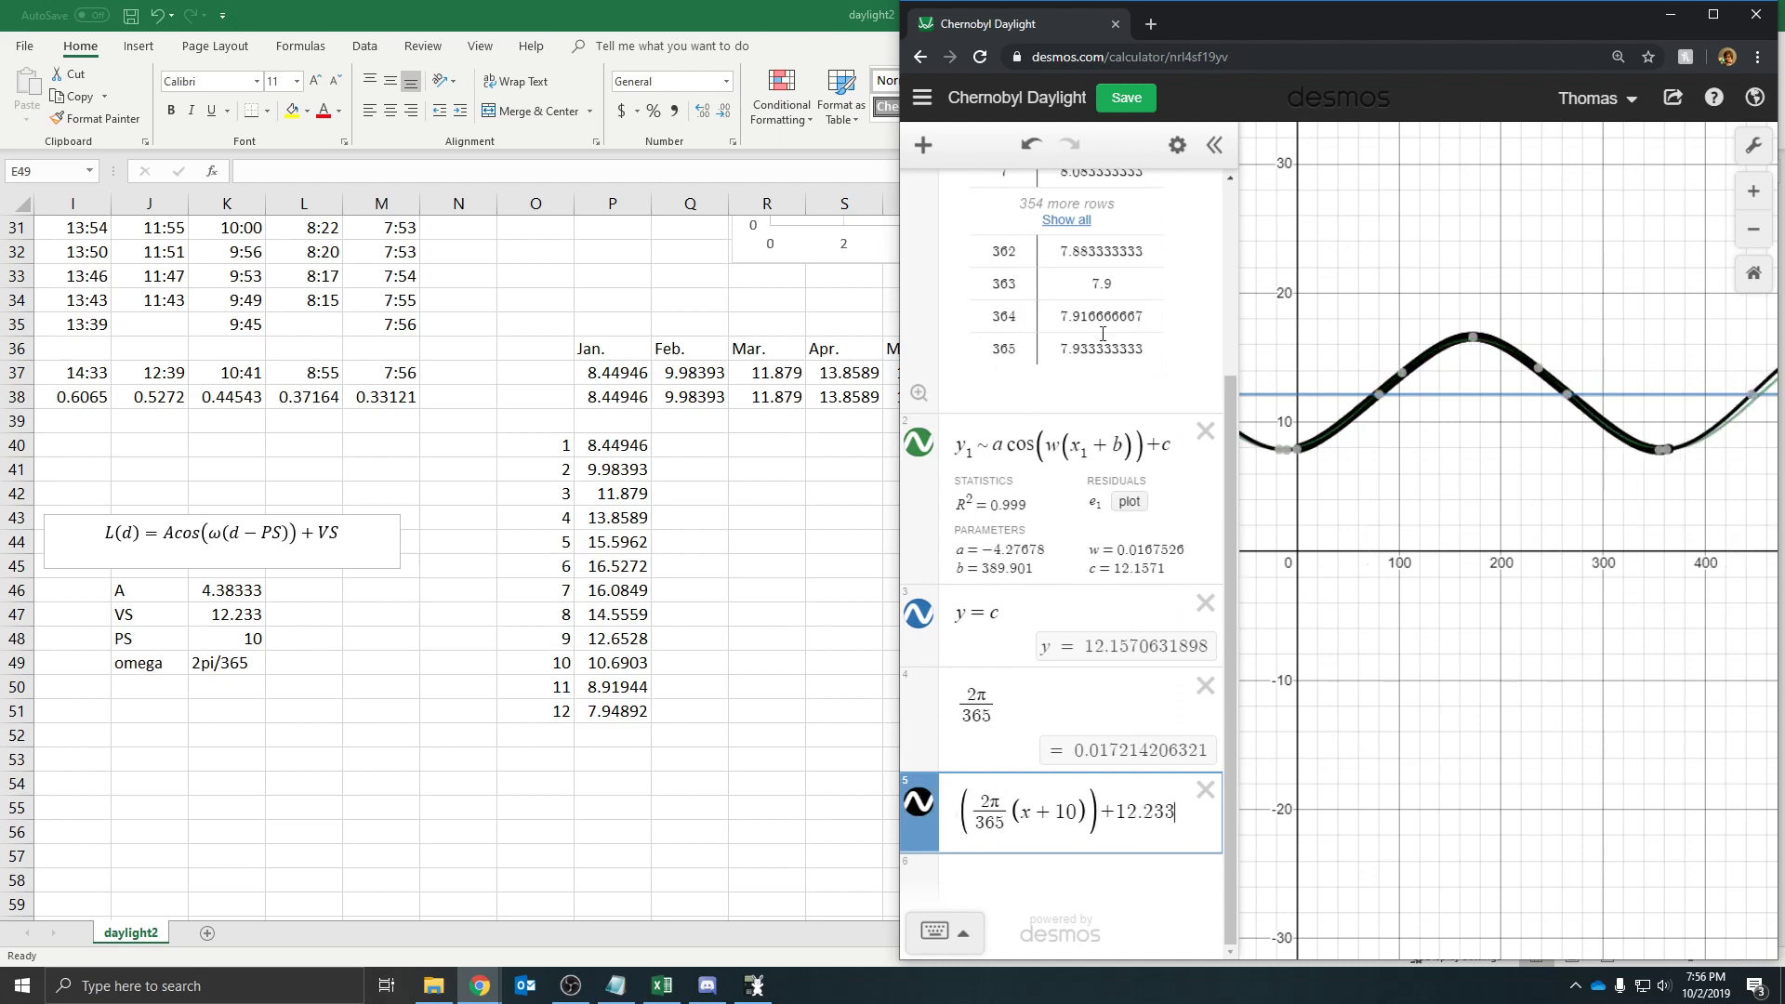
Colour the expression 5 manual cosine curve red
left_click(919, 801)
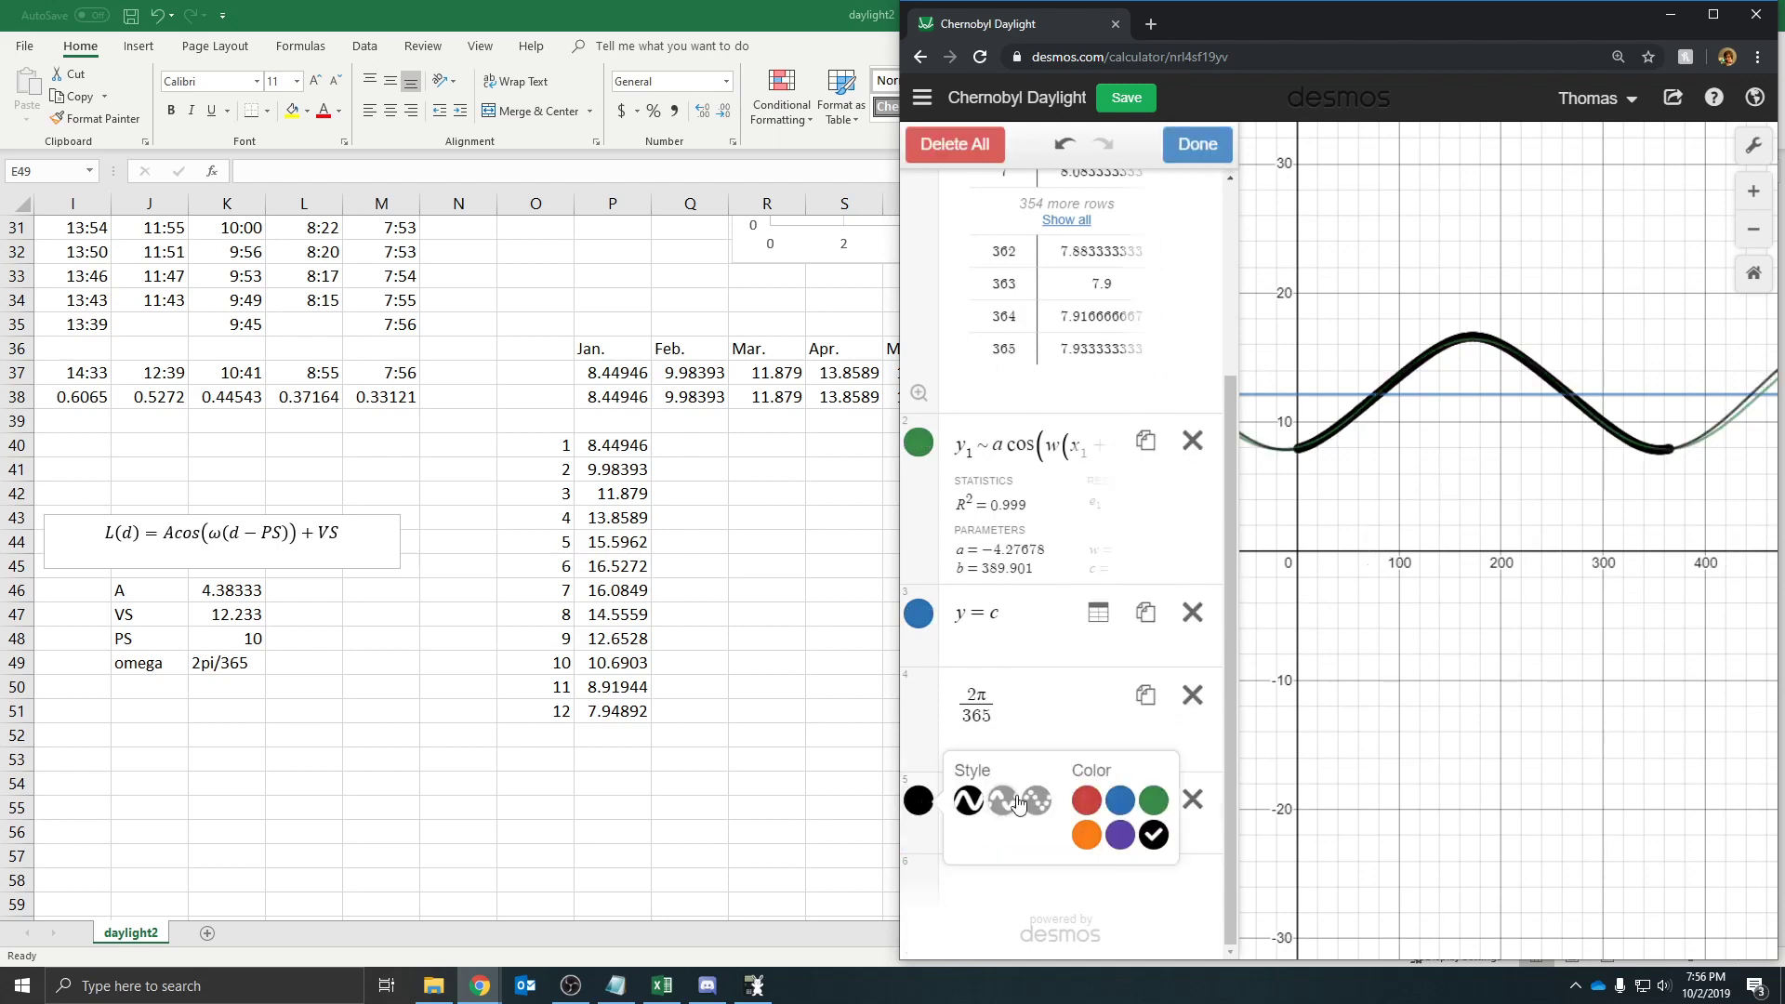
left_click(1084, 801)
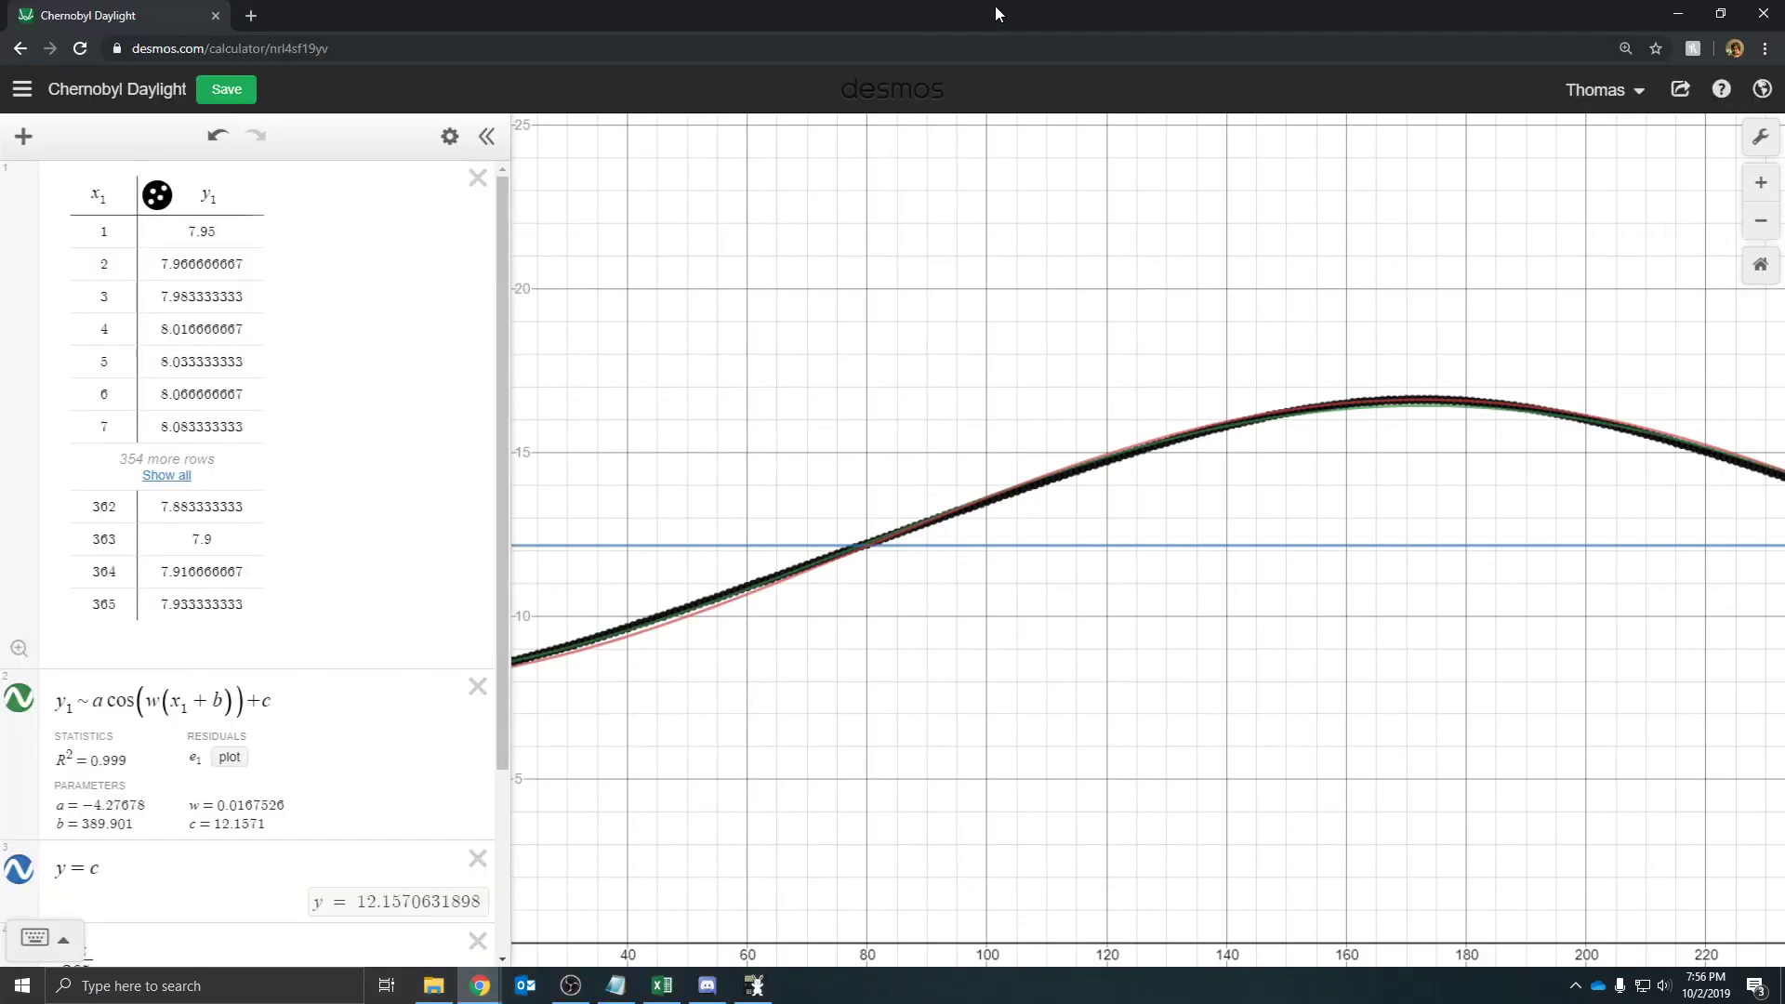
left_click(1759, 137)
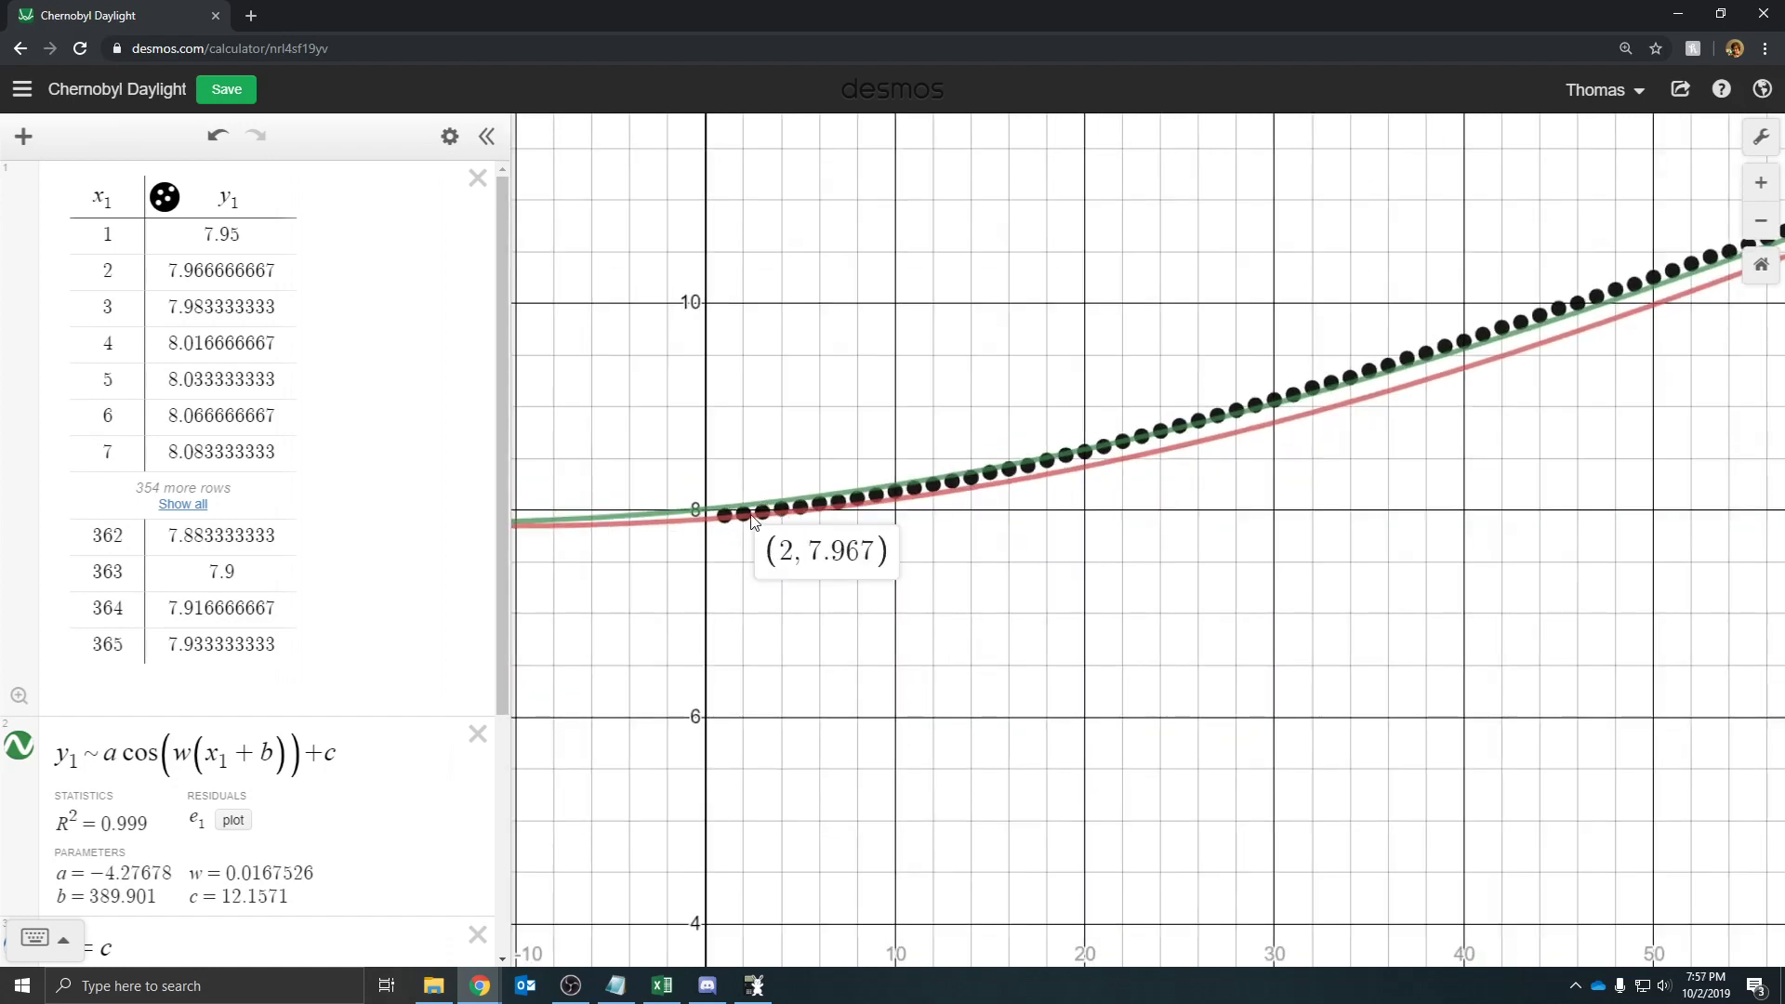
mouse_move(729, 514)
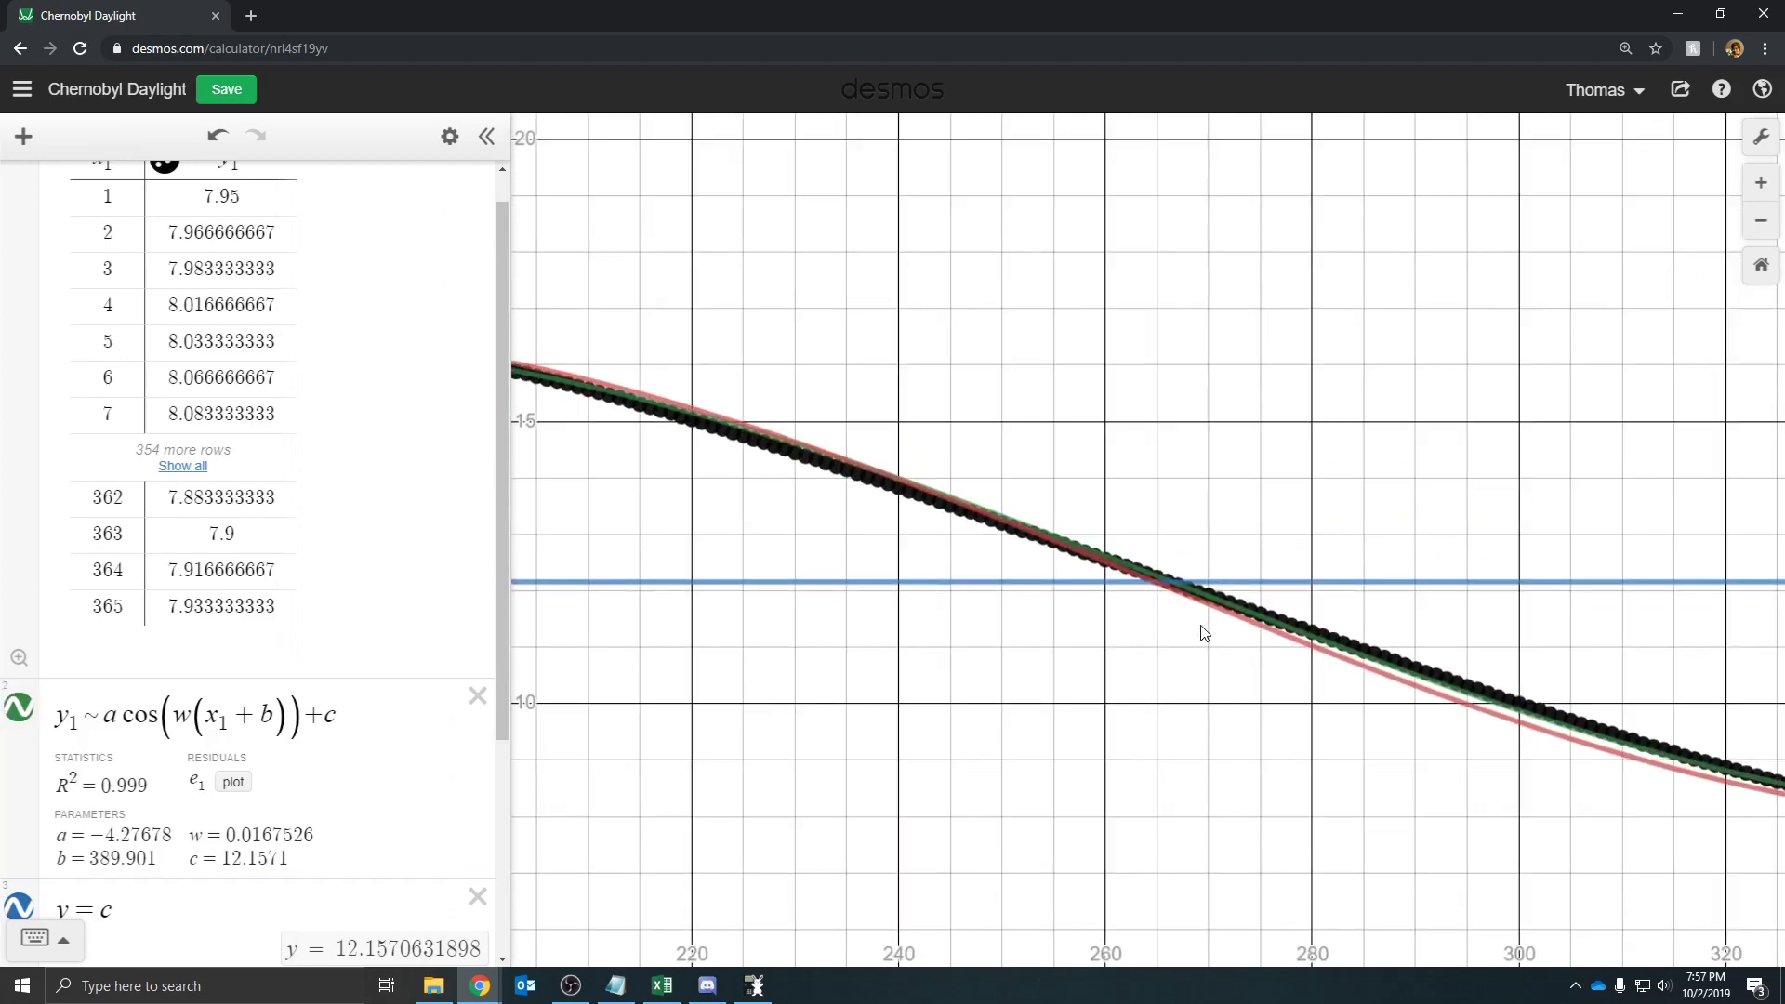
left_click_drag(1206, 633, 1201, 744)
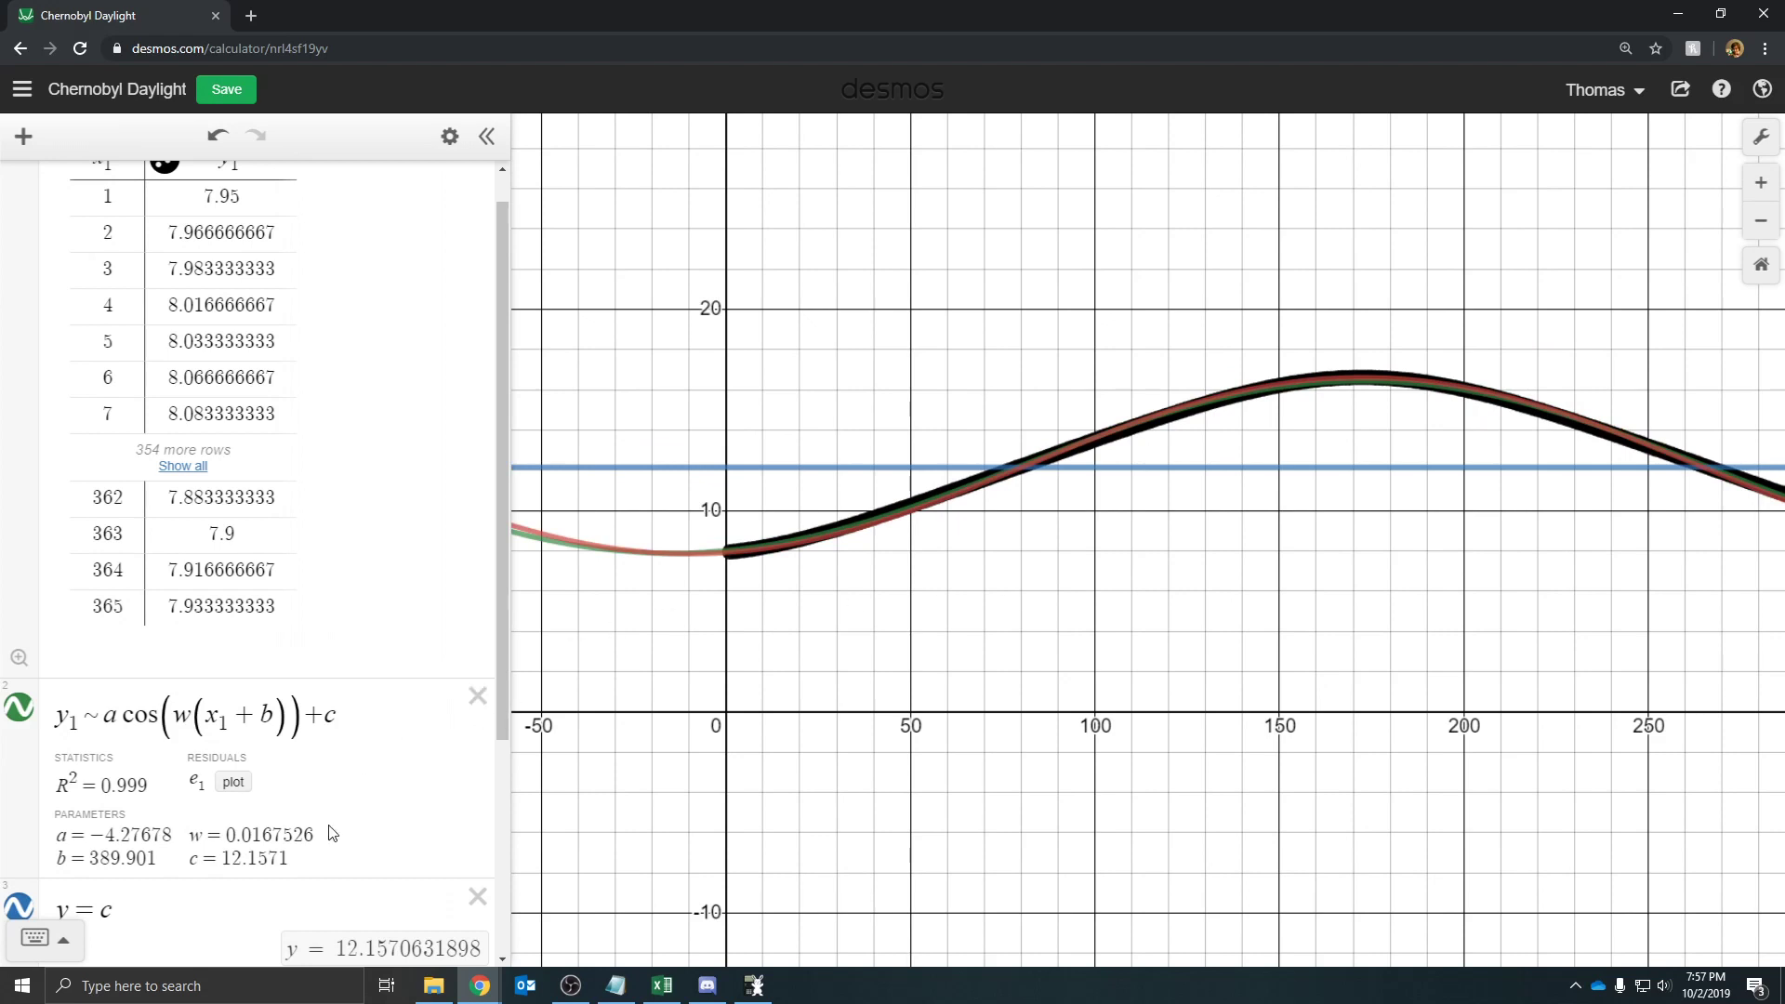
scroll("down", 3)
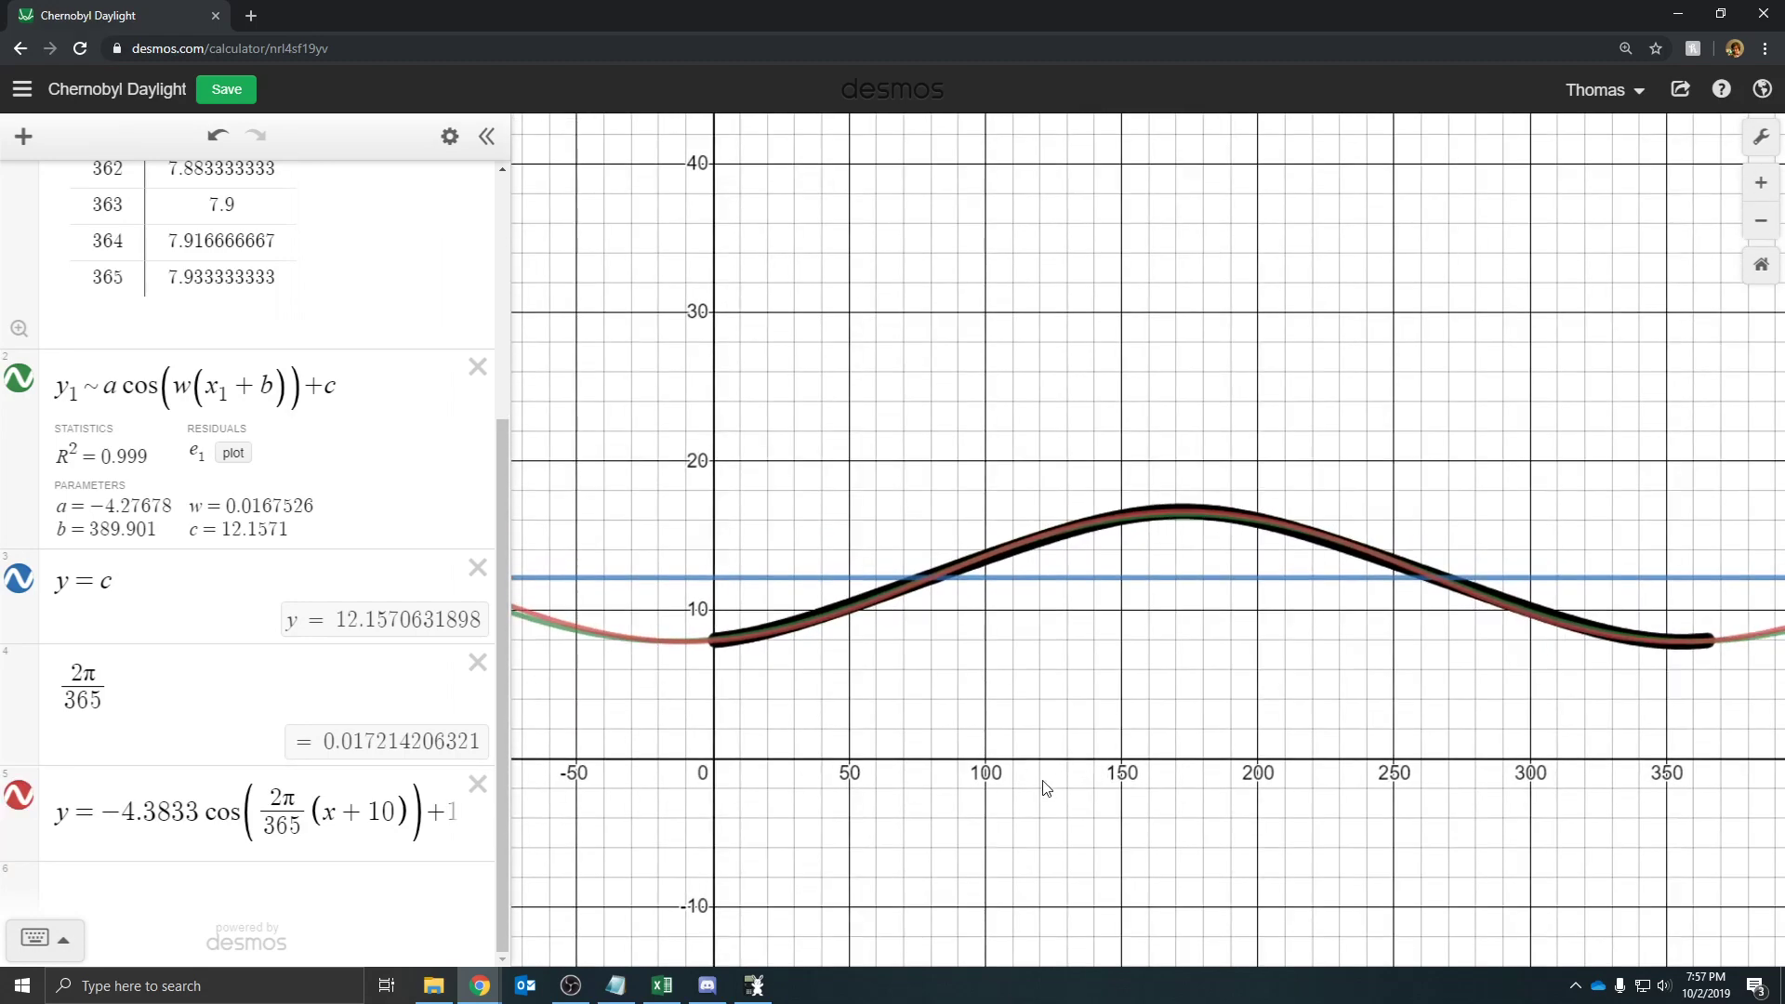
mouse_move(1046, 598)
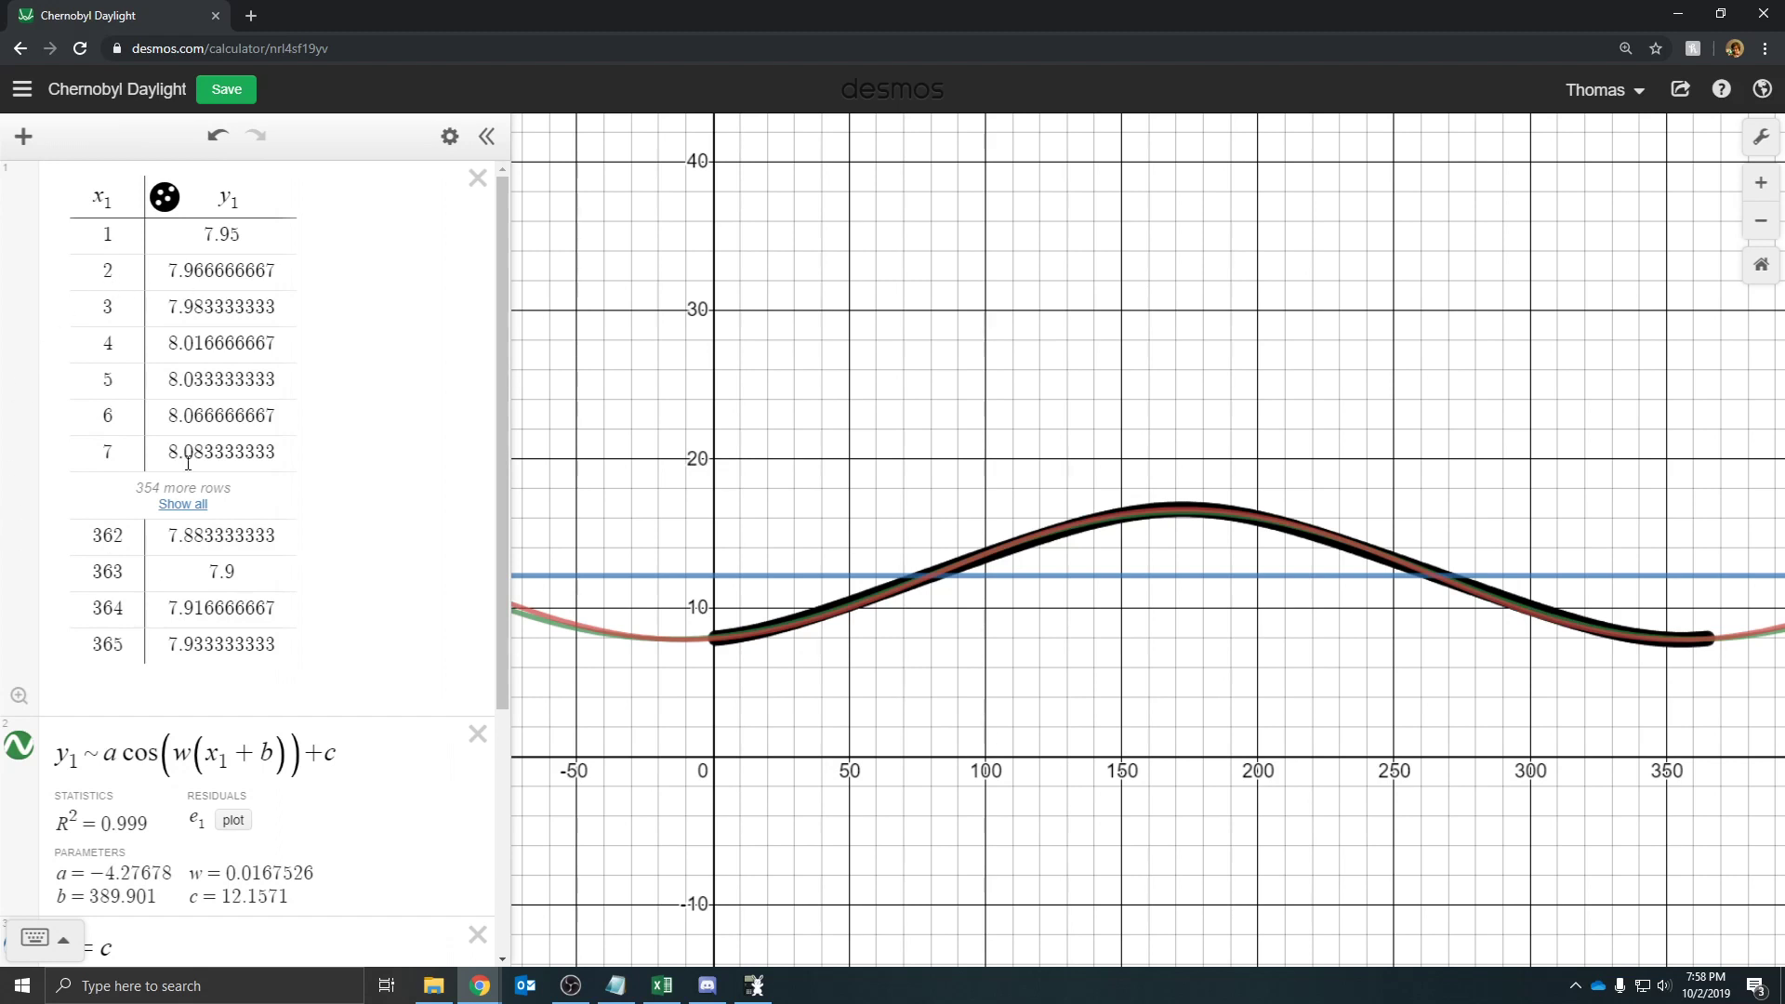
mouse_move(320, 797)
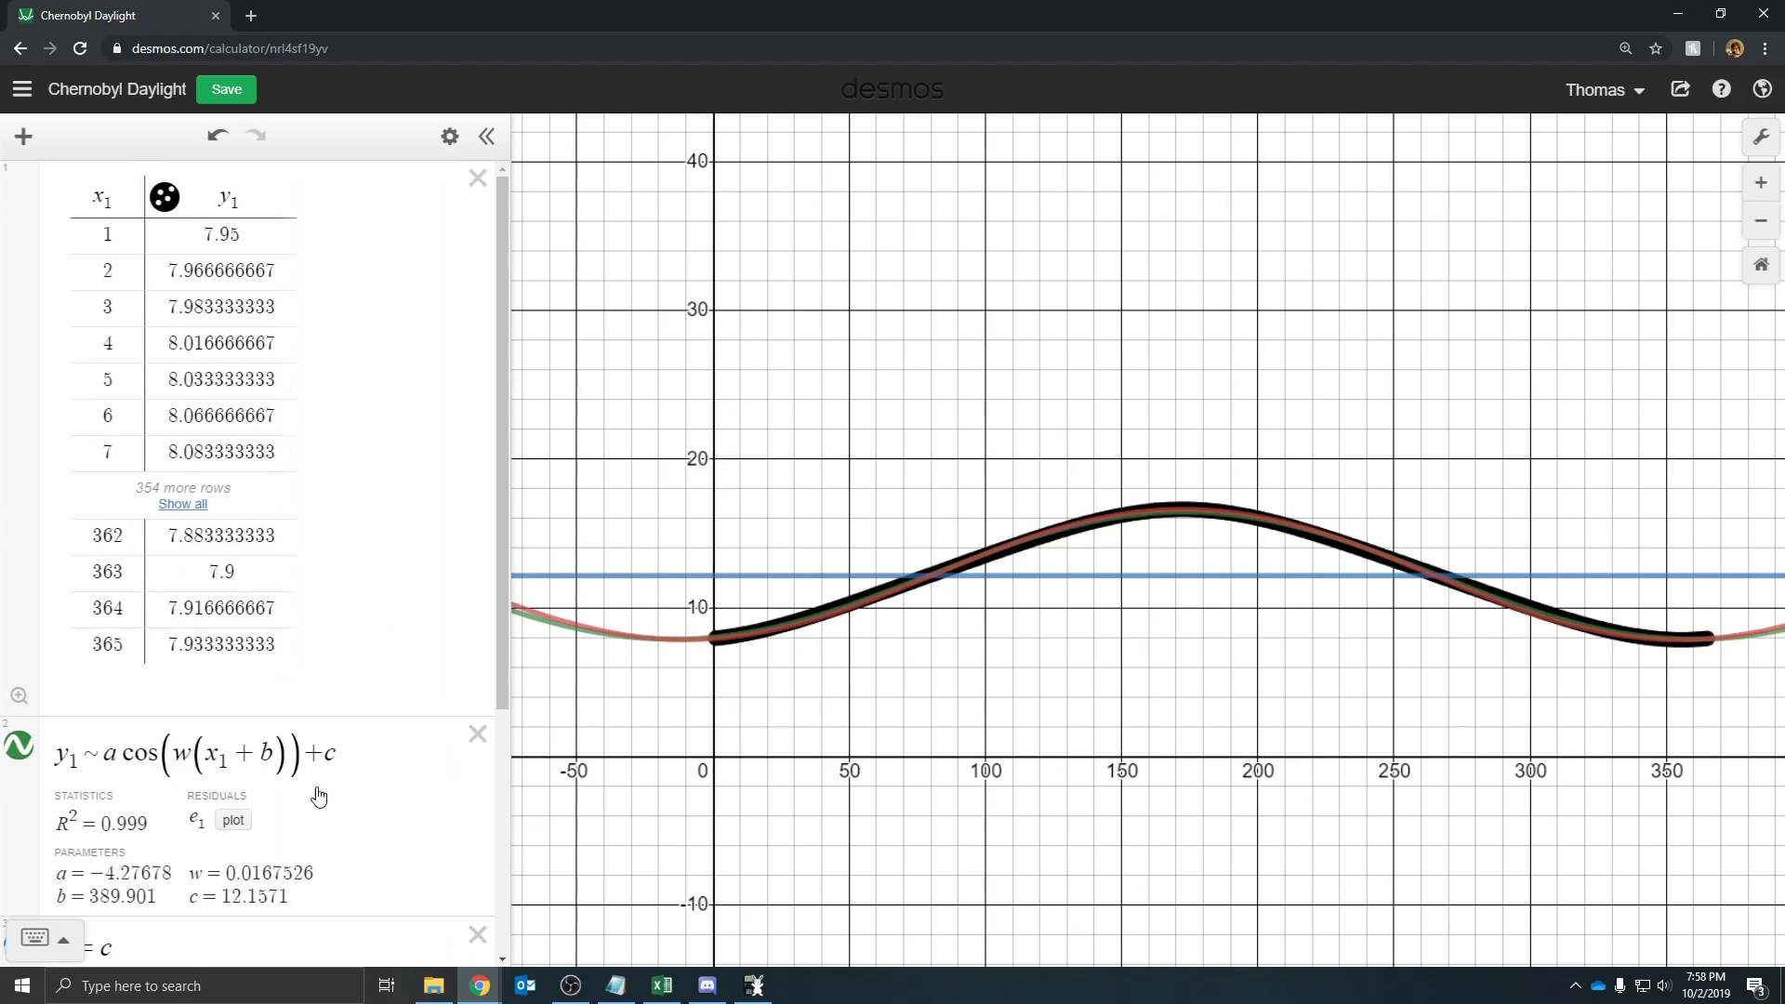
mouse_move(137, 871)
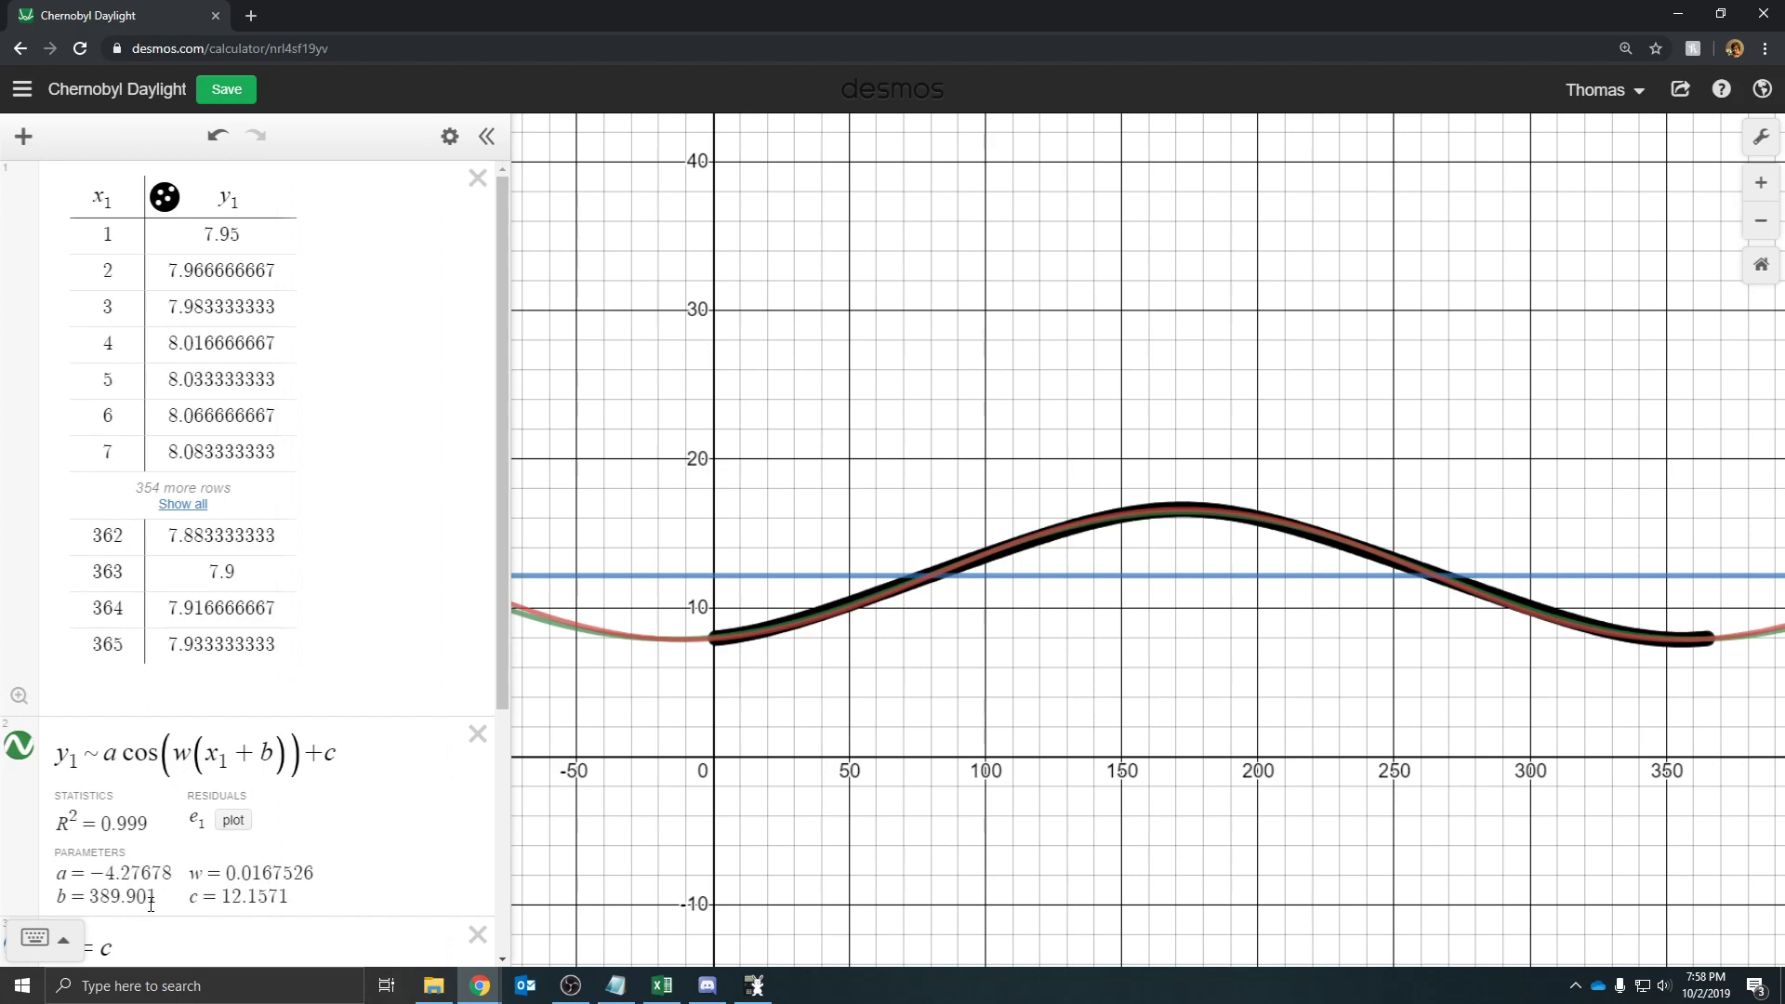
mouse_move(274, 925)
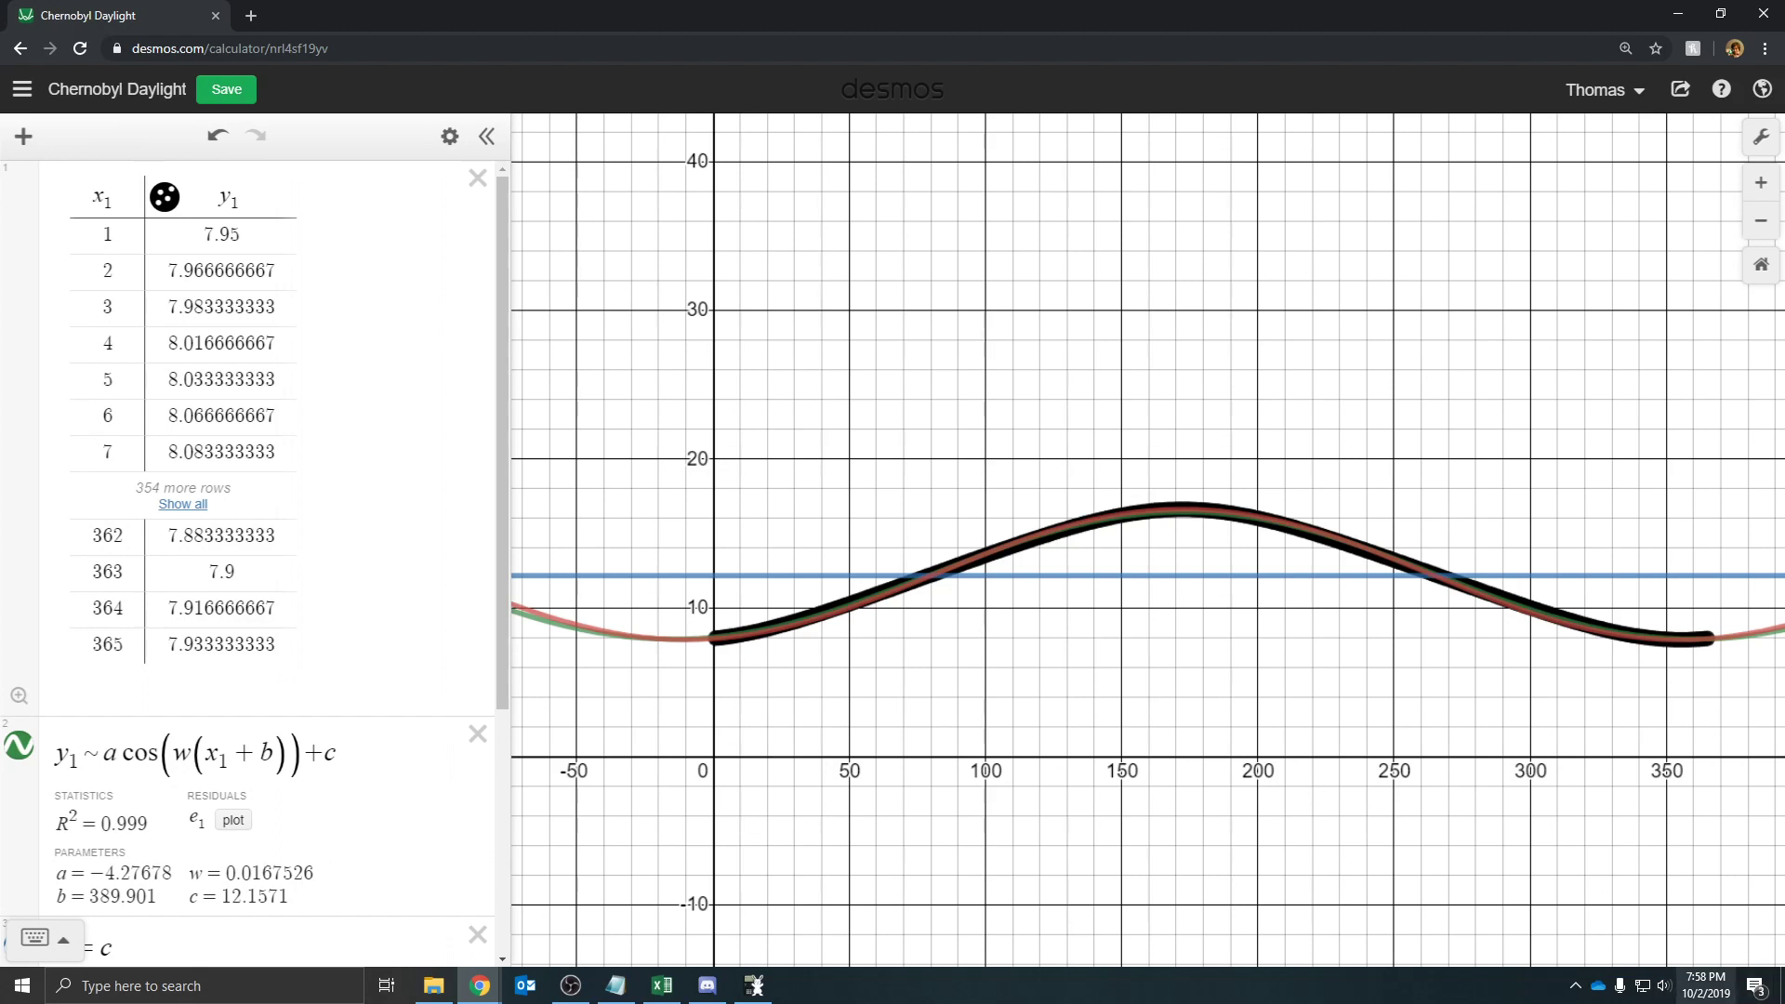
mouse_move(1715, 736)
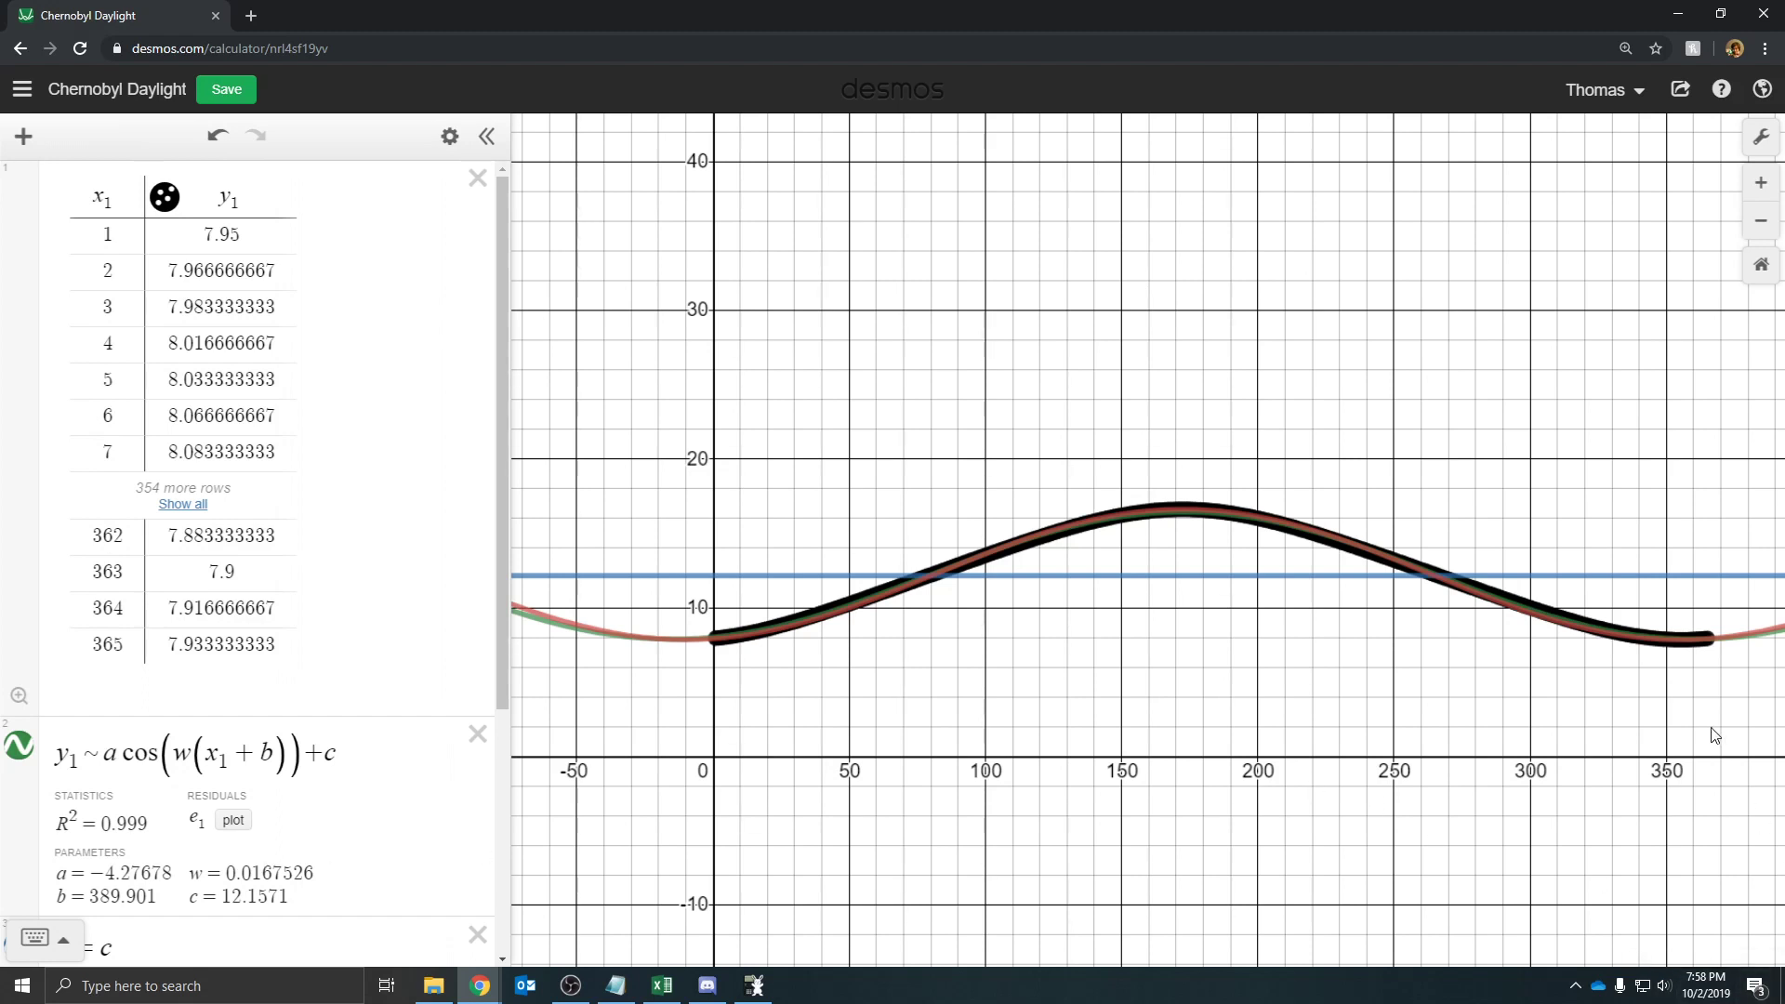